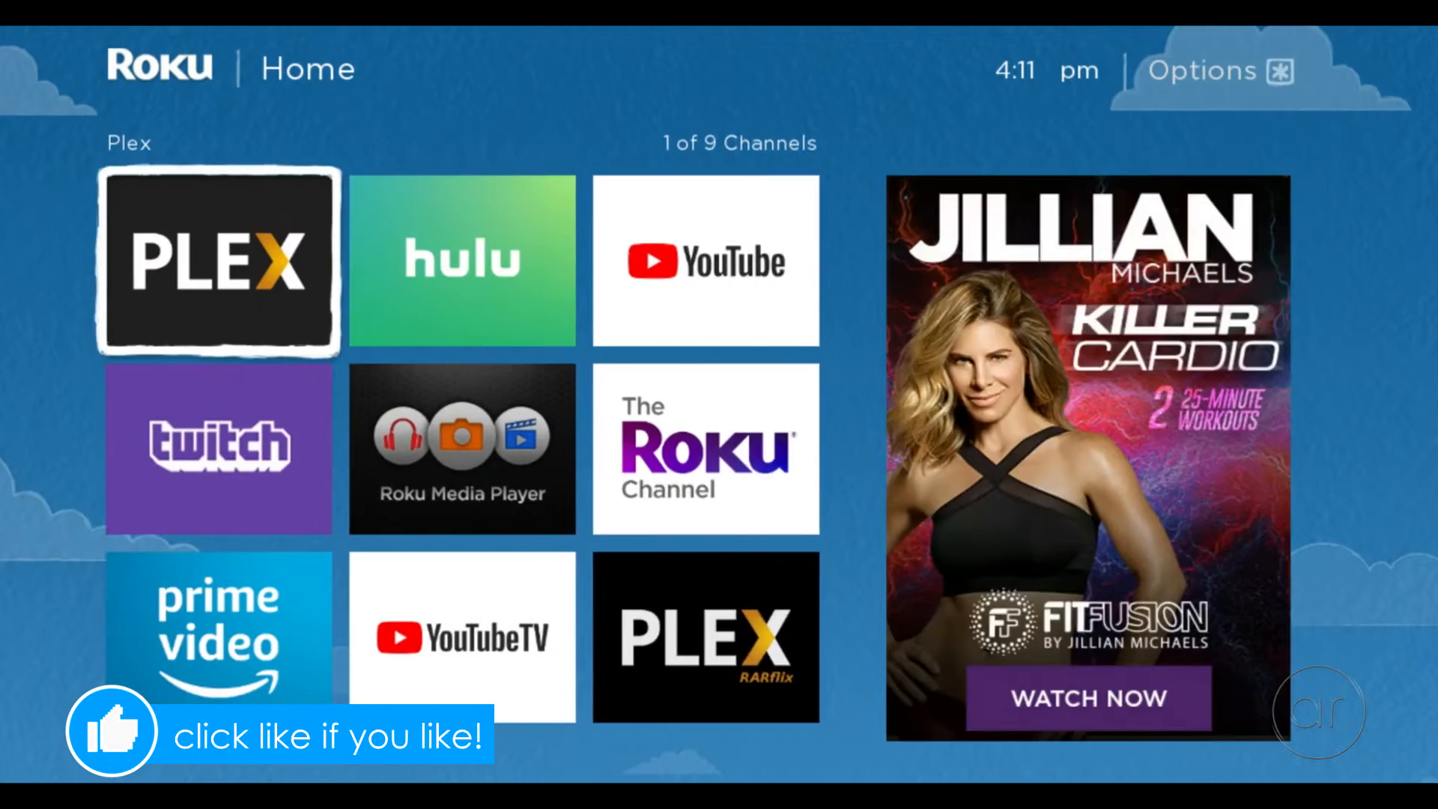
- Open app.plex.tv to reach the Plex sign-in page with Google, Facebook and email options
{"action": "left_click", "coordinate": [217, 262]}
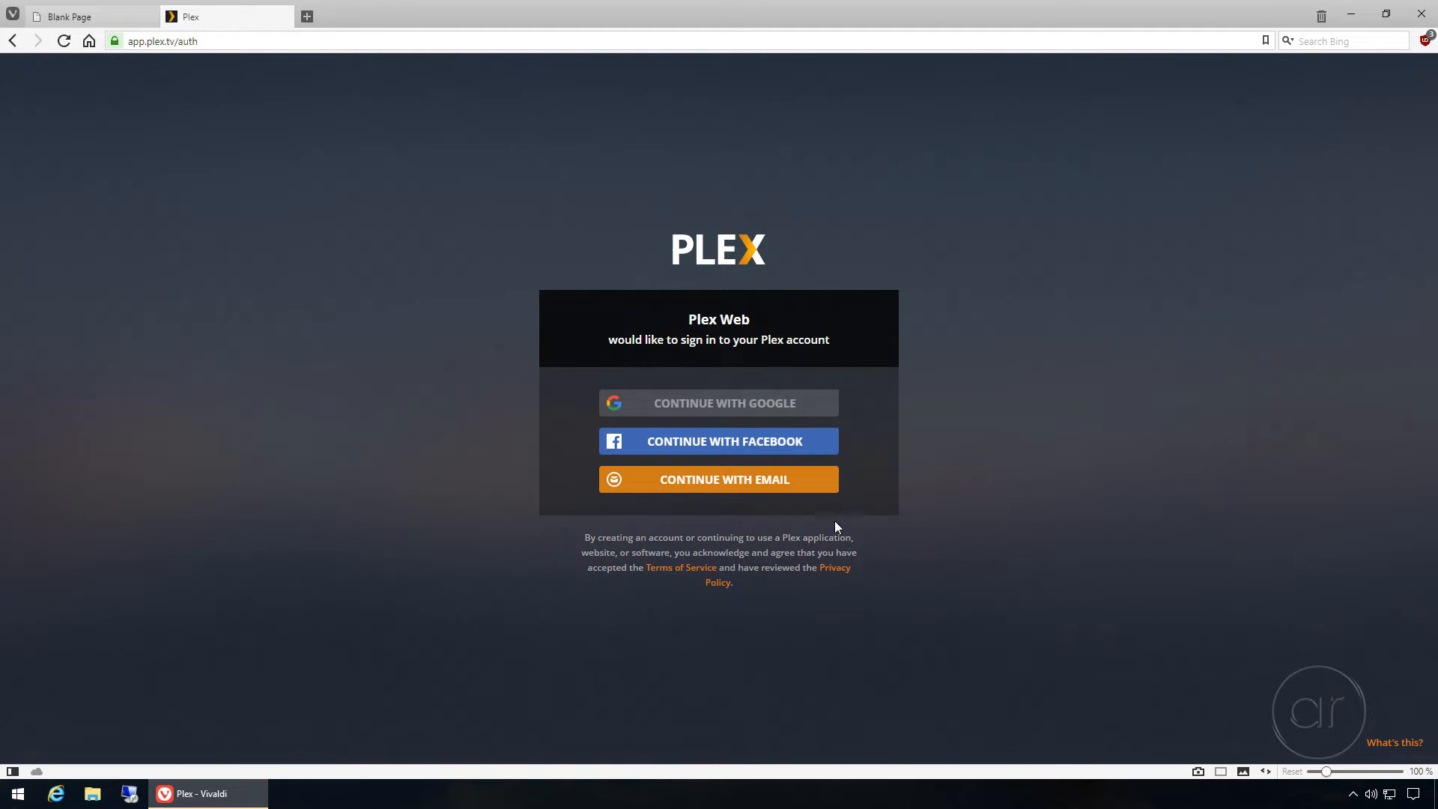
- Sign in to Plex with email, dismissing the intro and the Plex Pass offer
{"action": "left_click", "coordinate": [718, 478]}
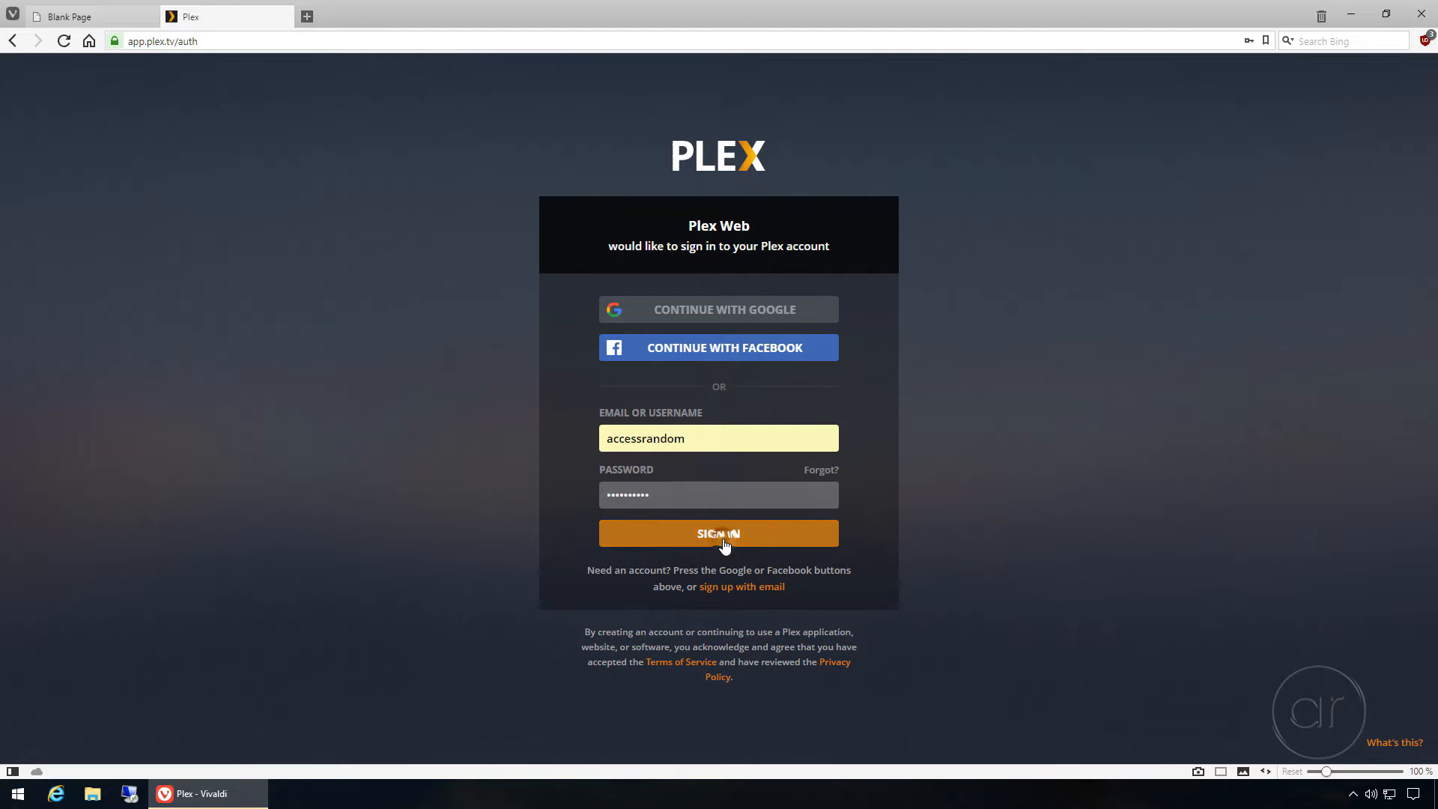
{"action": "left_click", "coordinate": [718, 533]}
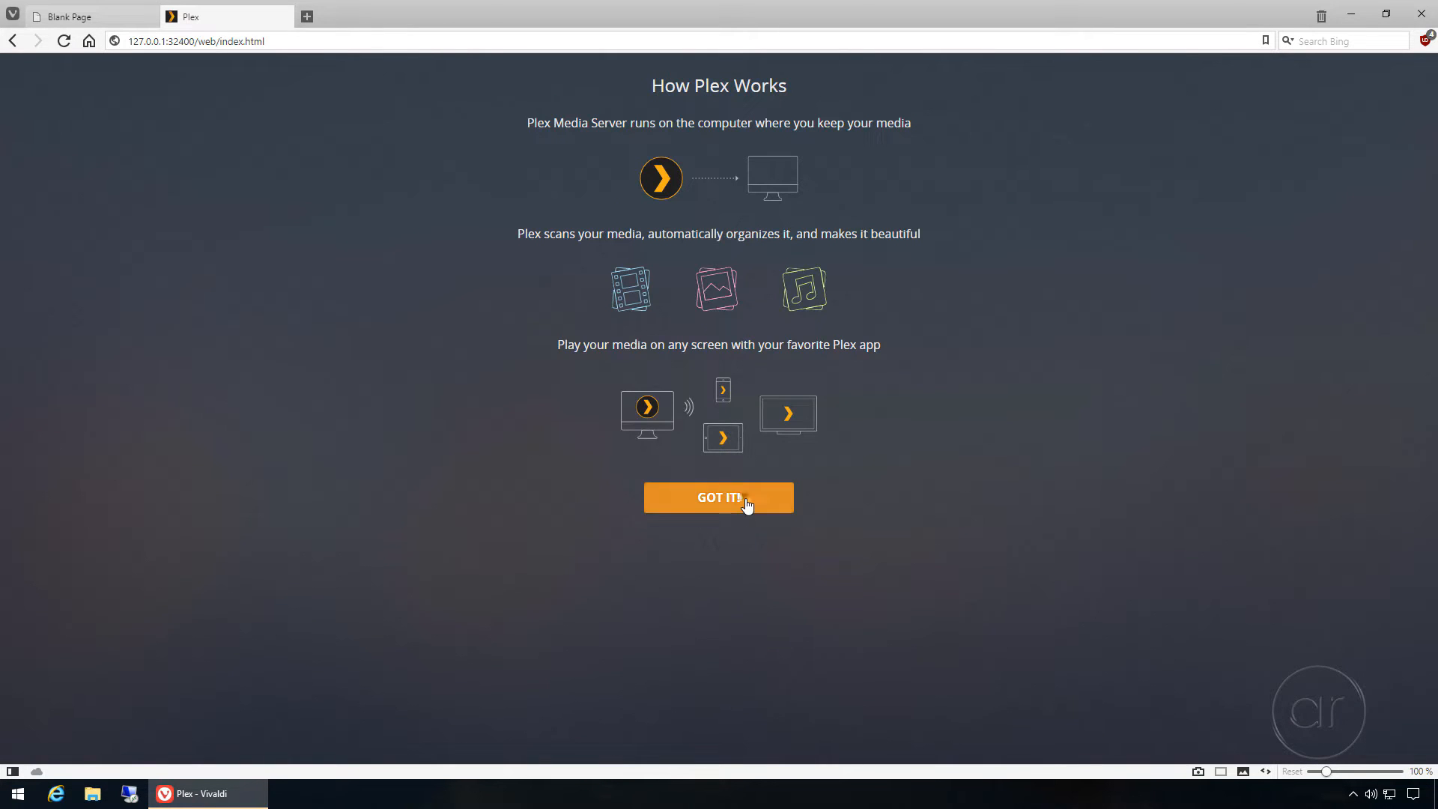
{"action": "left_click", "coordinate": [718, 496]}
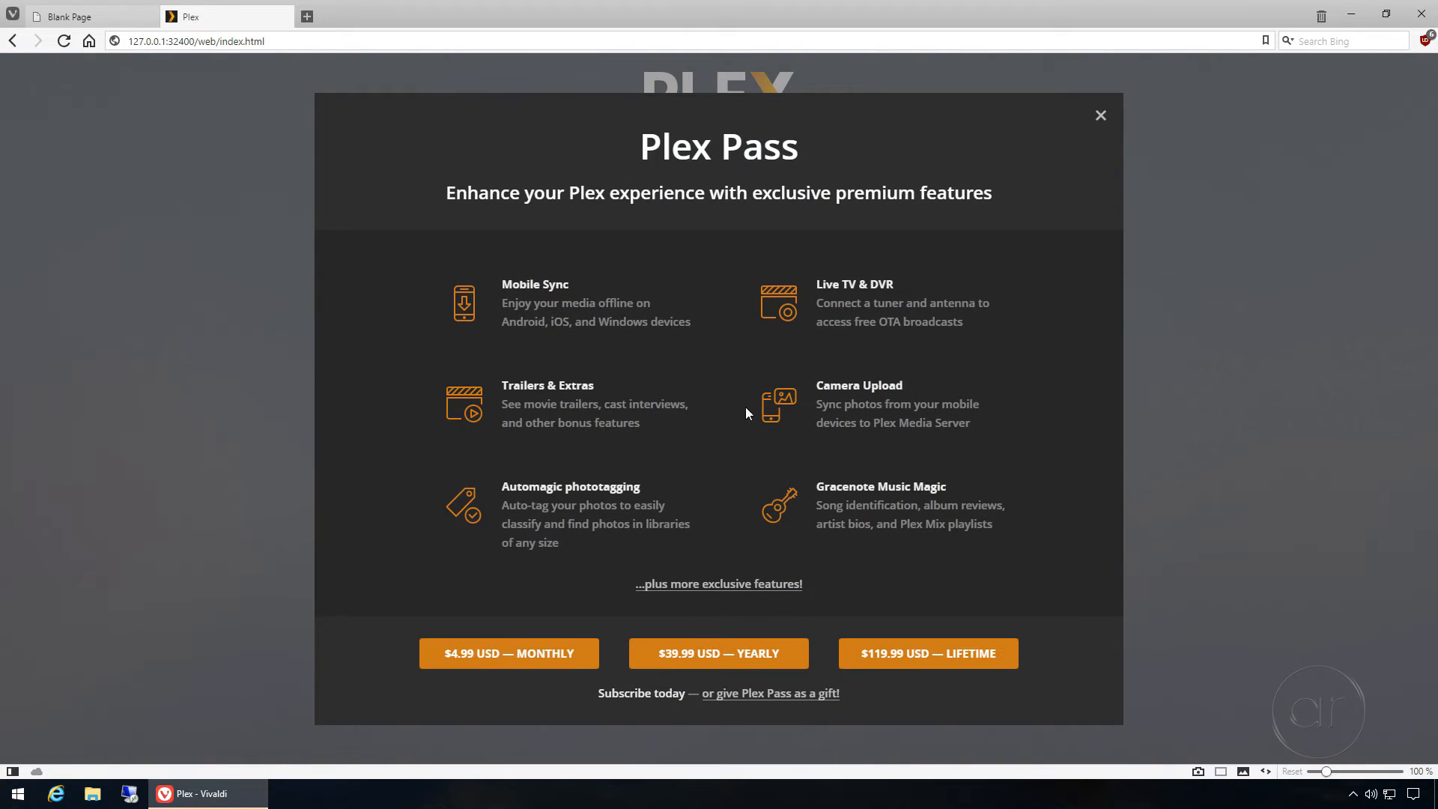
{"action": "left_click", "coordinate": [1099, 116]}
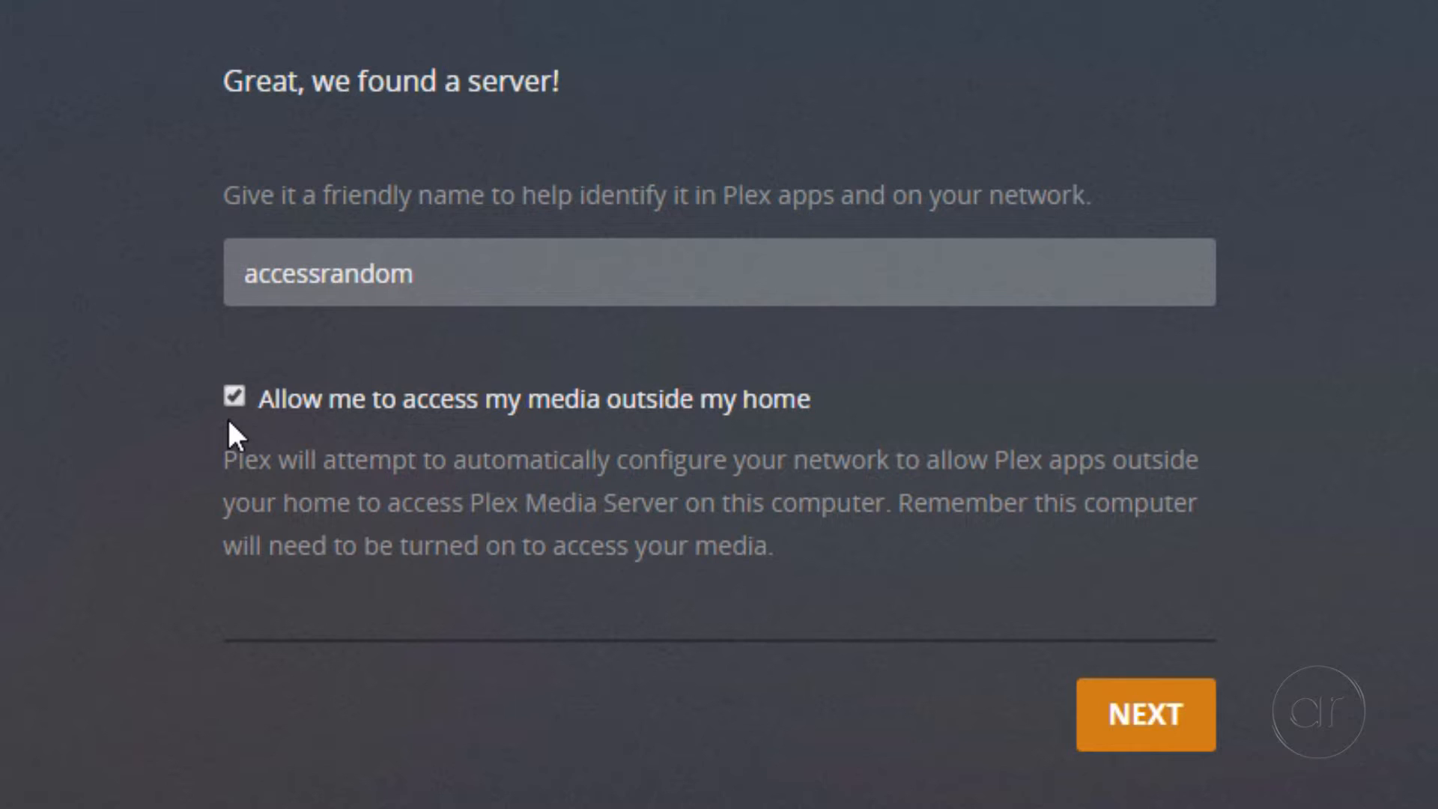
{"action": "mouse_move", "coordinate": [363, 443]}
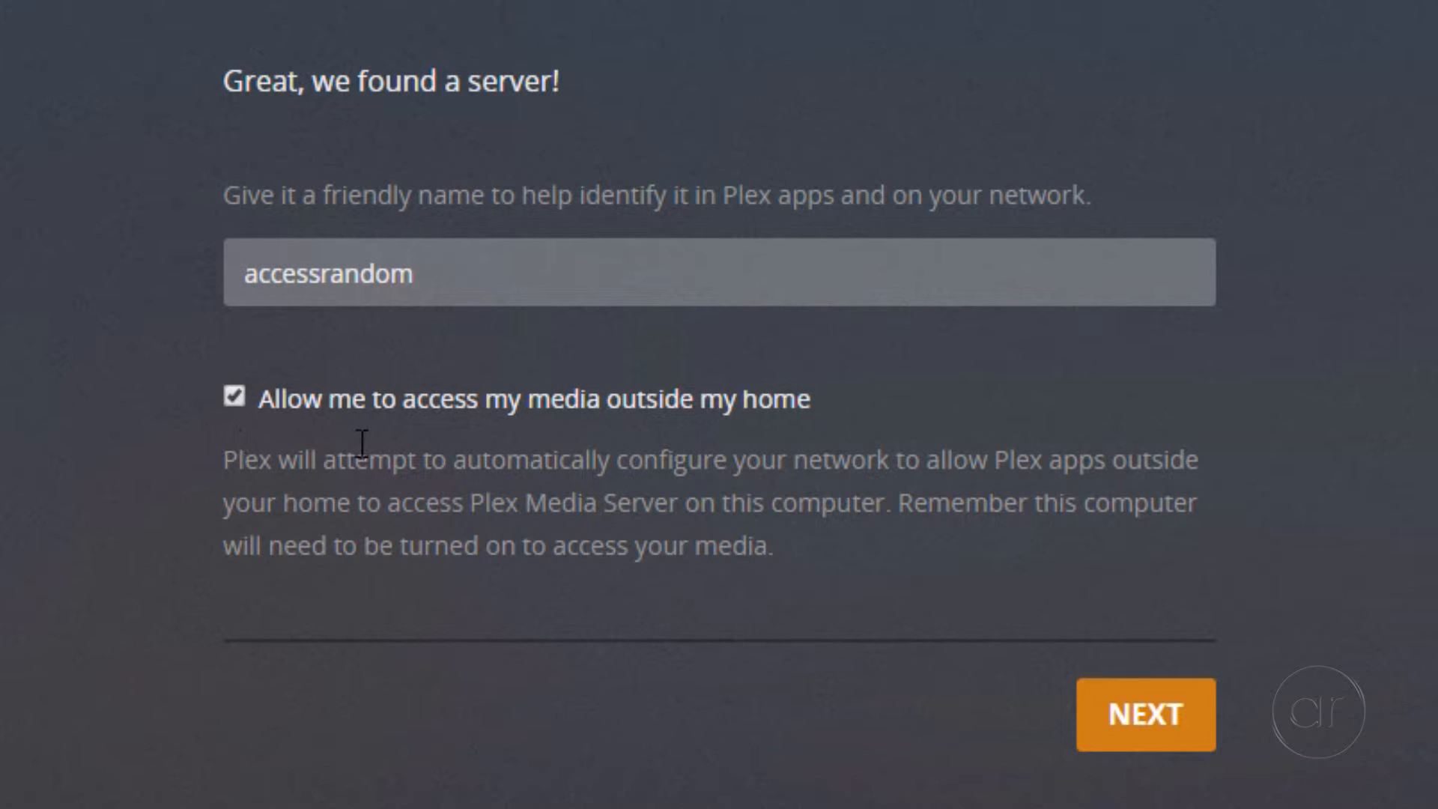
{"action": "mouse_move", "coordinate": [257, 440]}
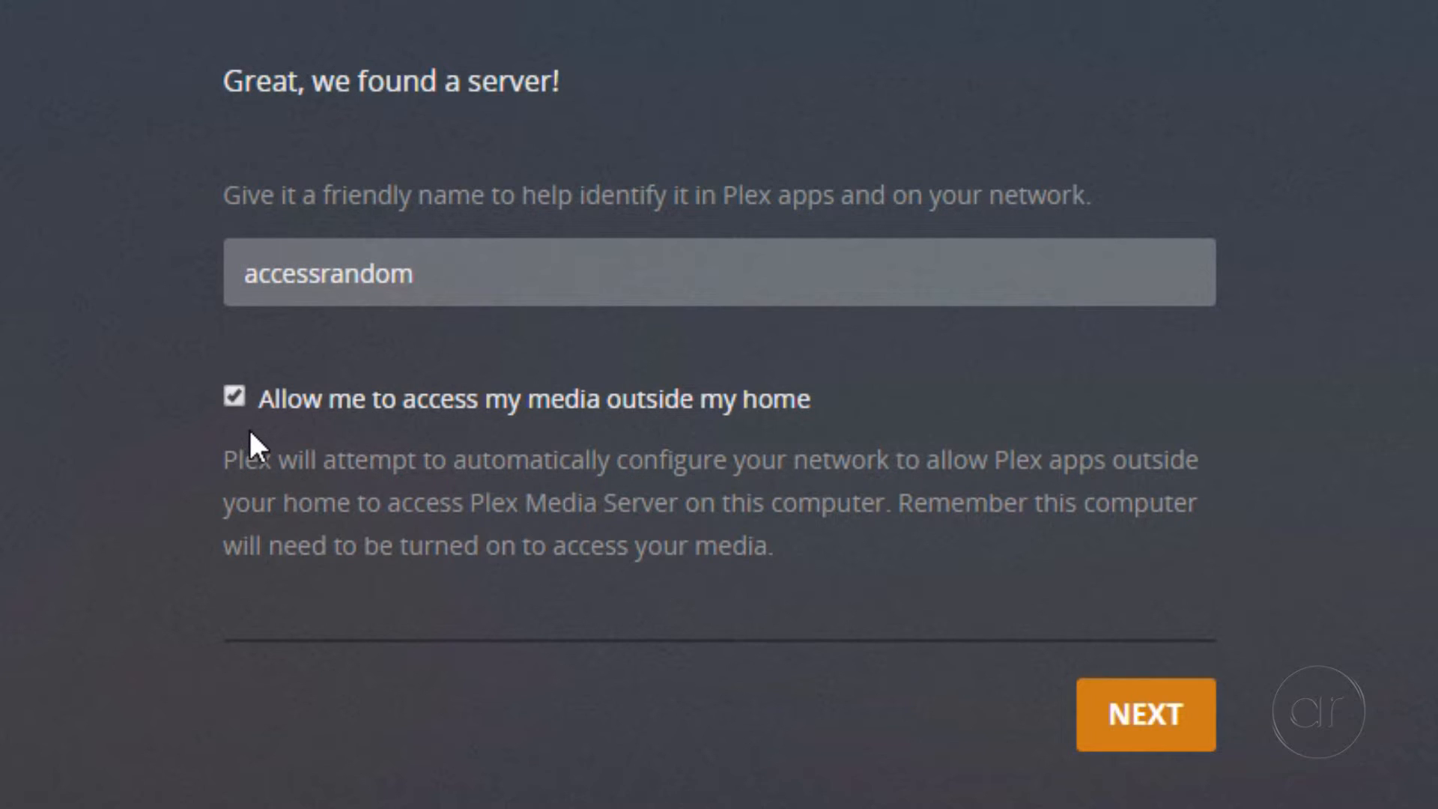
- Turn off outside-home access and finish setting up server 'accessrandom' without adding libraries
{"action": "left_click", "coordinate": [237, 399]}
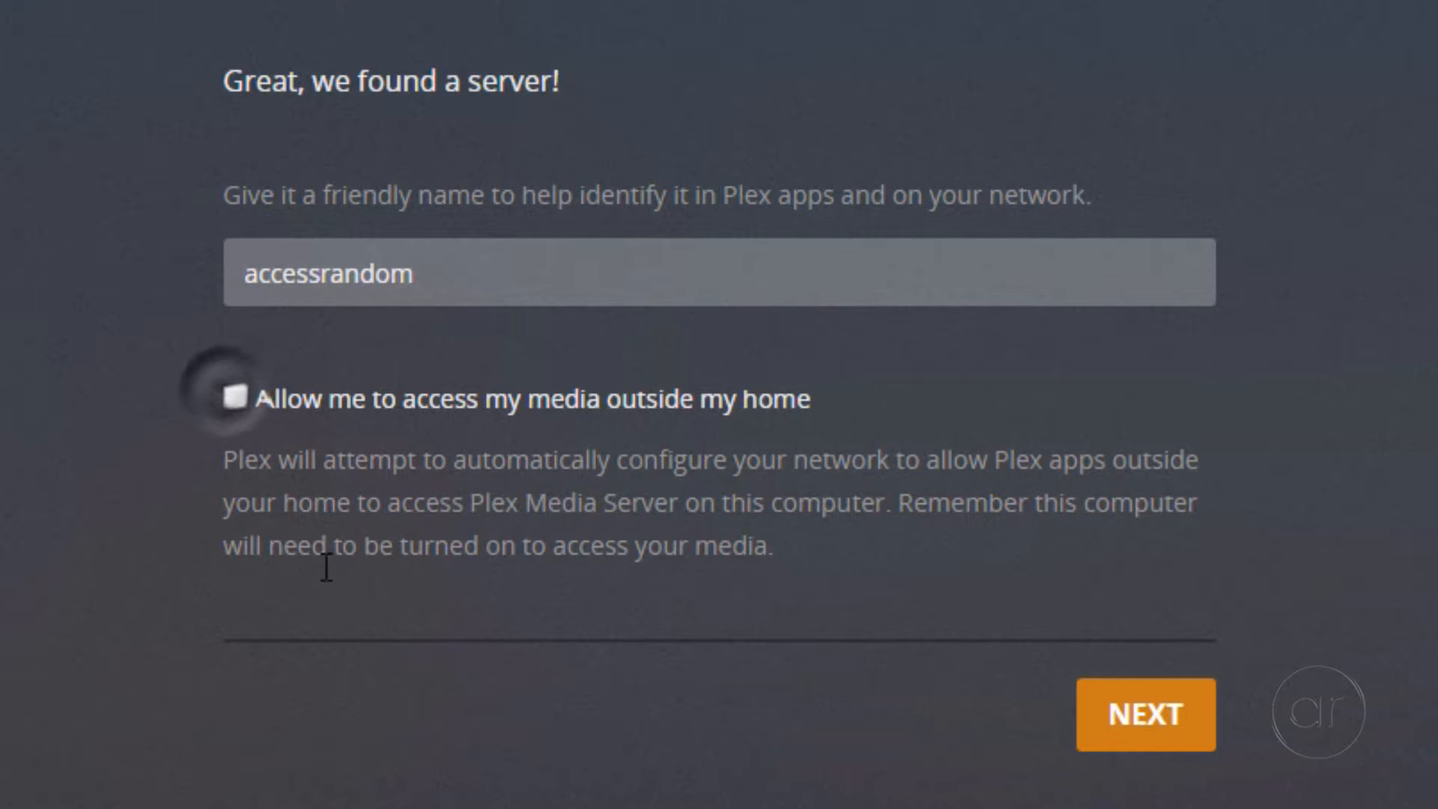
{"action": "mouse_move", "coordinate": [1146, 742]}
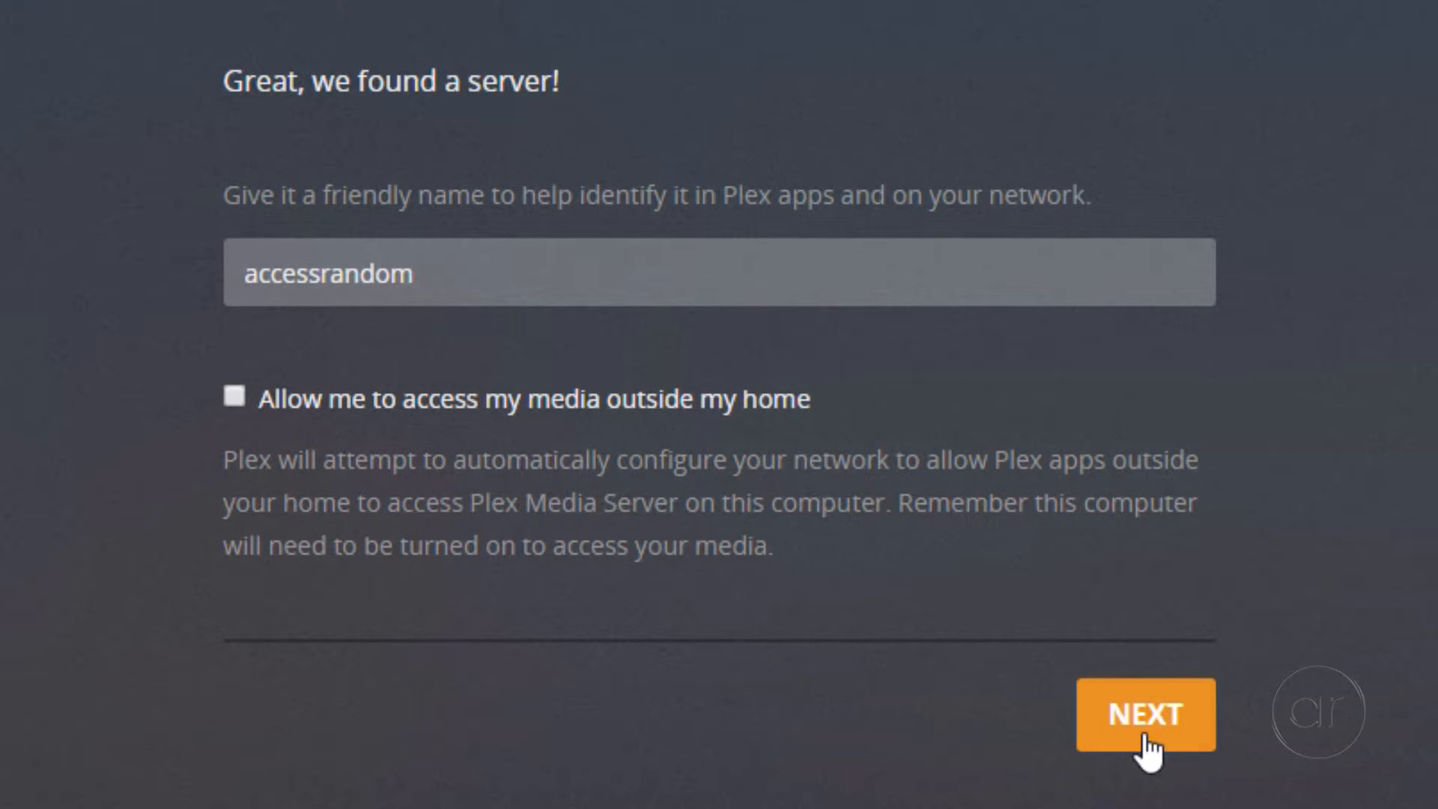
{"action": "left_click", "coordinate": [1143, 714]}
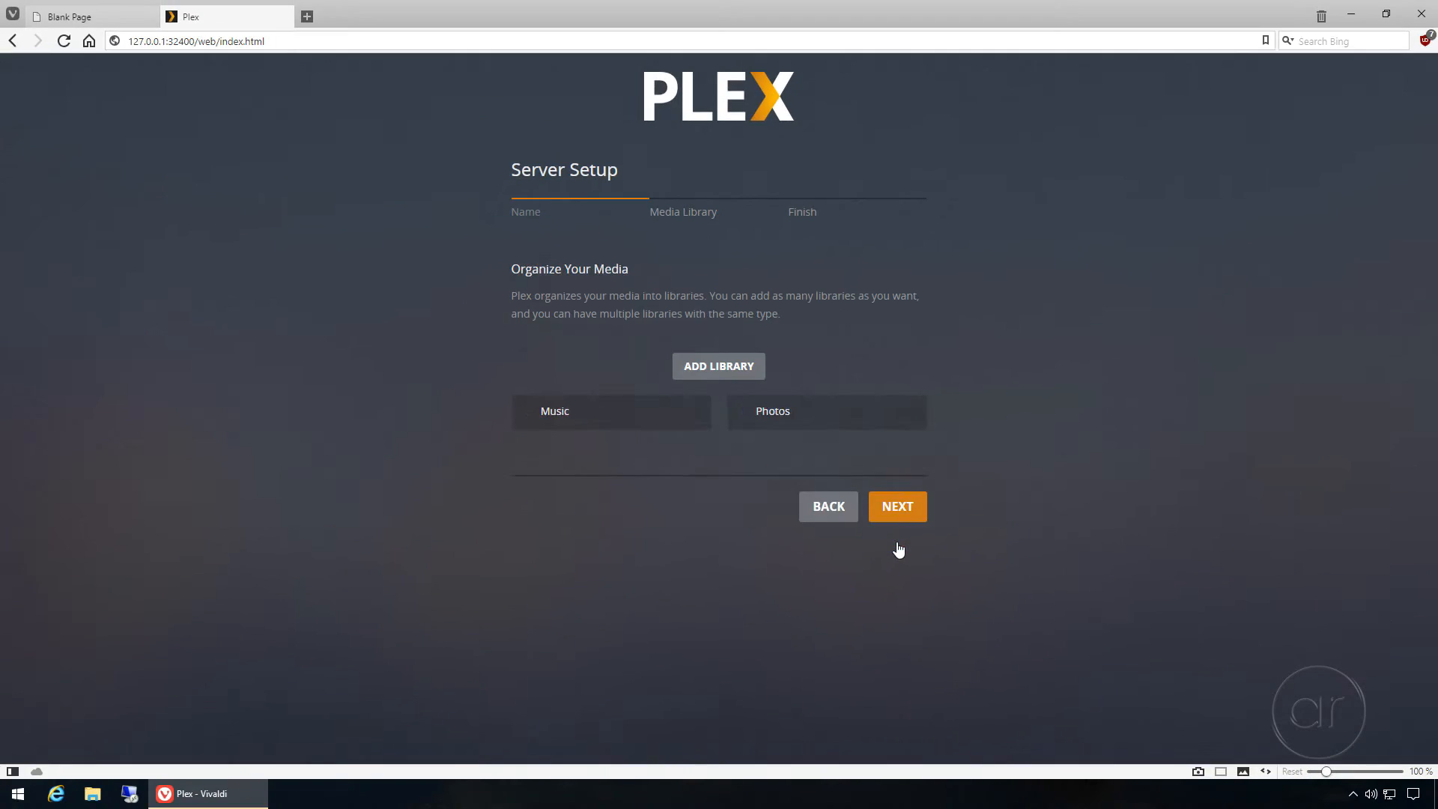
{"action": "left_click", "coordinate": [896, 506]}
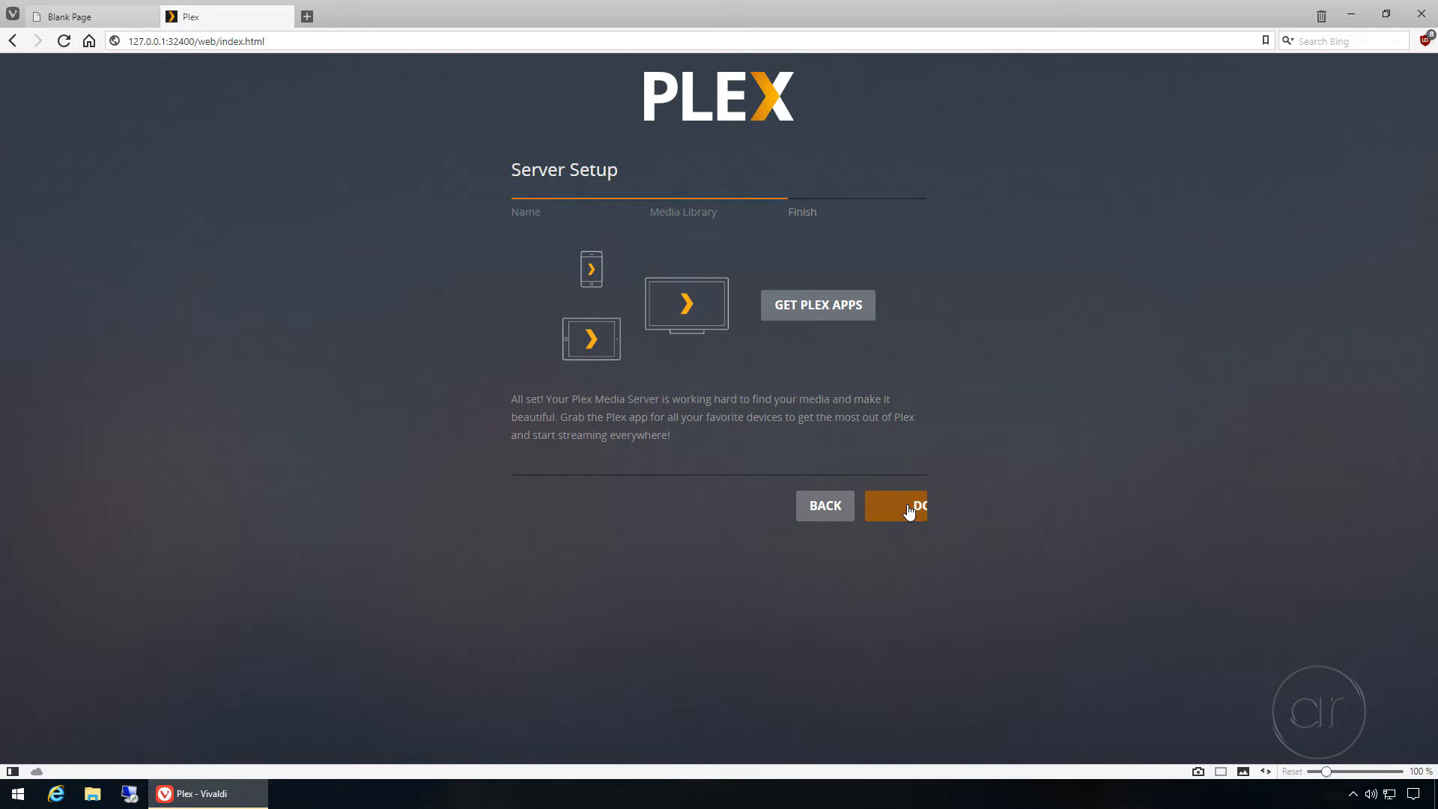
{"action": "left_click", "coordinate": [895, 506]}
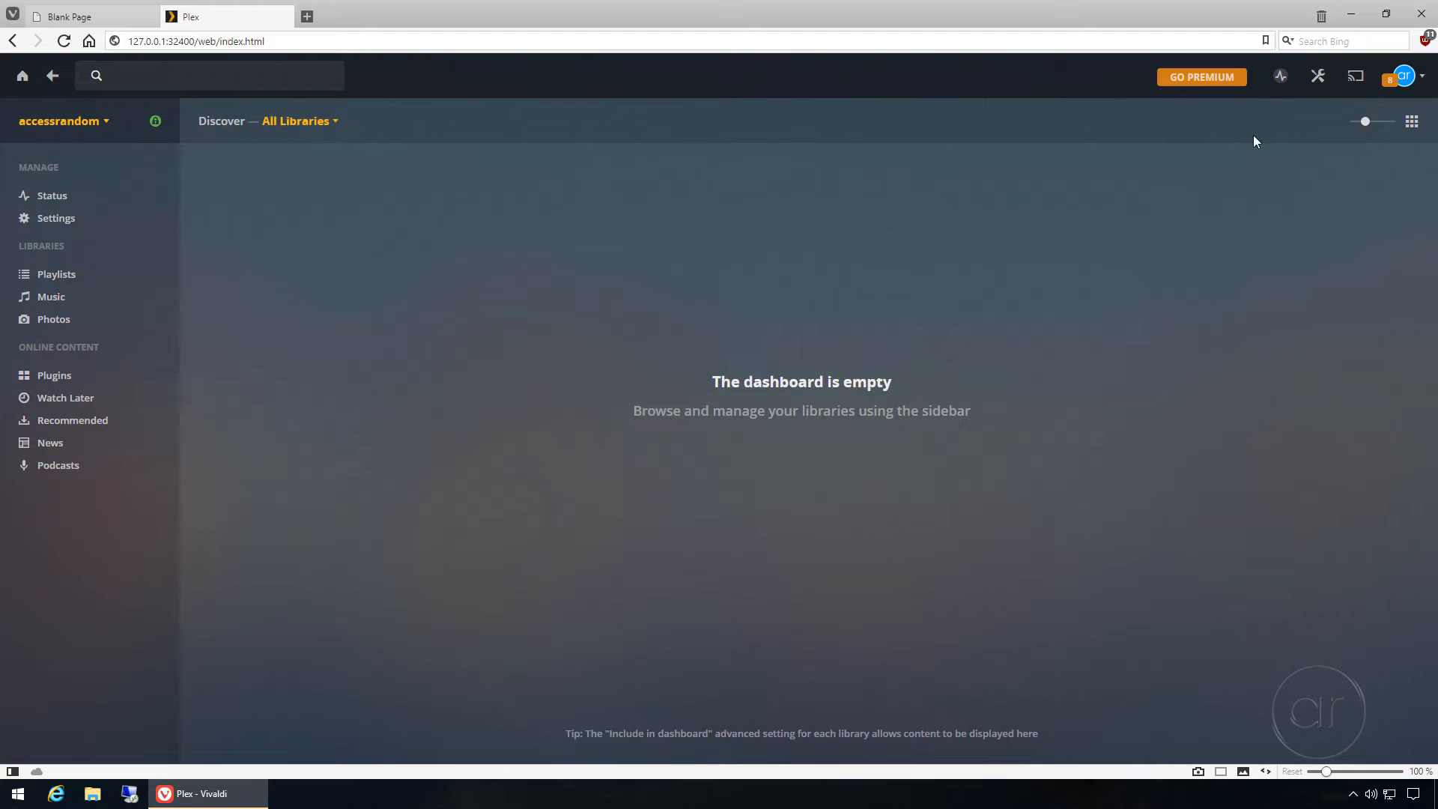
- Enable Remote Access for the accessrandom server under Settings > Remote Access
{"action": "left_click", "coordinate": [1318, 77]}
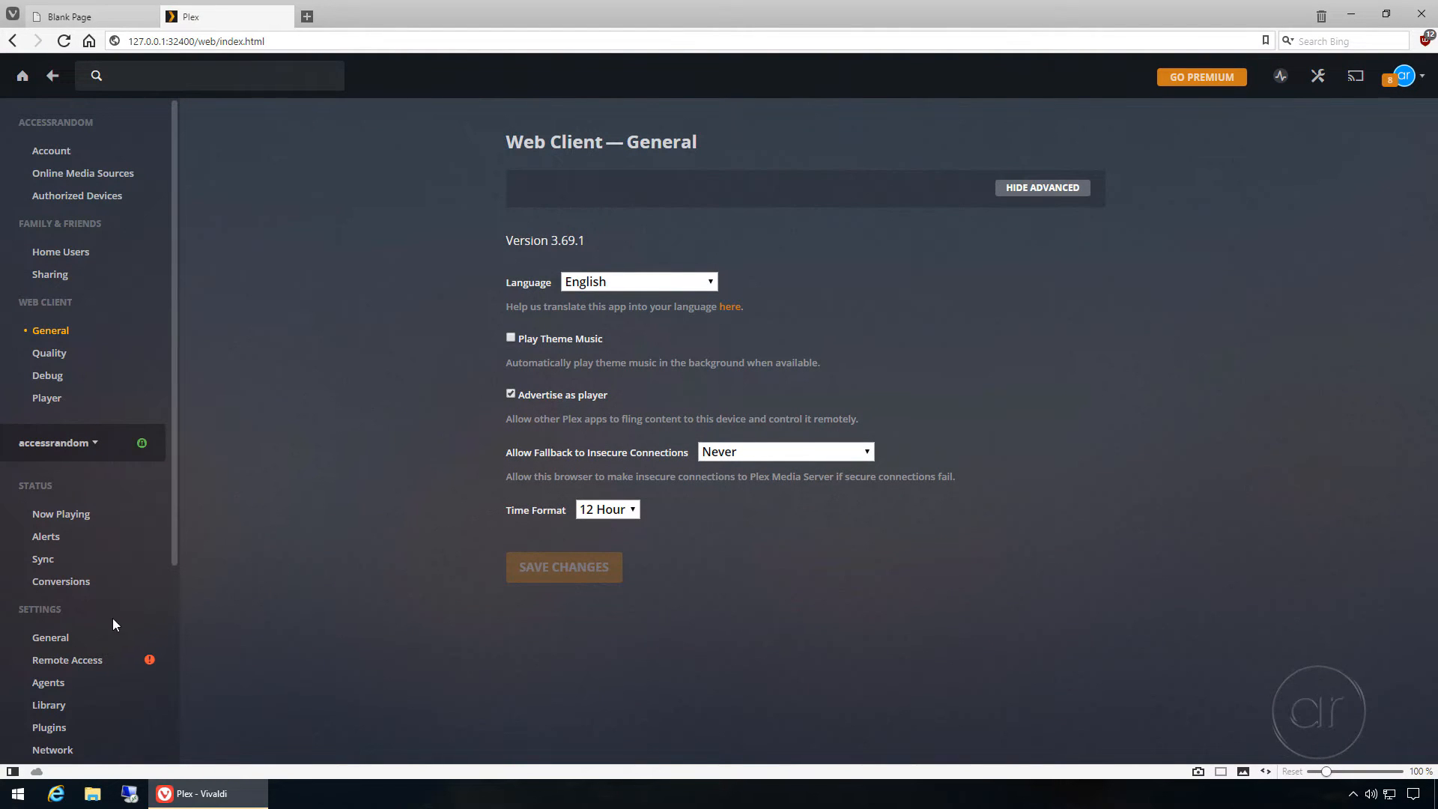
{"action": "left_click", "coordinate": [66, 659]}
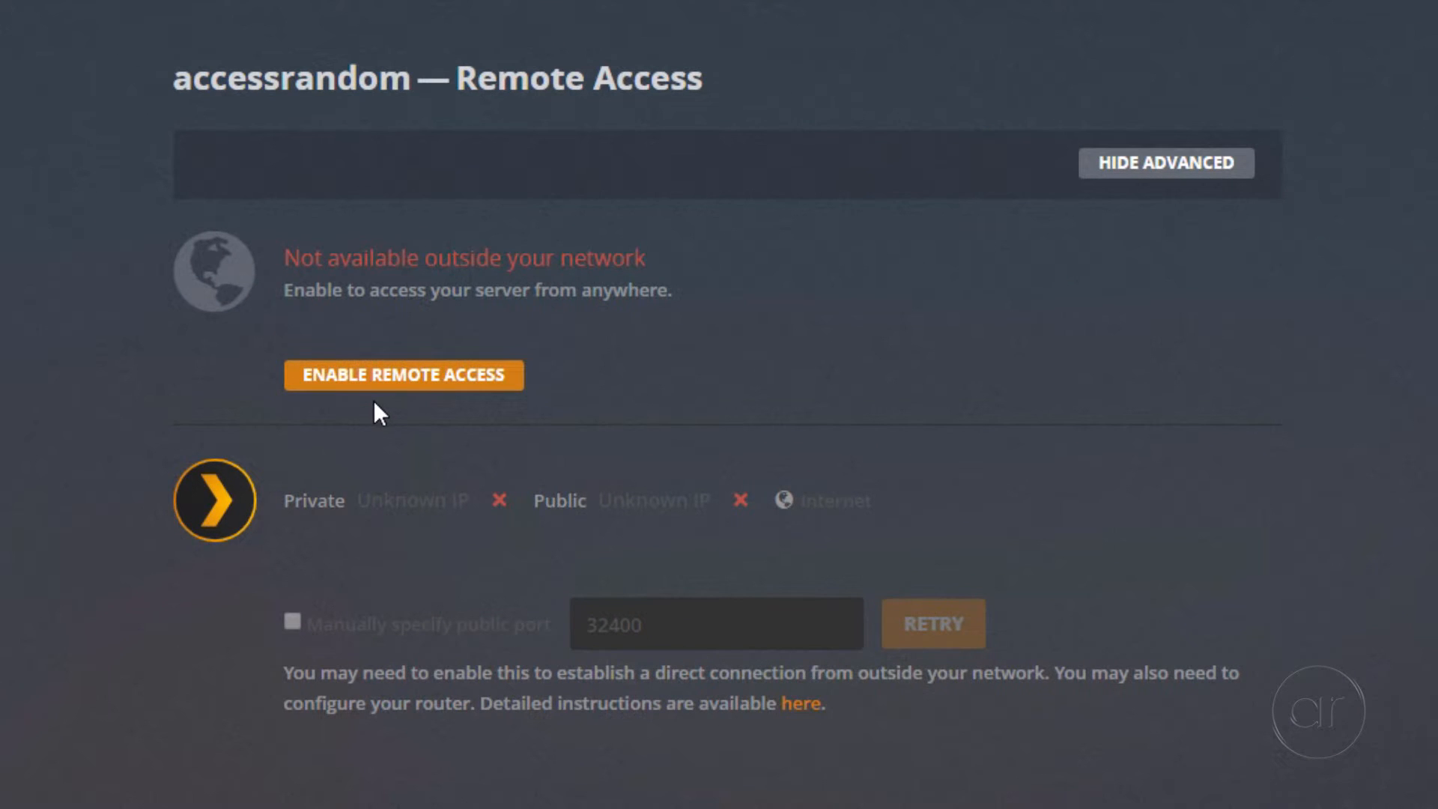
{"action": "left_click", "coordinate": [403, 374]}
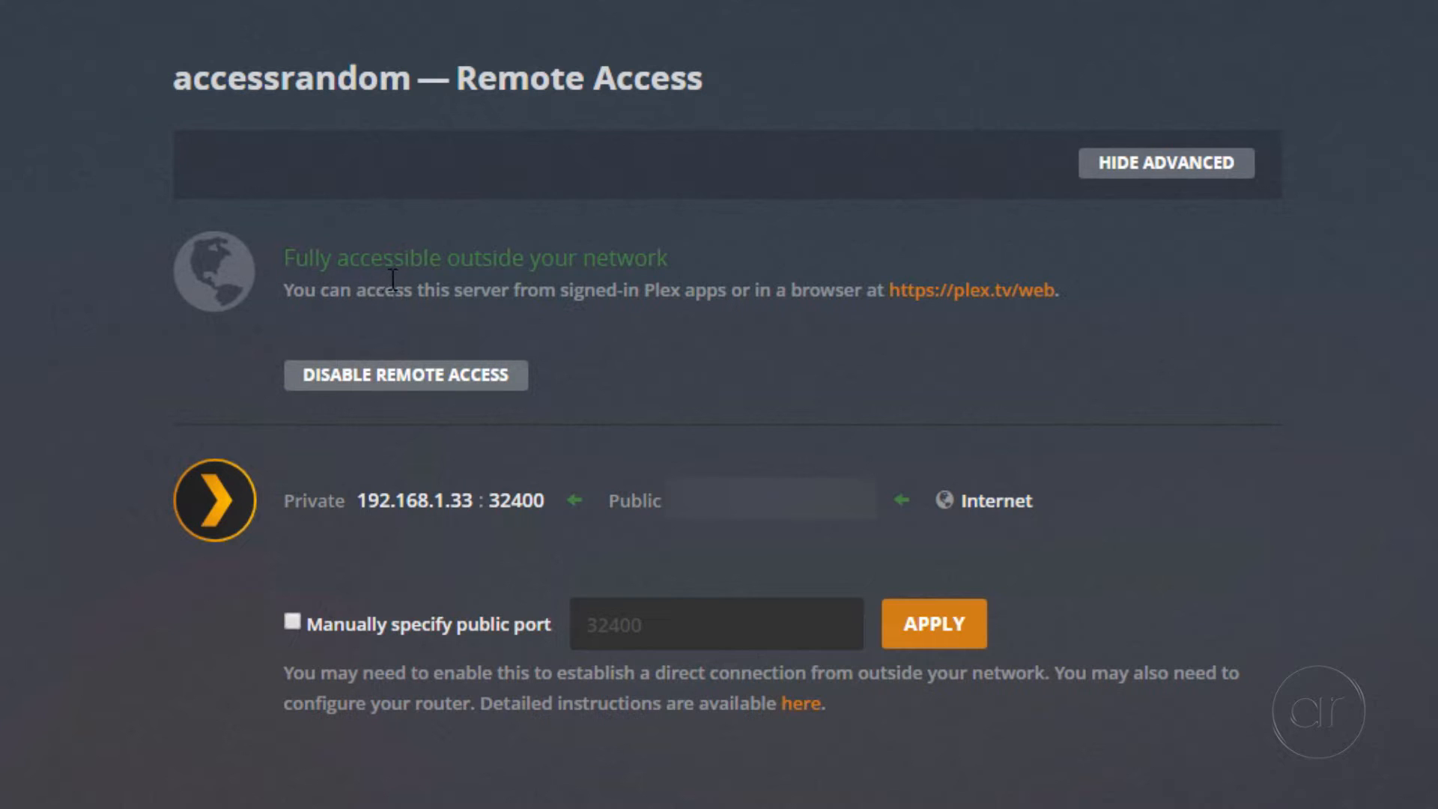
{"action": "mouse_move", "coordinate": [395, 286]}
{"action": "type", "text": "192.16"}
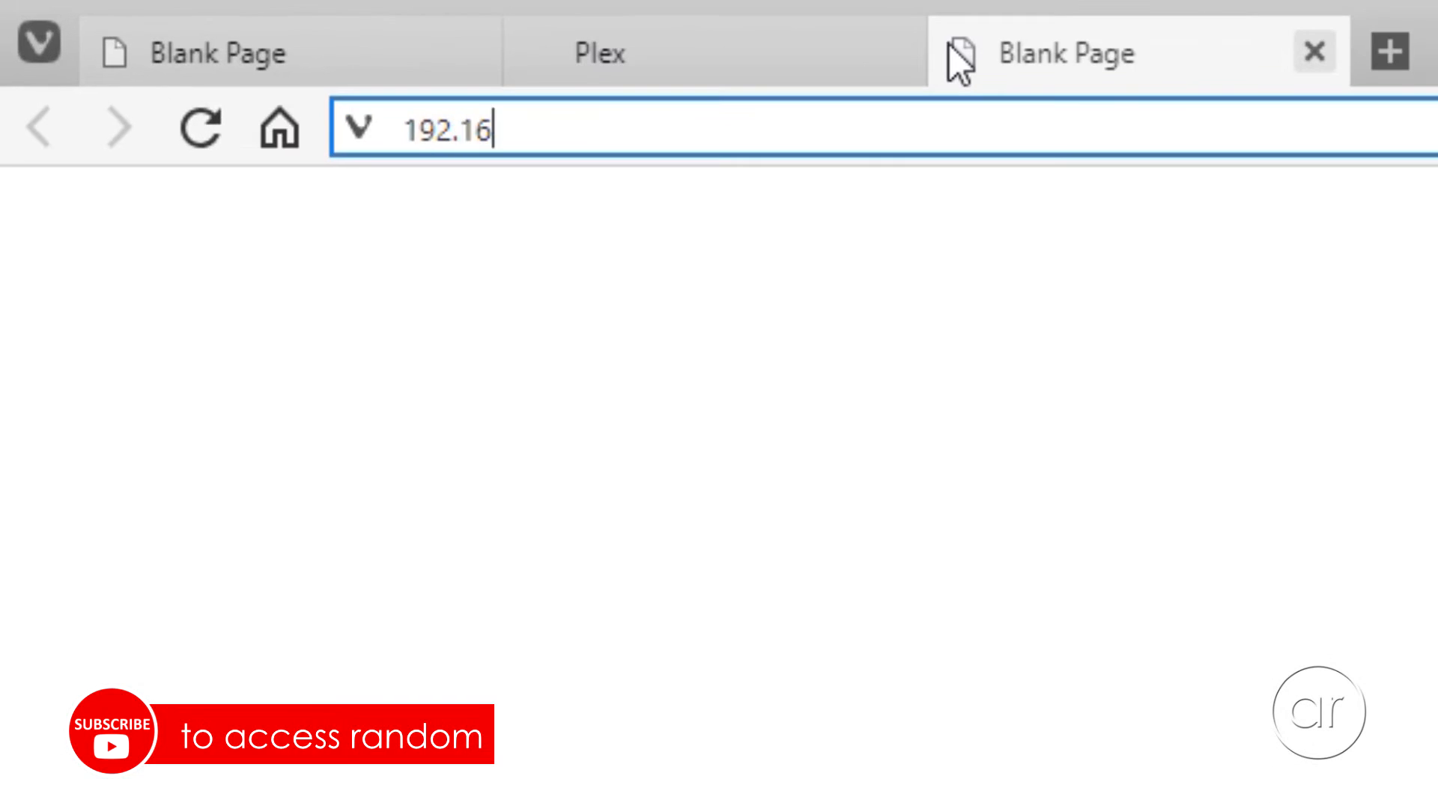
- Load the EdgeOS interface at 192.168.1.1 and submit the router login
{"action": "type", "text": "8.1.1"}
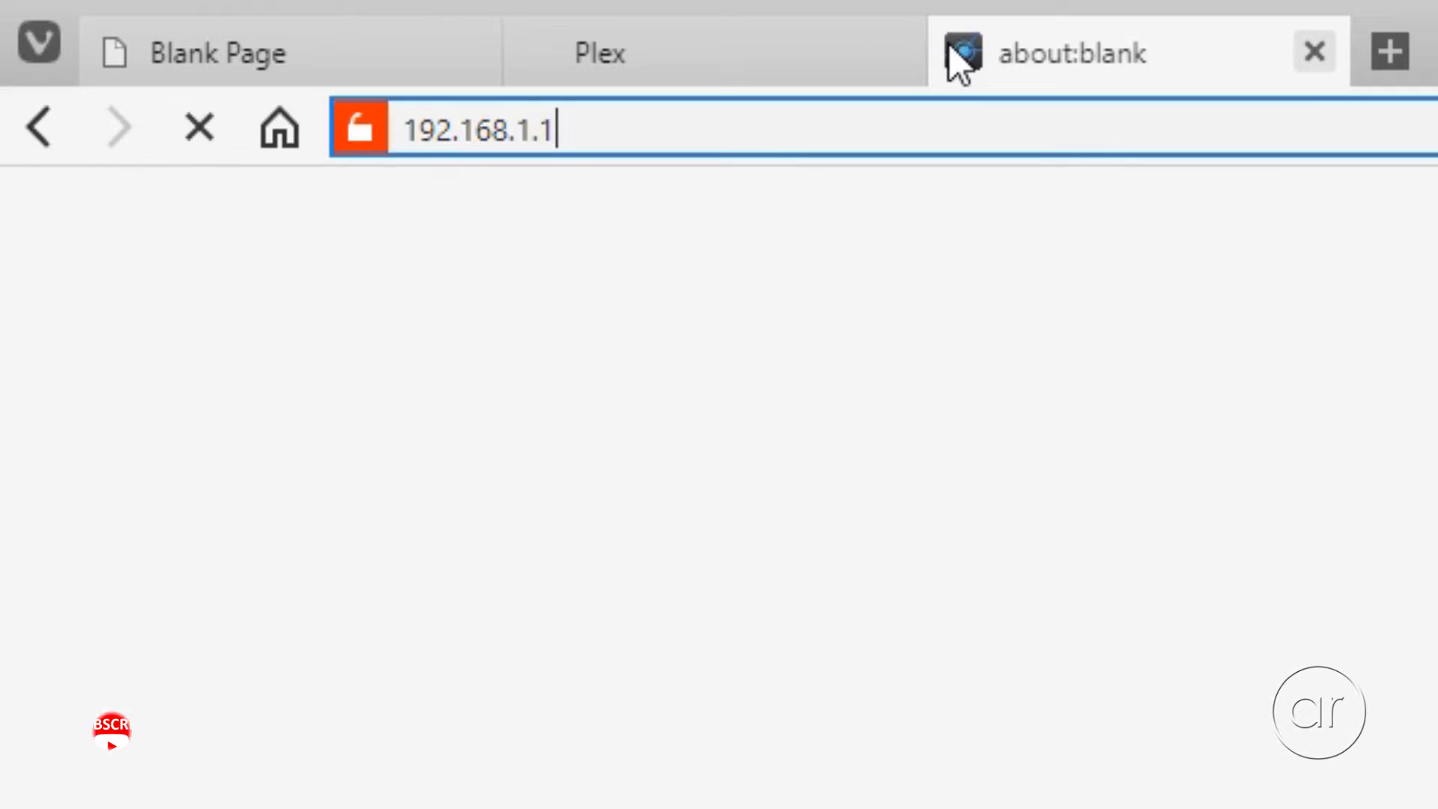
{"action": "key", "text": "Return"}
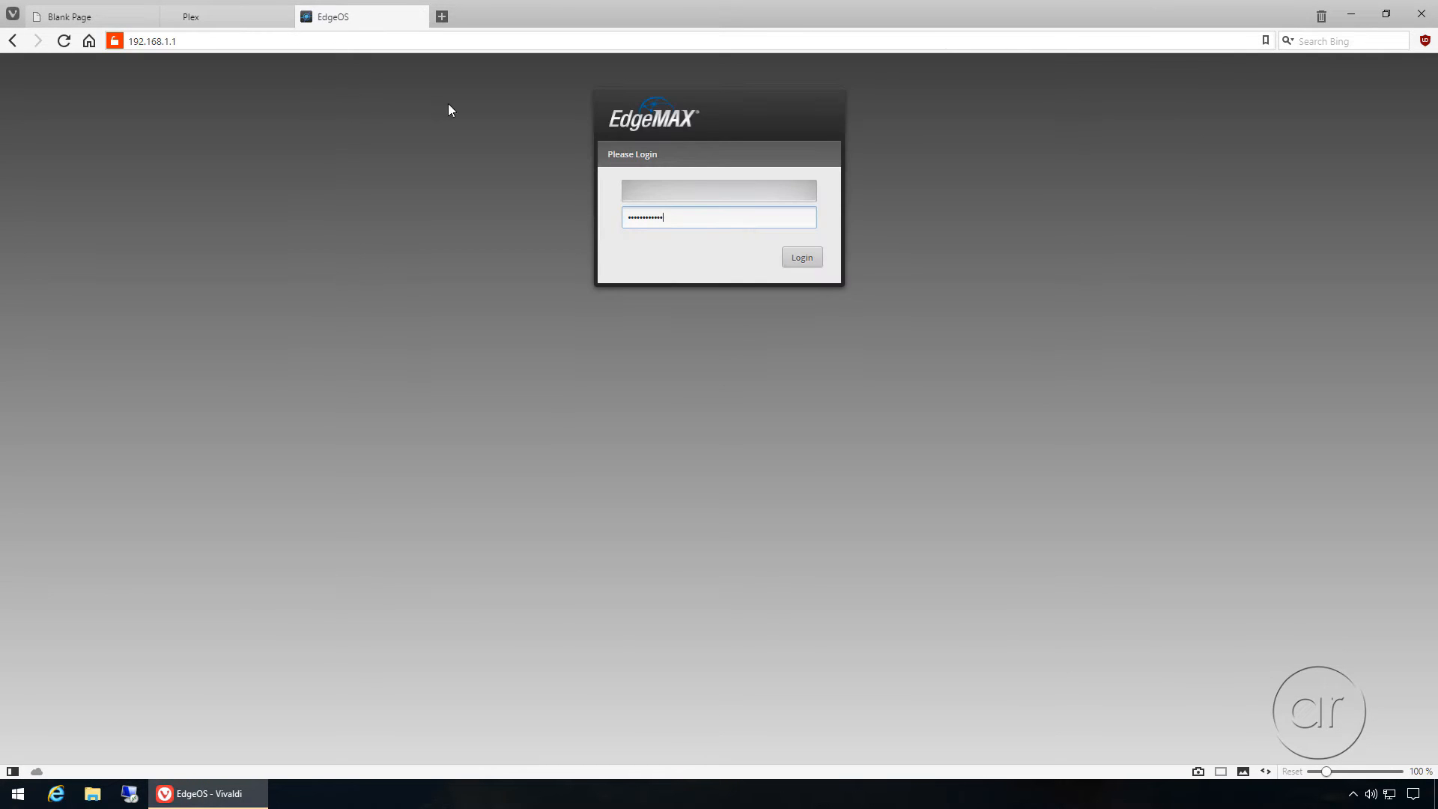
{"action": "left_click", "coordinate": [801, 257]}
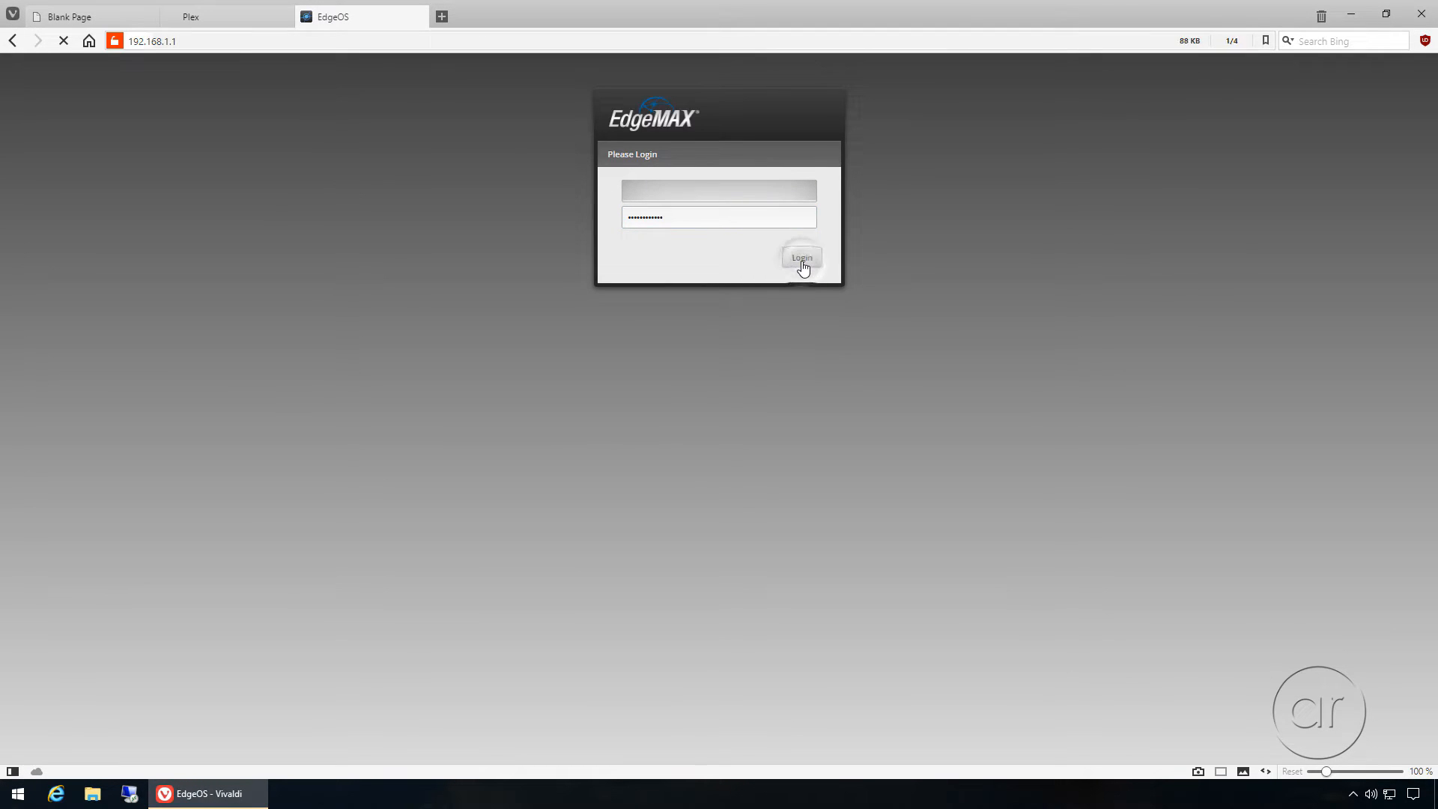
{"action": "left_click", "coordinate": [800, 257]}
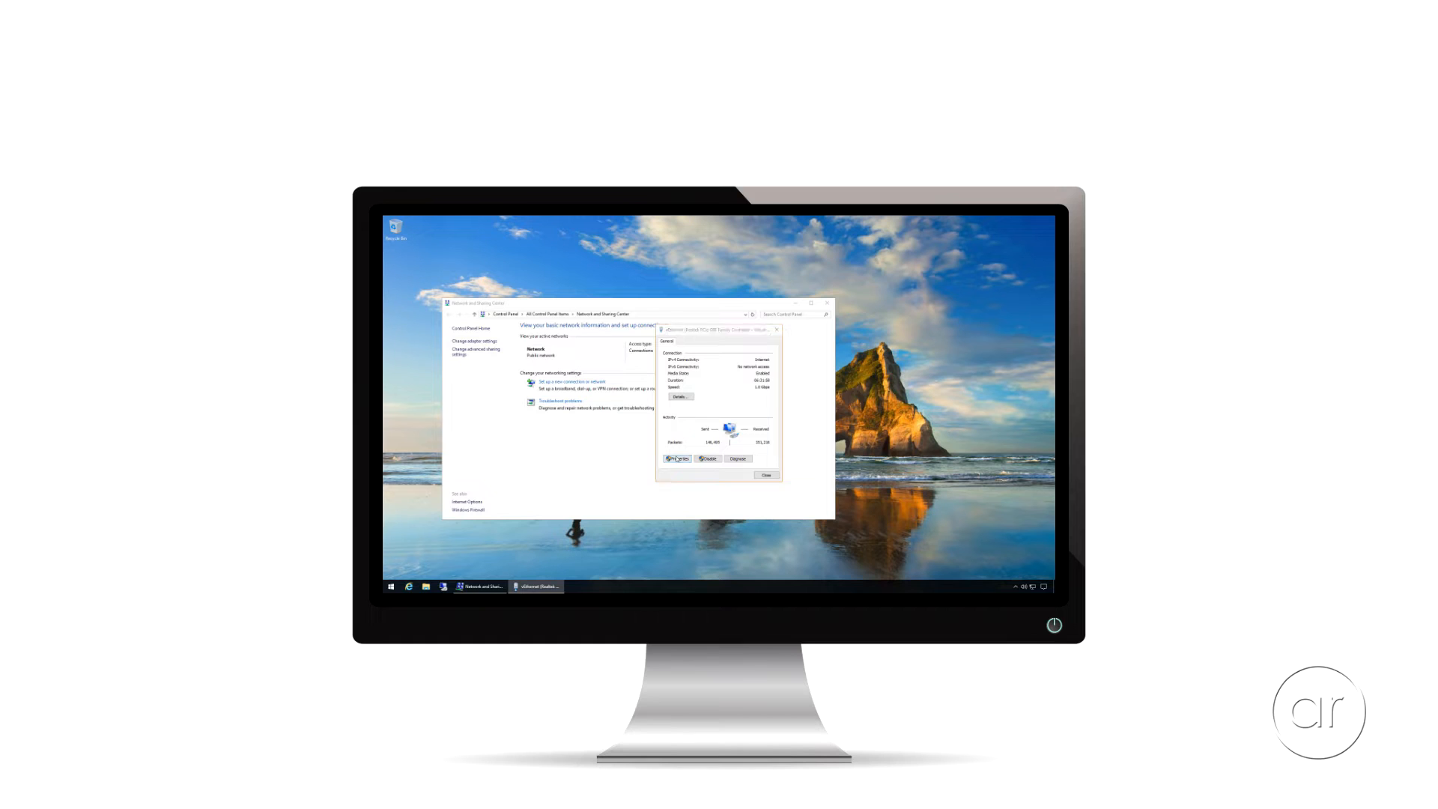
- Open the Windows network adapter's TCP/IPv4 properties to check its address settings
{"action": "left_click", "coordinate": [677, 458]}
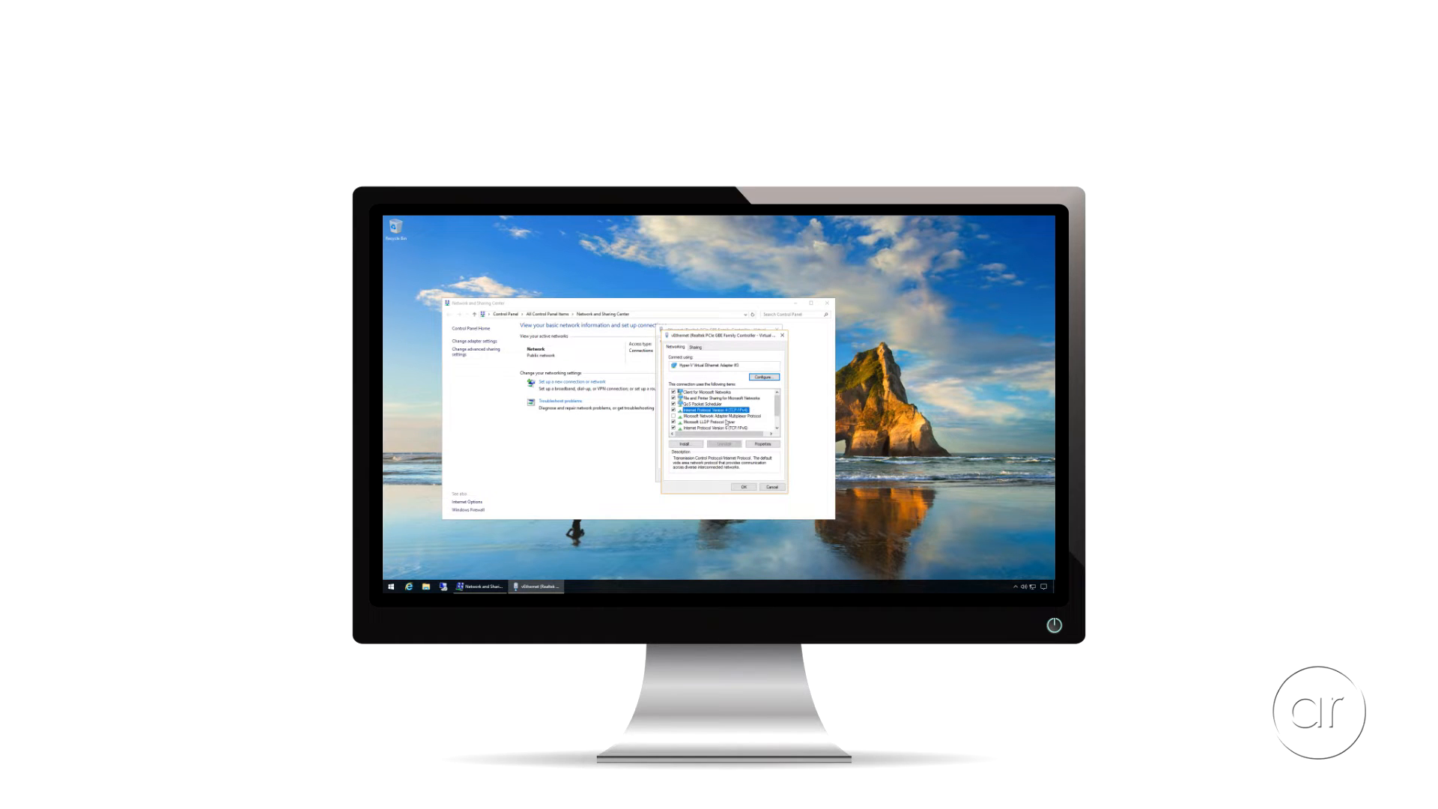
{"action": "left_click", "coordinate": [762, 442]}
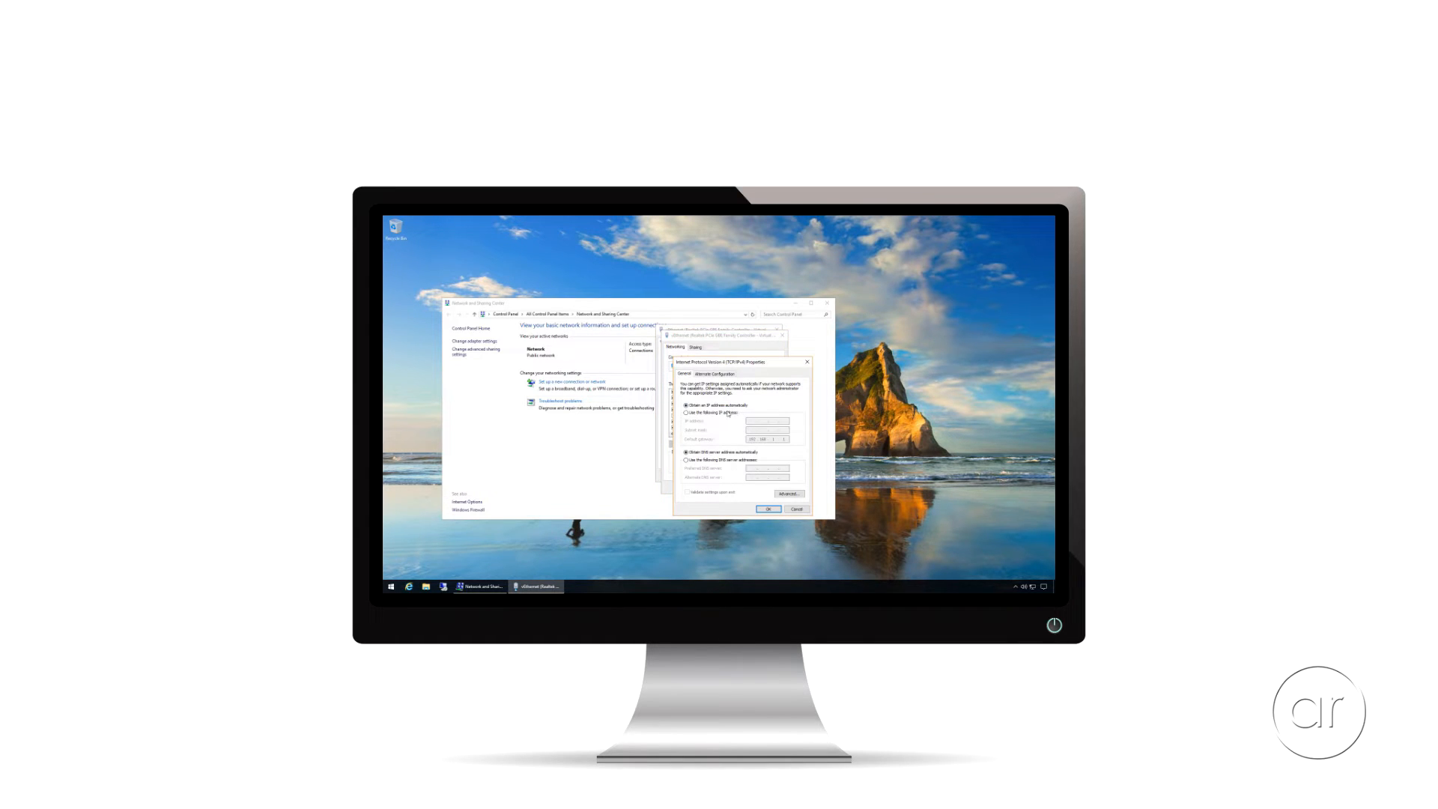
{"action": "left_click", "coordinate": [686, 413]}
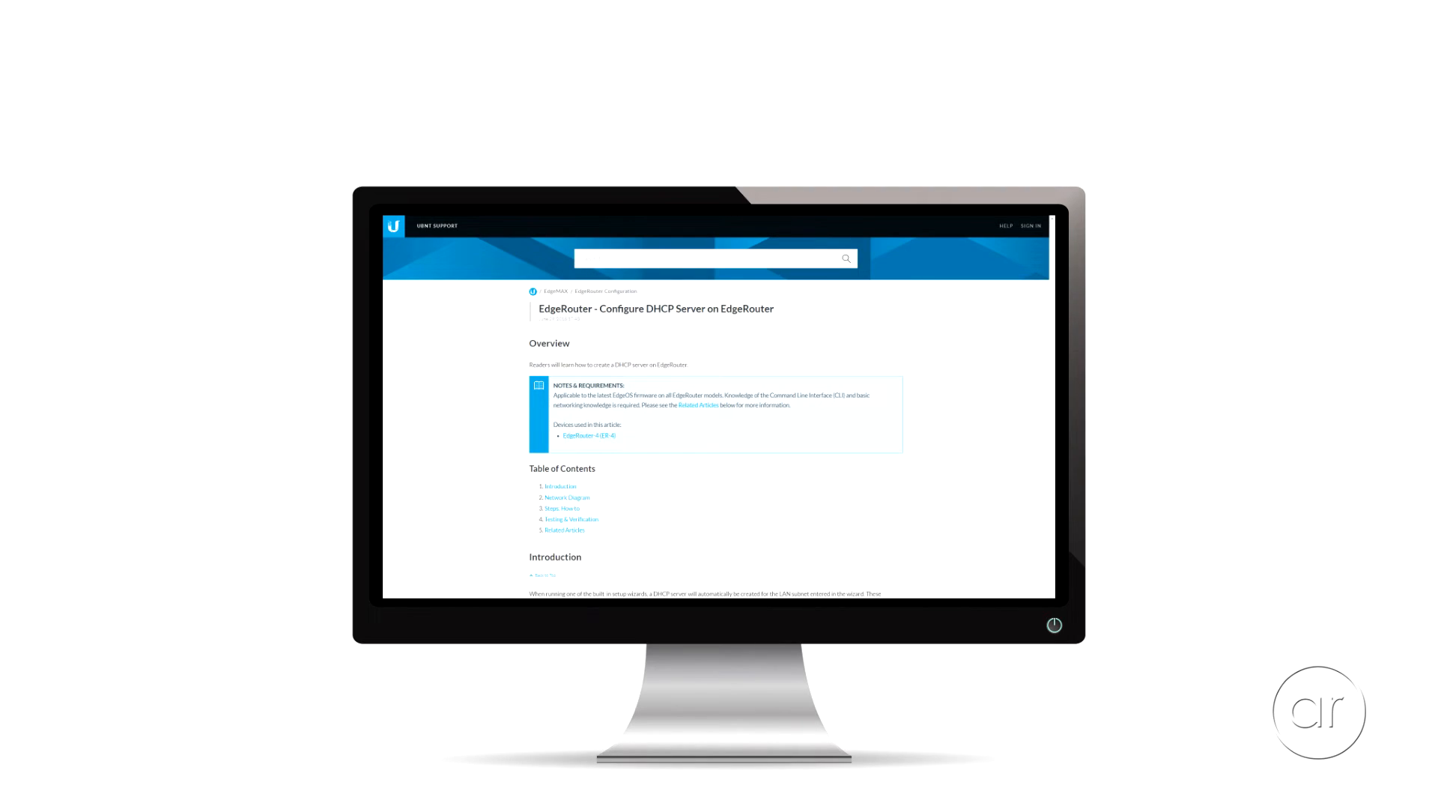
{"action": "scroll", "scroll_direction": "down", "scroll_amount": 3}
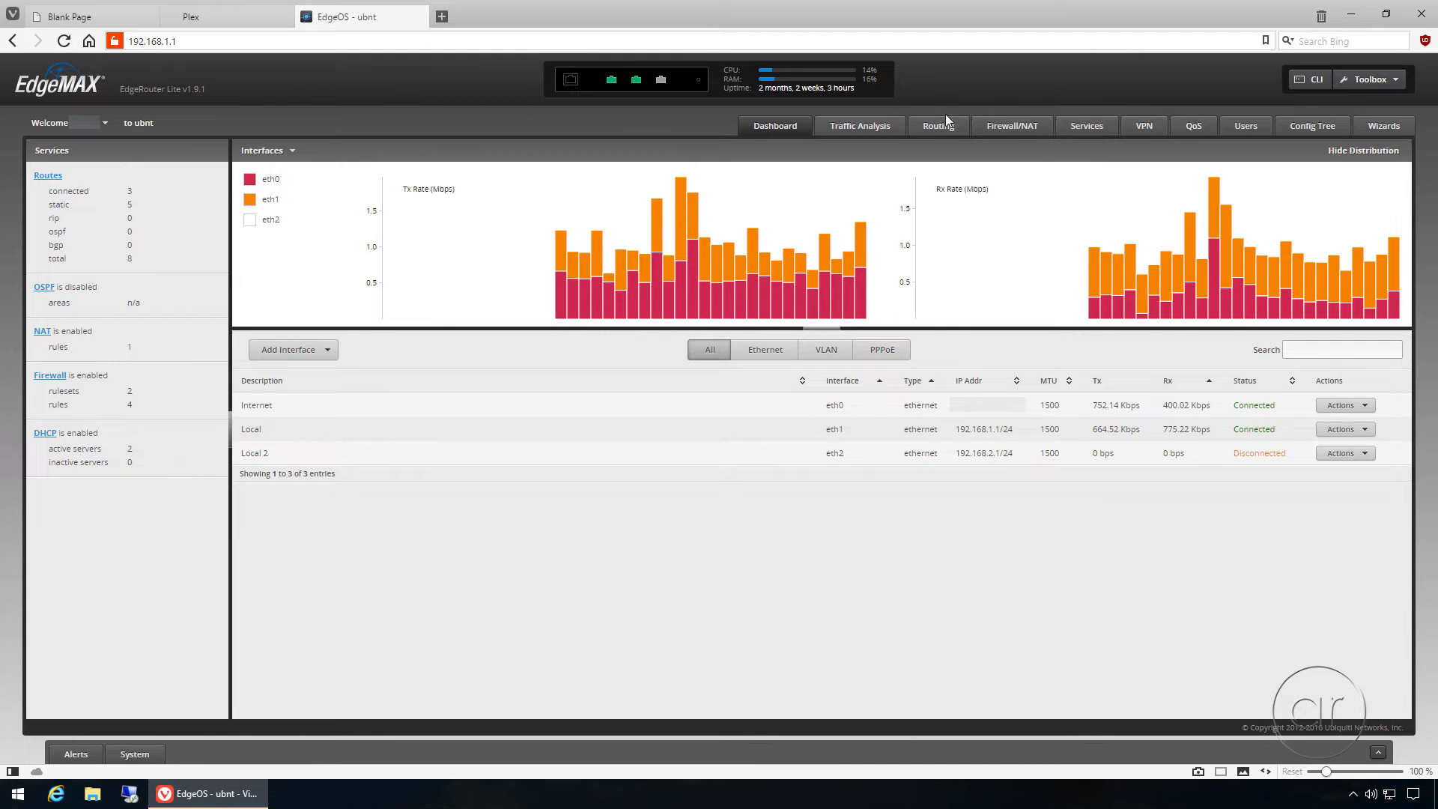
- View the LAN1 DHCP leases and check the 192.168.1.3–192.168.1.49 range details
{"action": "left_click", "coordinate": [1086, 126]}
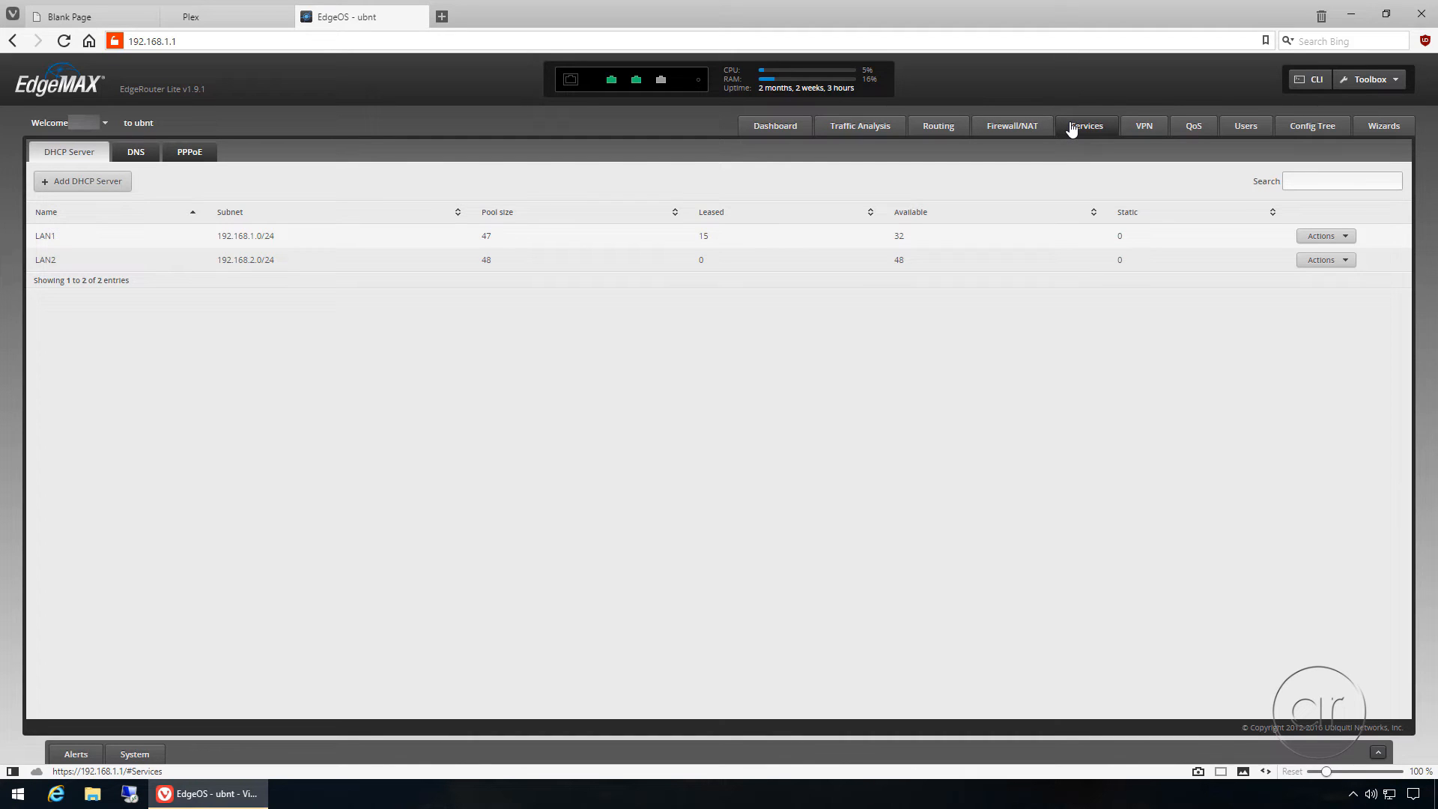
{"action": "mouse_move", "coordinate": [1345, 245]}
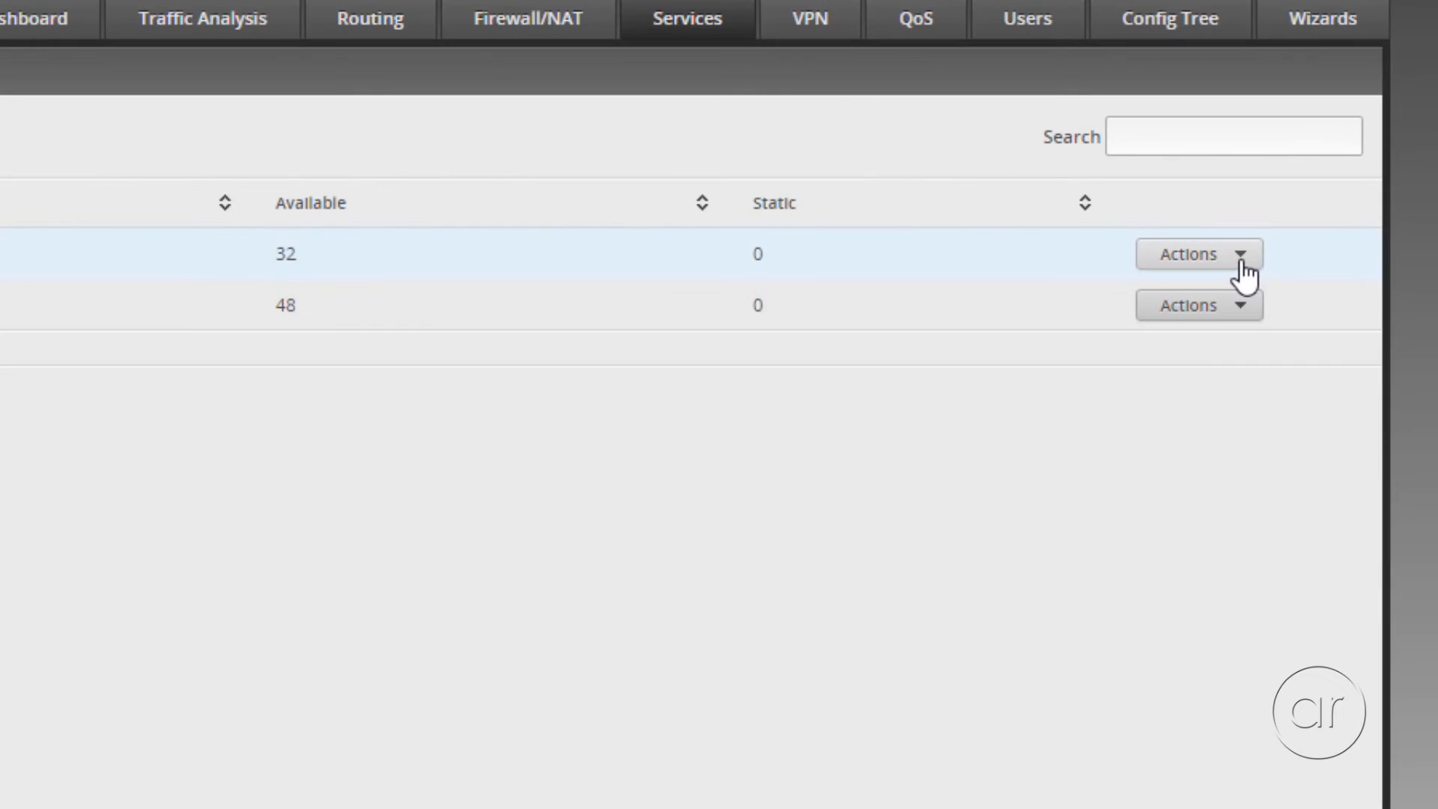
{"action": "left_click", "coordinate": [1198, 254]}
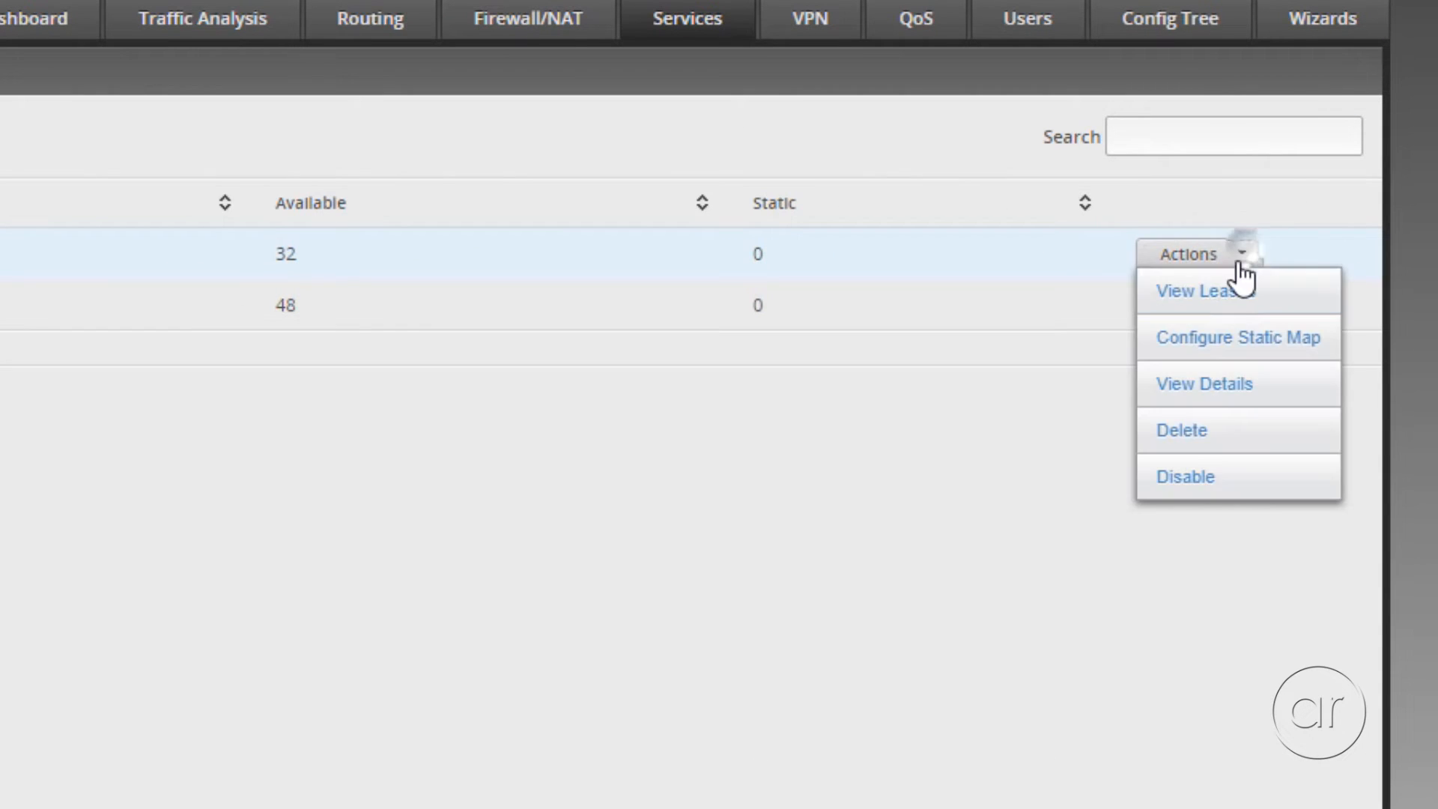
{"action": "left_click", "coordinate": [1197, 291]}
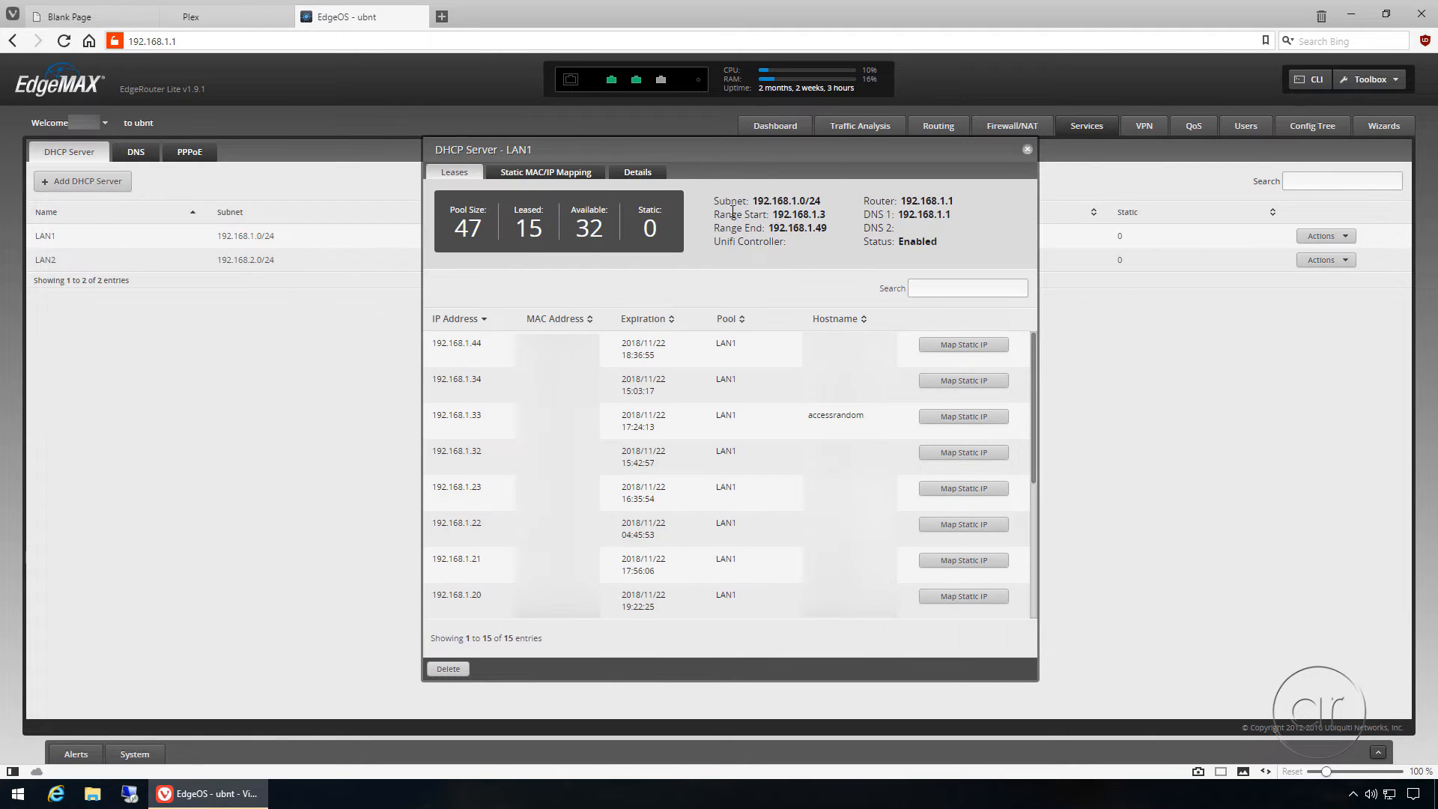
{"action": "left_click", "coordinate": [637, 172]}
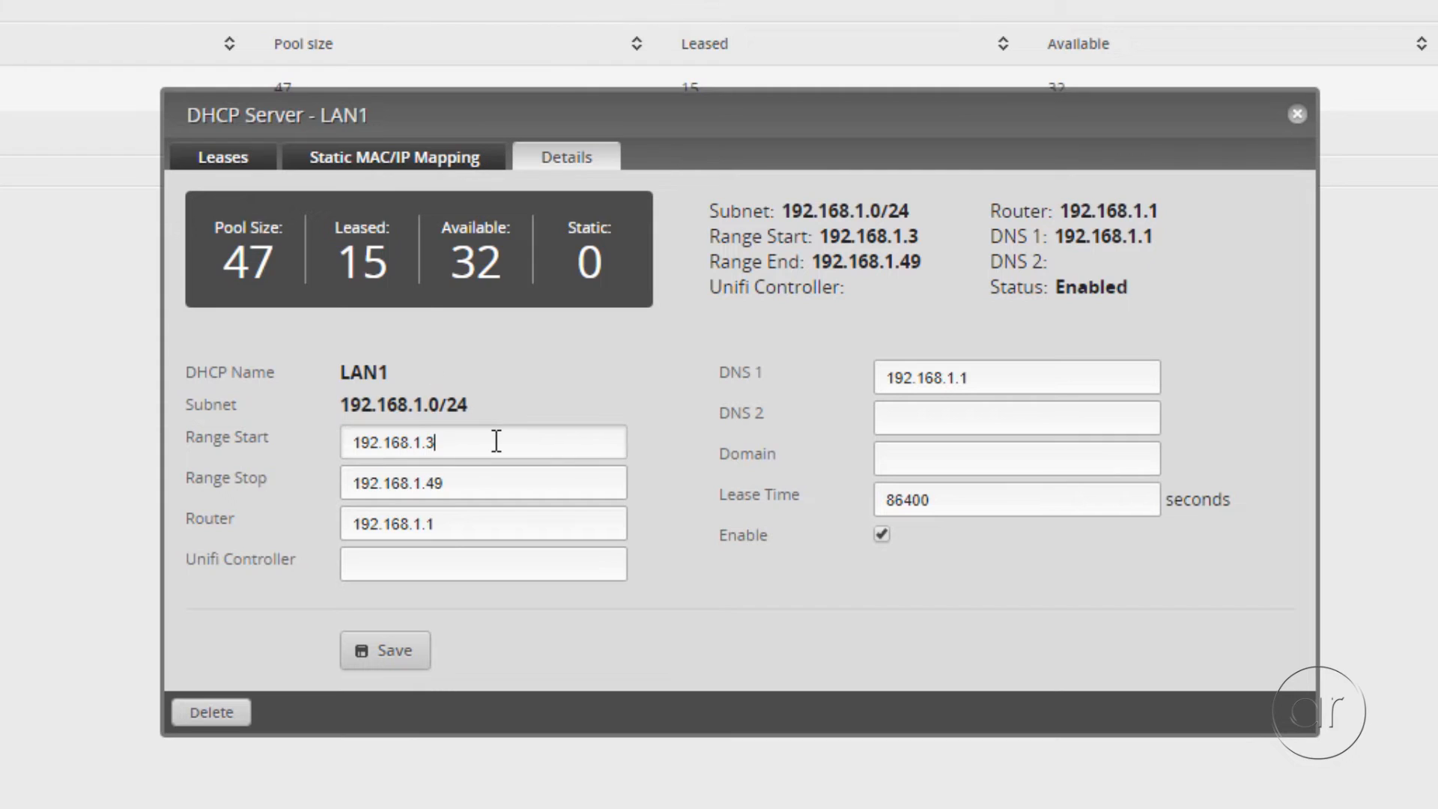
{"action": "left_click", "coordinate": [481, 482]}
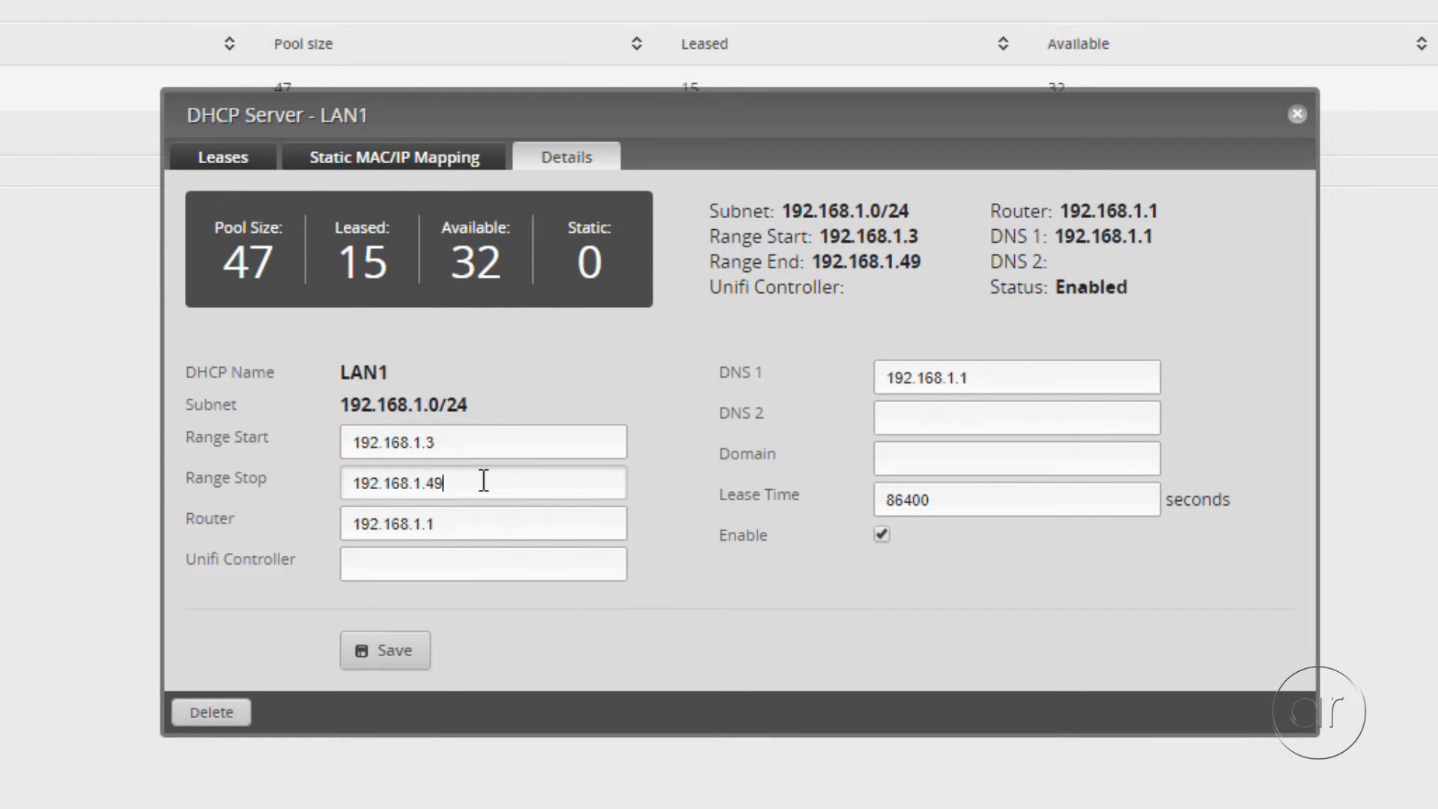
{"action": "mouse_move", "coordinate": [475, 466]}
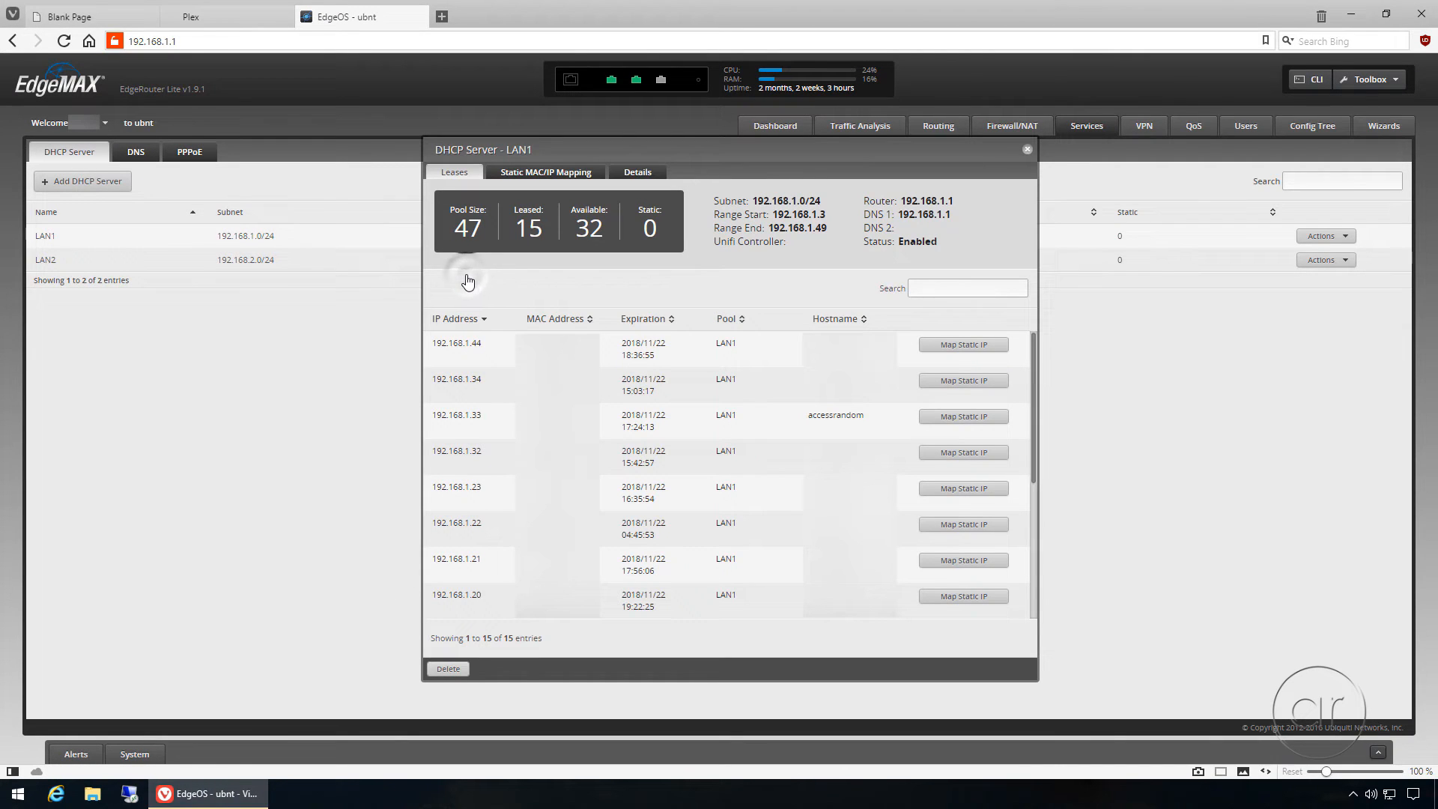
{"action": "mouse_move", "coordinate": [389, 318]}
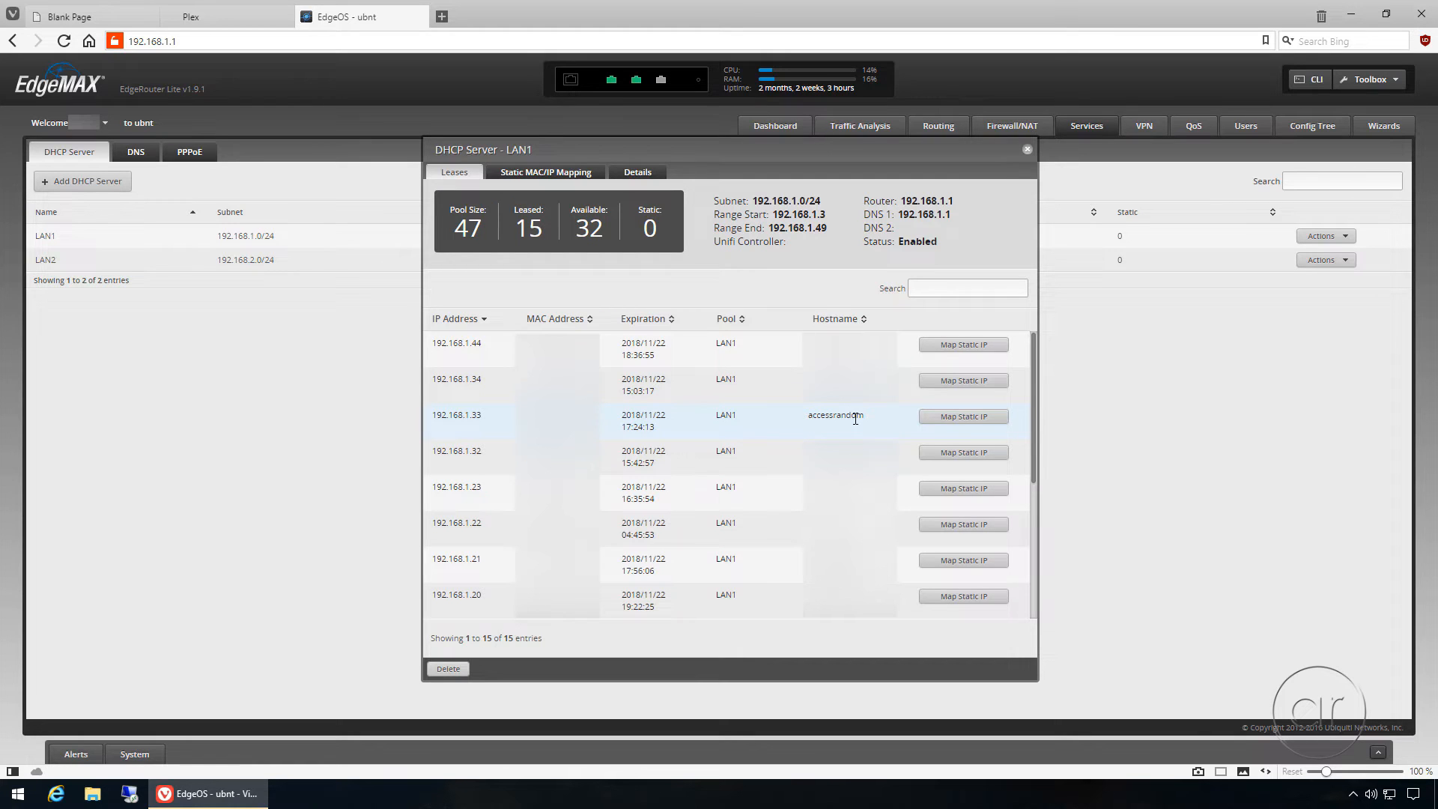
- Reserve 192.168.1.33 for accessrandom as a static LAN1 mapping, then go to Firewall/NAT
{"action": "left_click", "coordinate": [963, 416]}
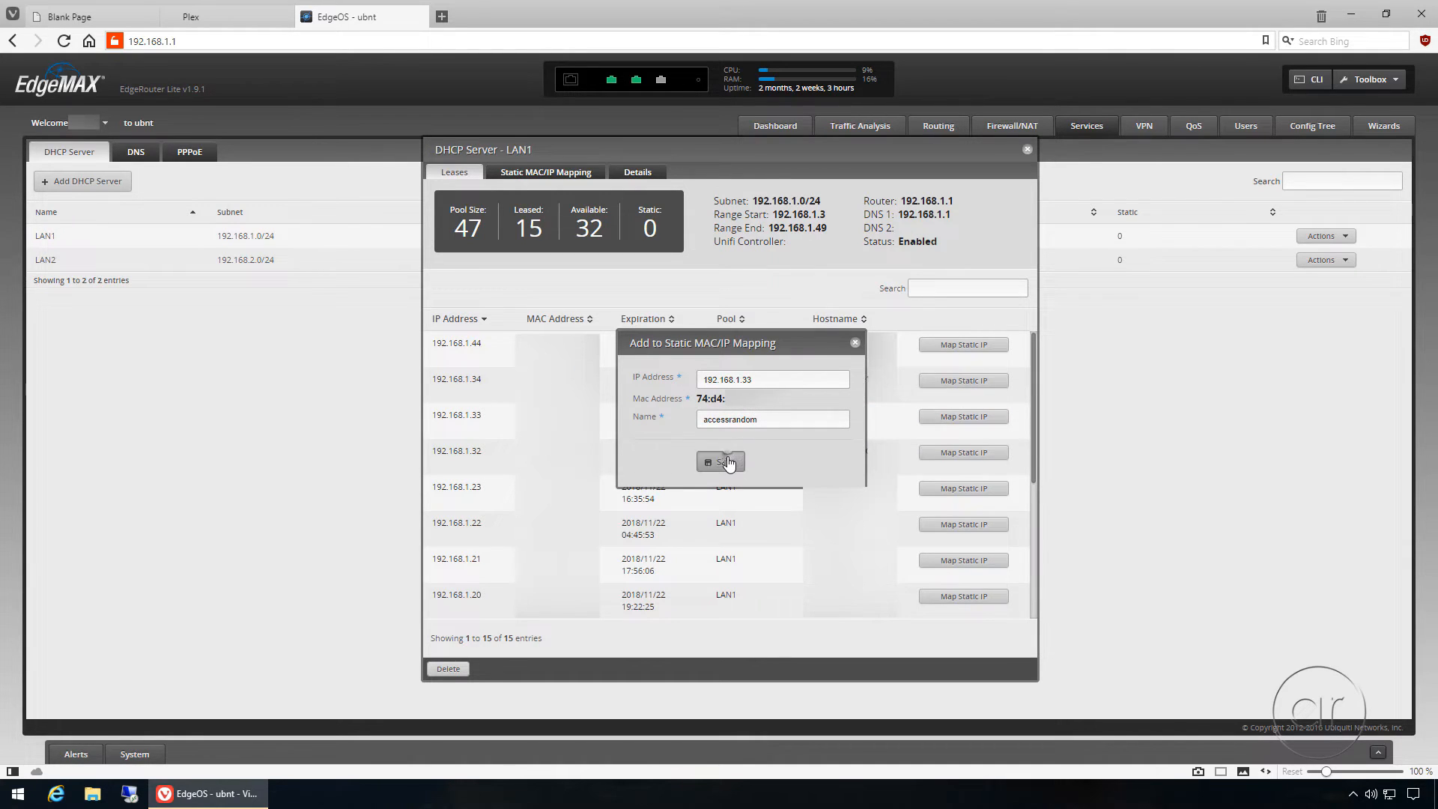
{"action": "left_click", "coordinate": [720, 461]}
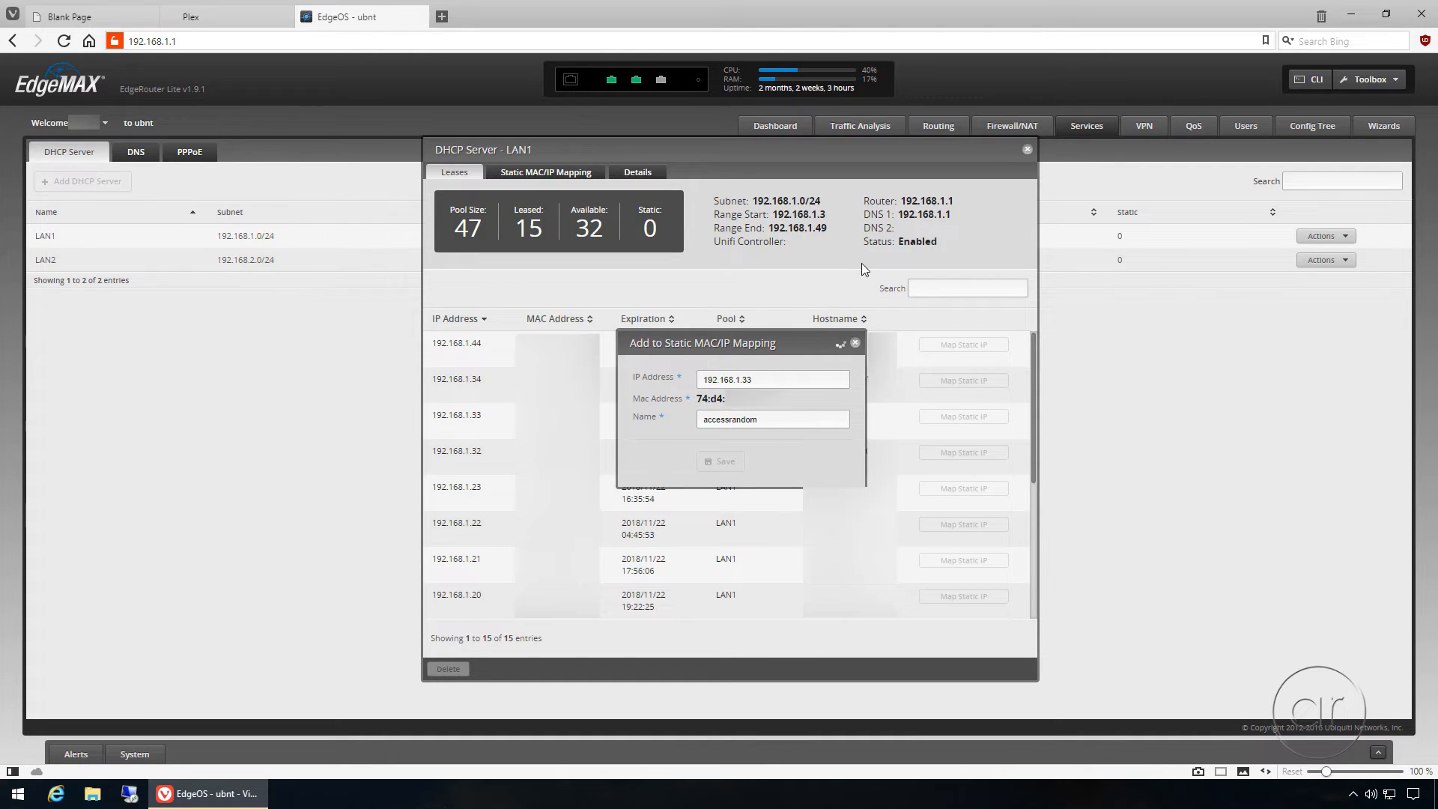
{"action": "left_click", "coordinate": [720, 461]}
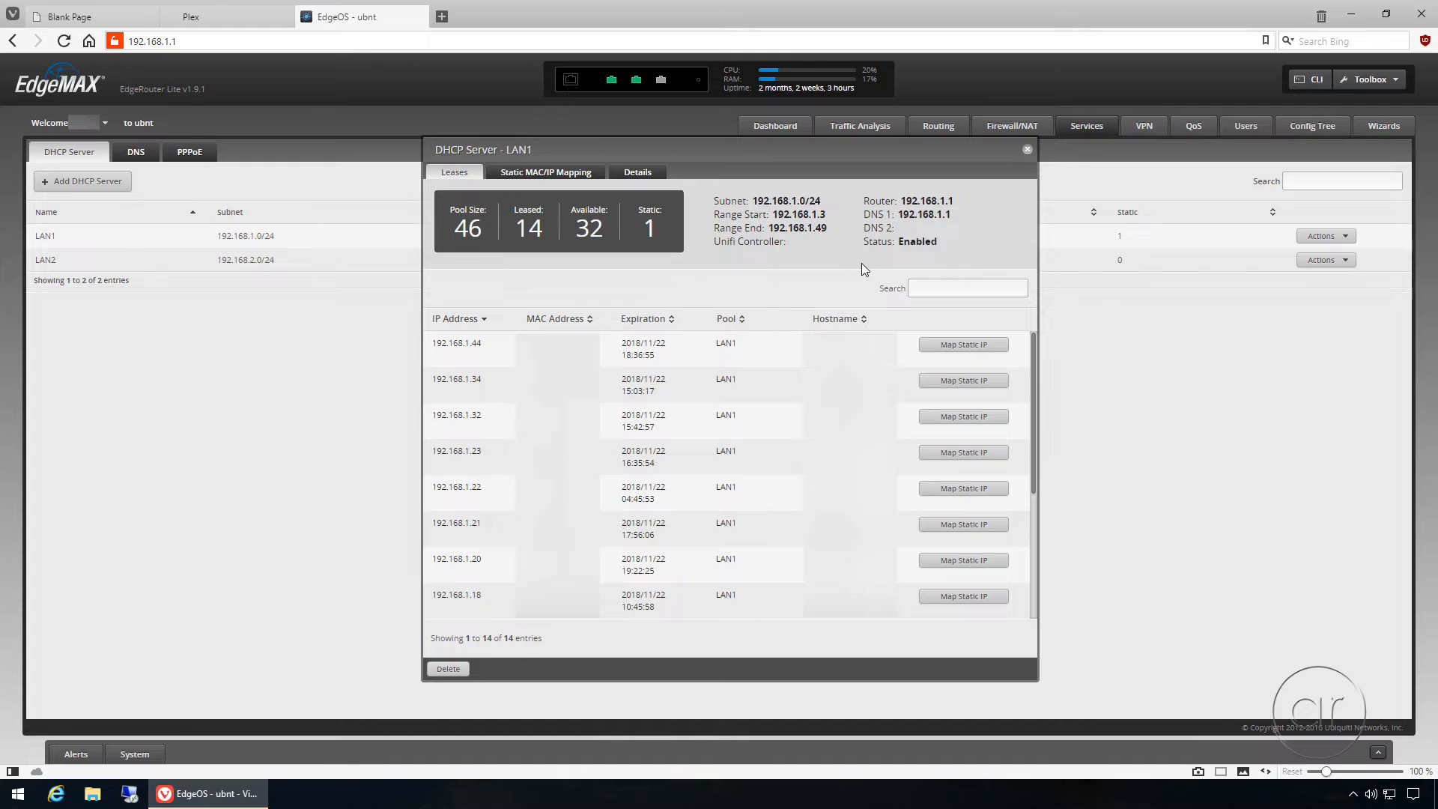
{"action": "left_click", "coordinate": [545, 171]}
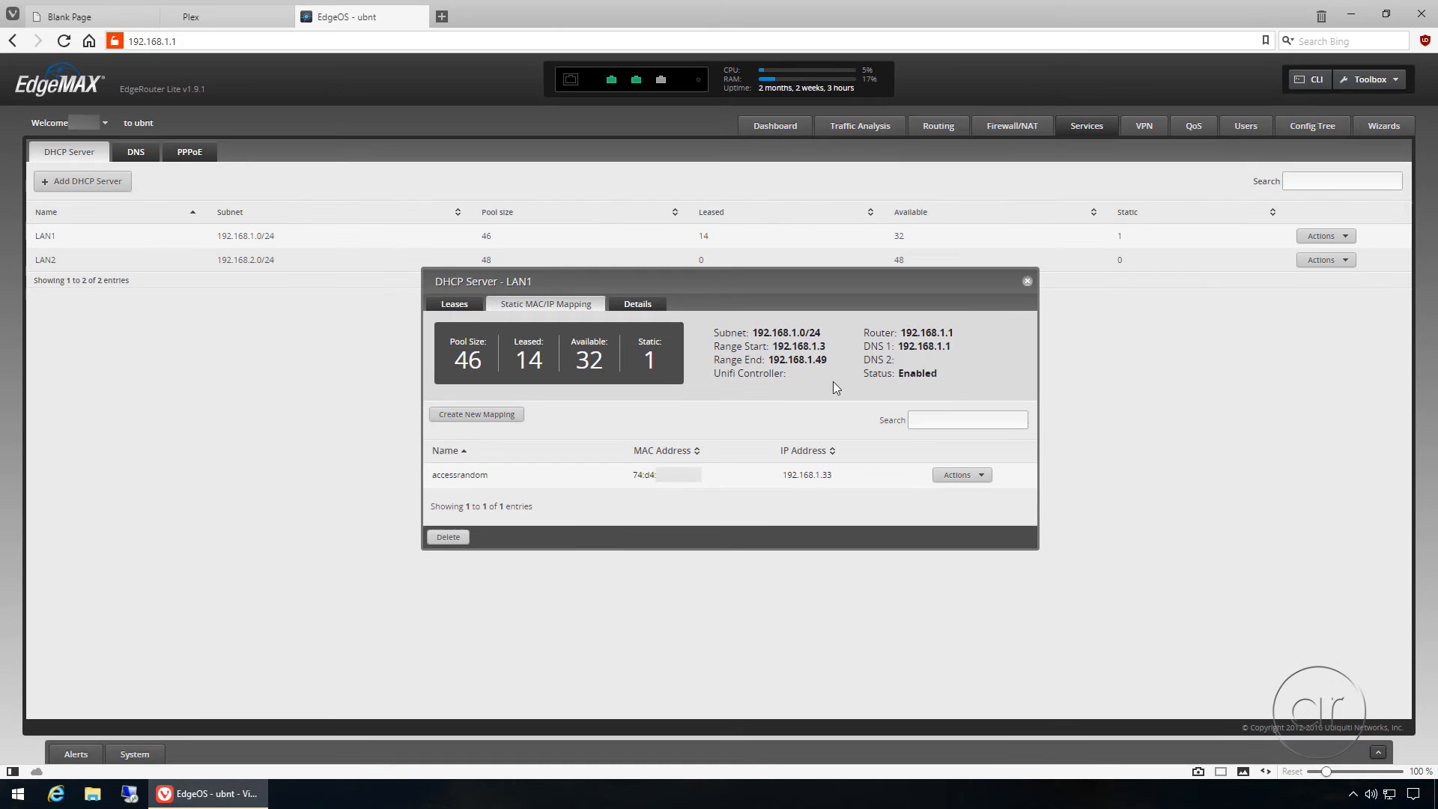
{"action": "left_click", "coordinate": [1026, 281]}
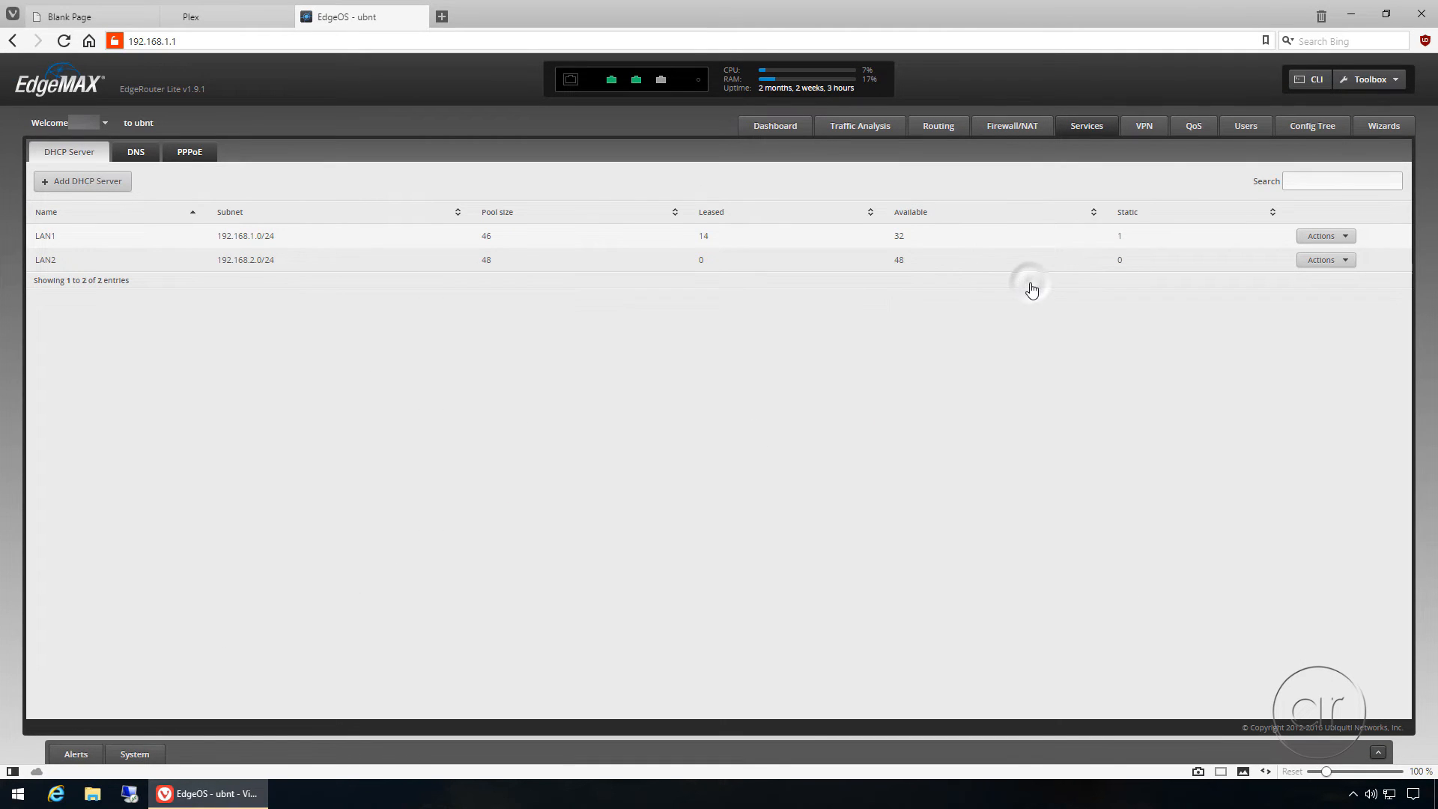
{"action": "left_click", "coordinate": [1012, 126]}
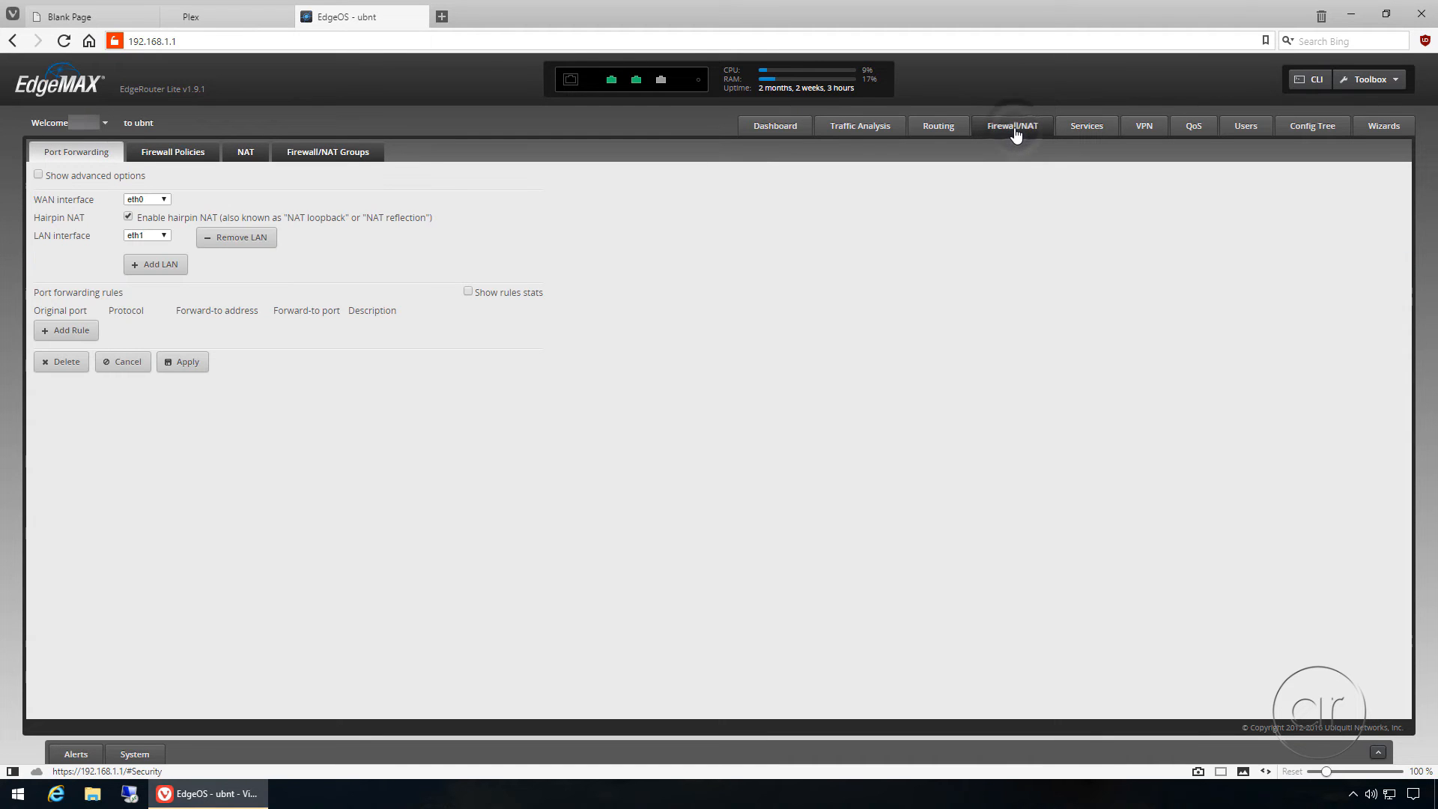
- Add and apply port forward 'Plex': TCP port 32400 to 192.168.1.33:32400
{"action": "key", "text": "ctrl+plus"}
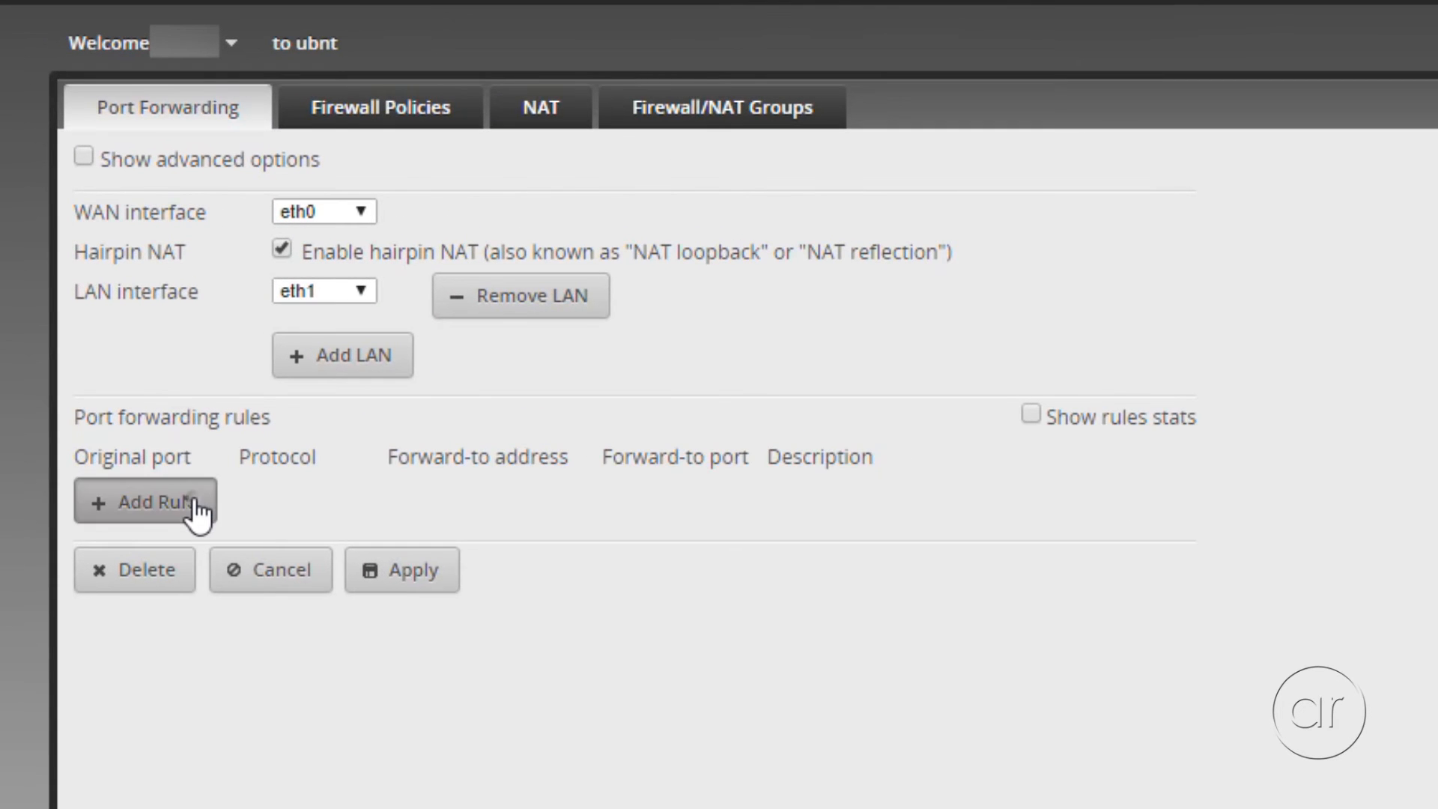
{"action": "left_click", "coordinate": [145, 502]}
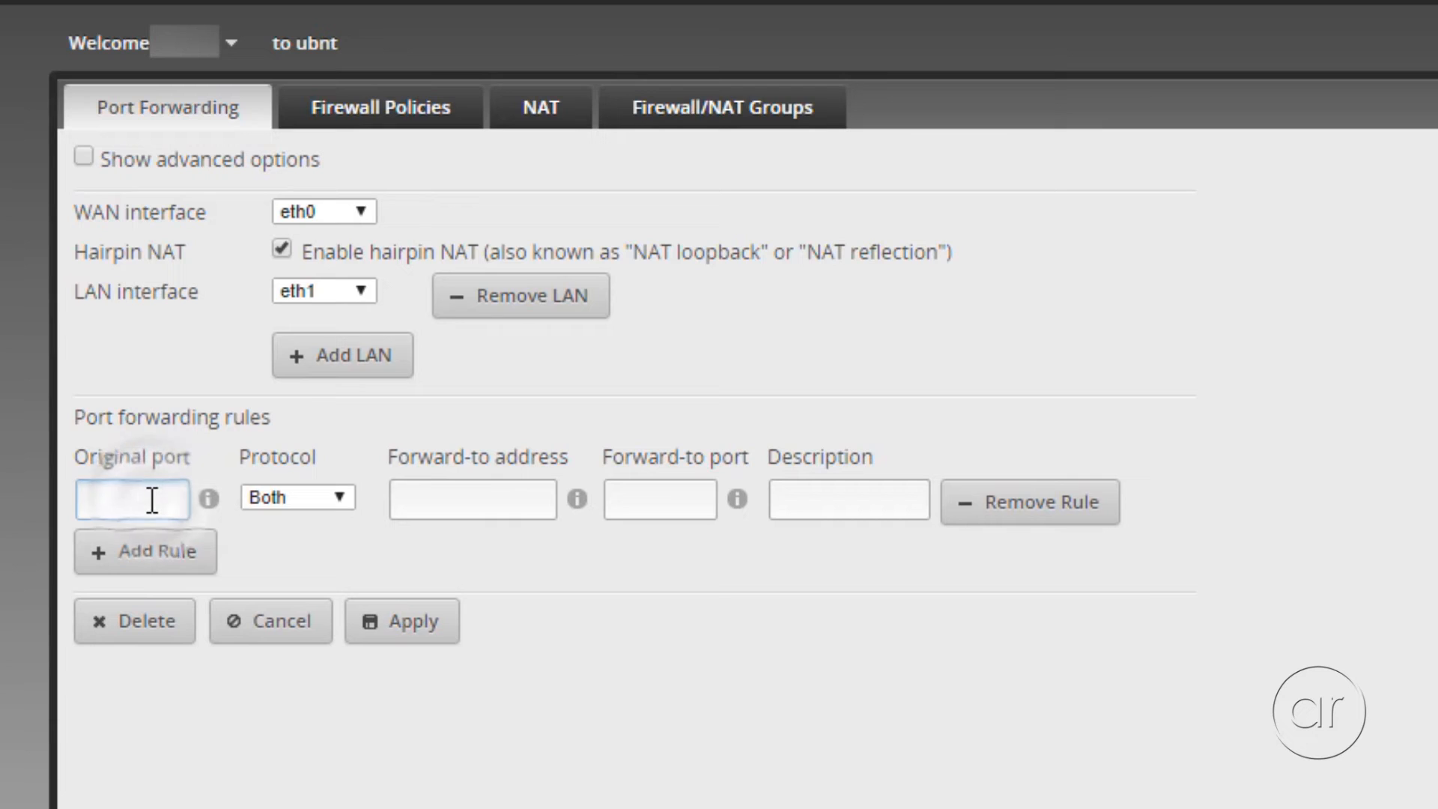
{"action": "type", "text": "32400"}
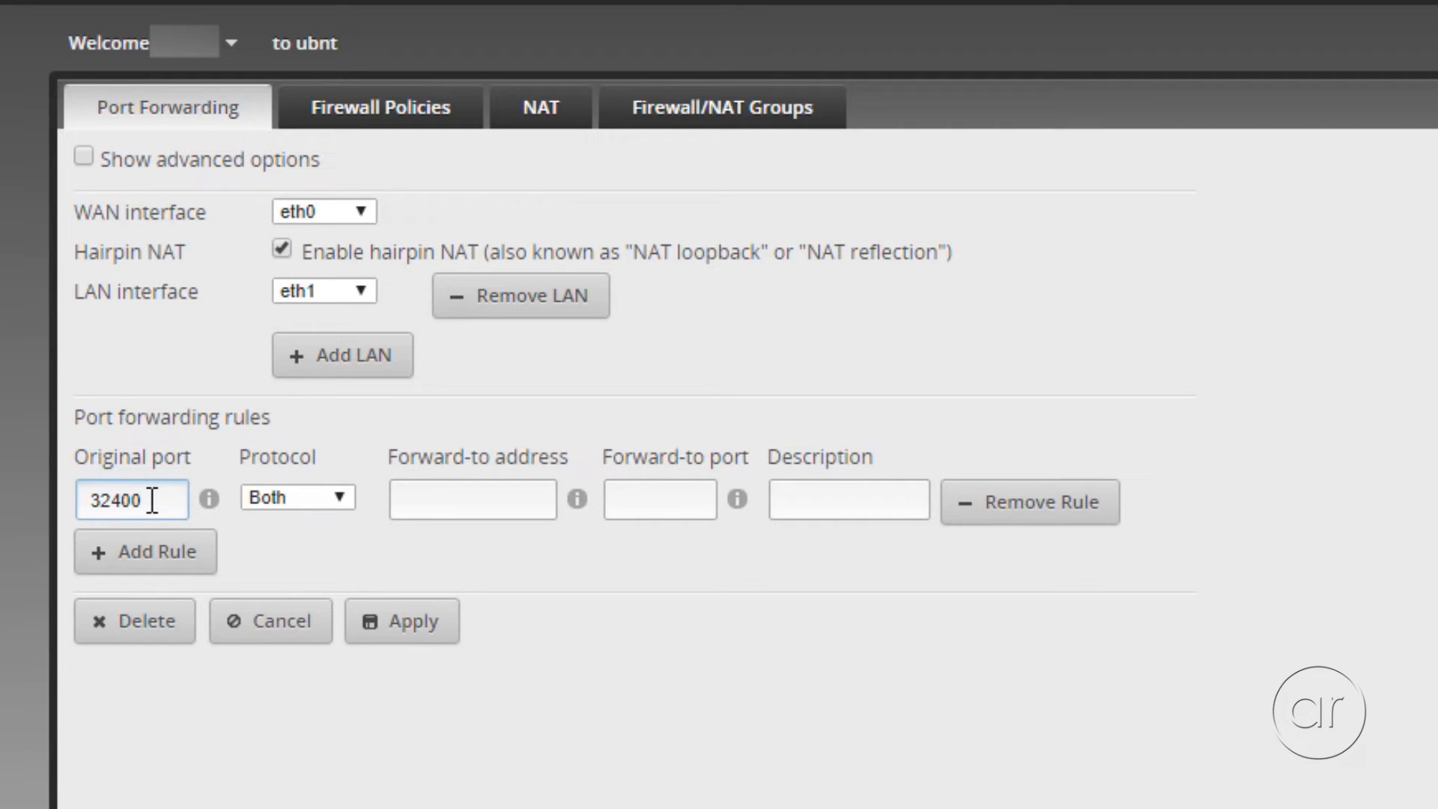
{"action": "left_click", "coordinate": [297, 497]}
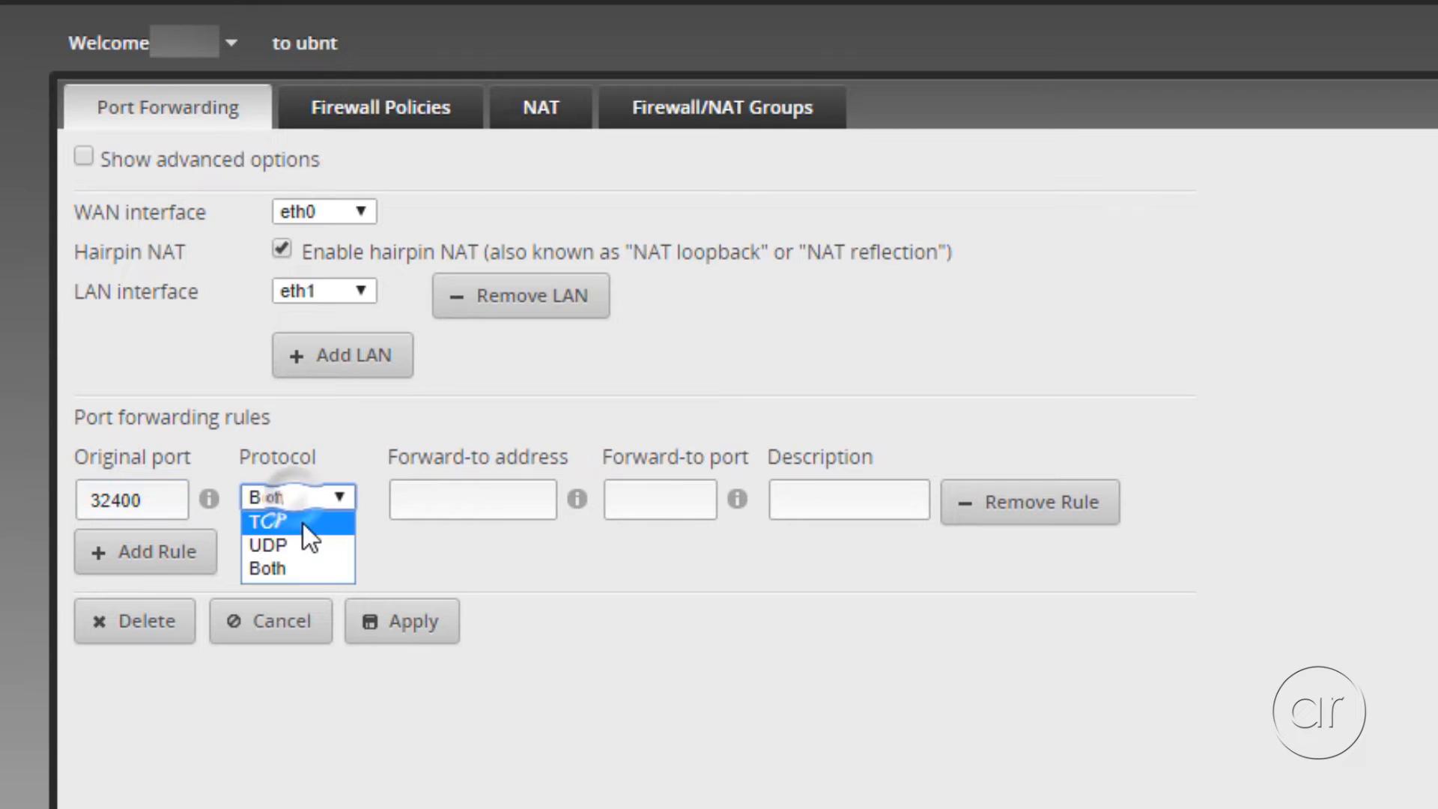
{"action": "left_click", "coordinate": [266, 523]}
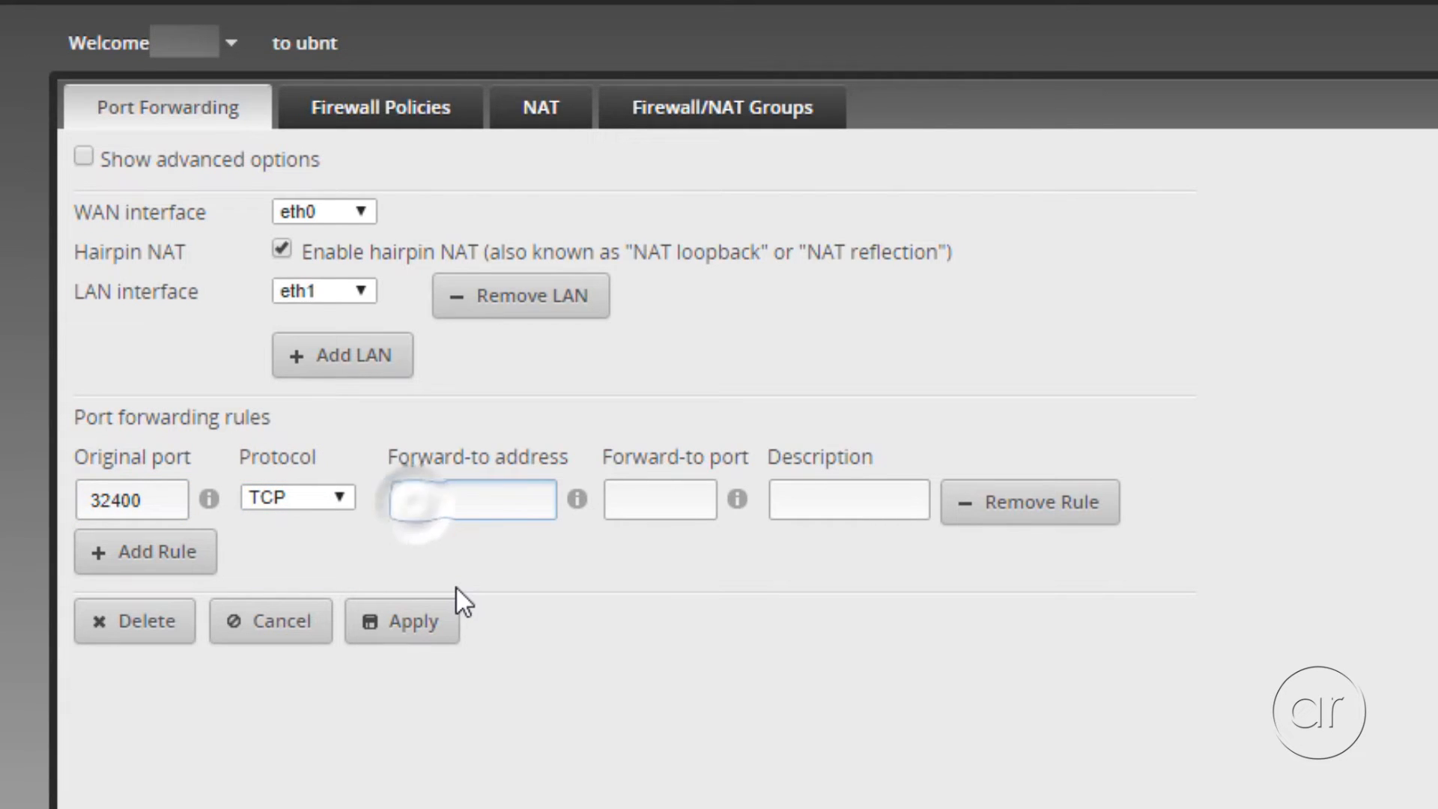
{"action": "type", "text": "192.168.1."}
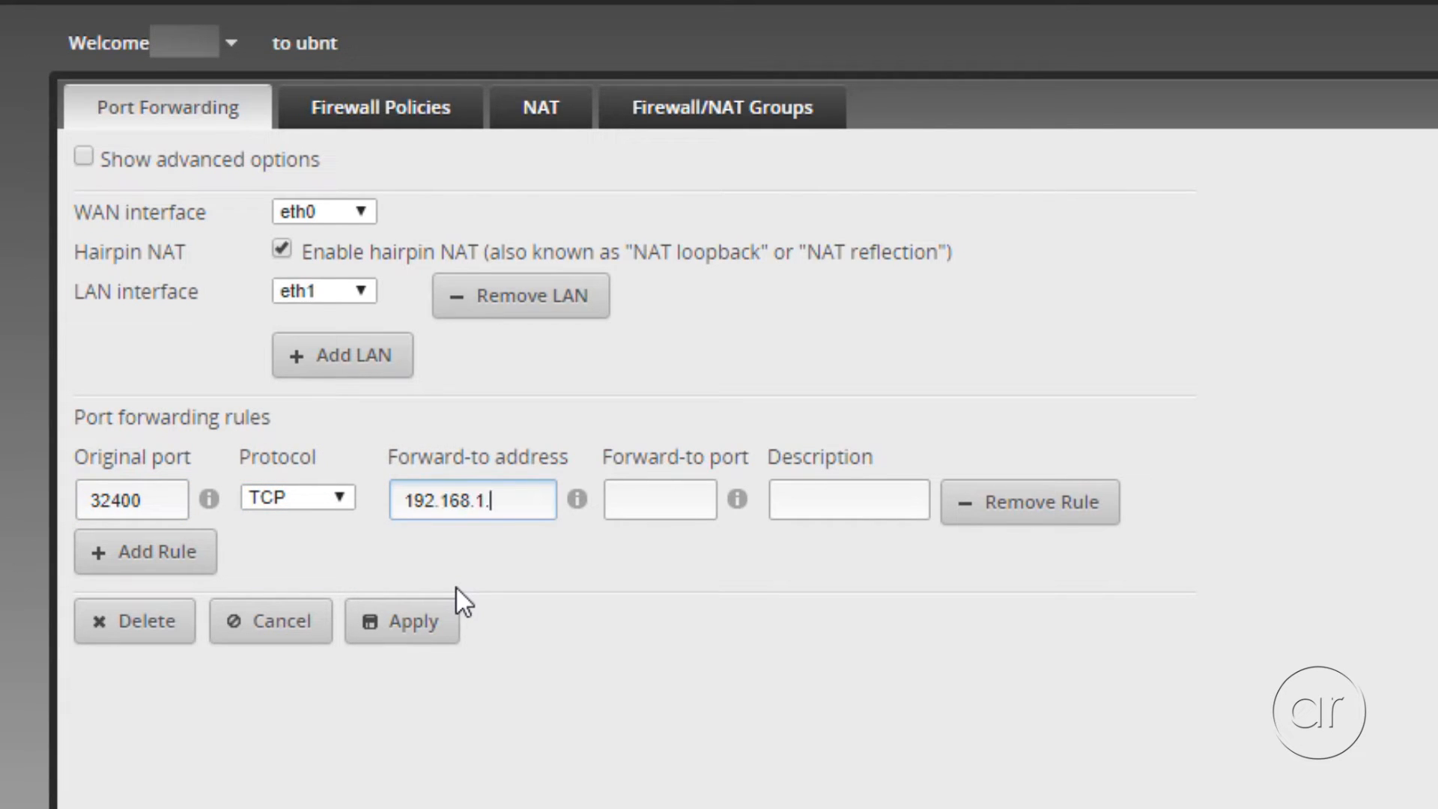
{"action": "type", "text": "33"}
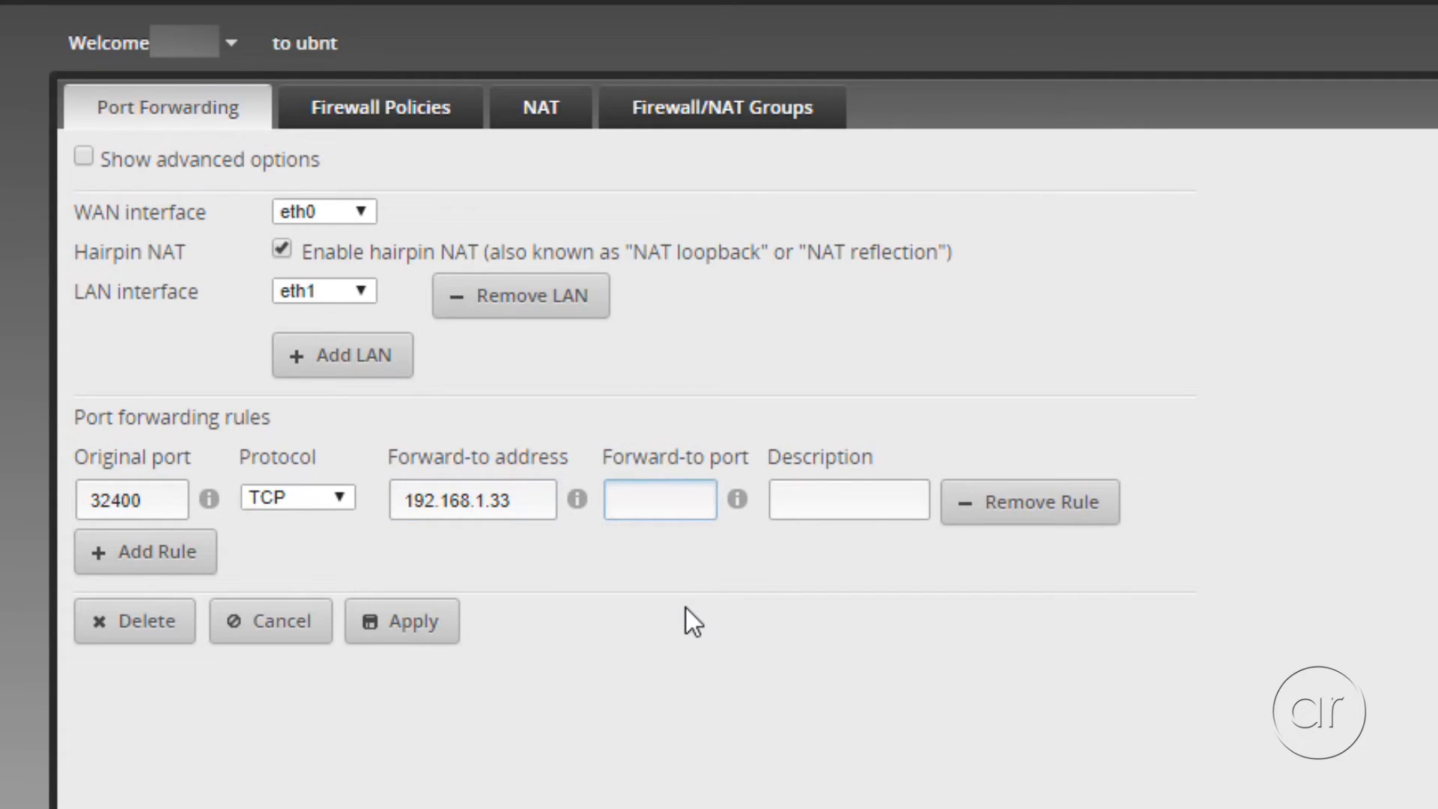
{"action": "type", "text": "32400"}
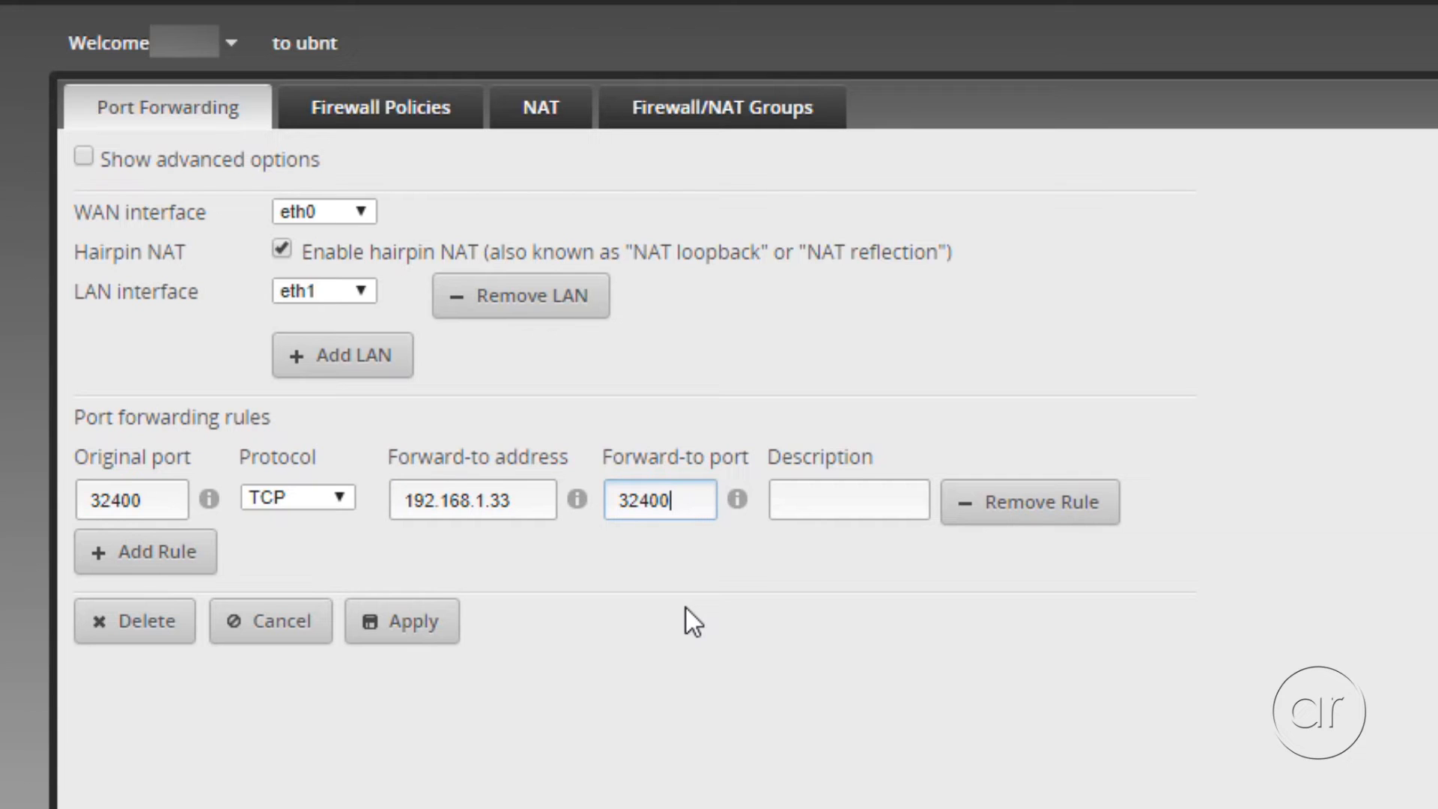
{"action": "left_click", "coordinate": [847, 501]}
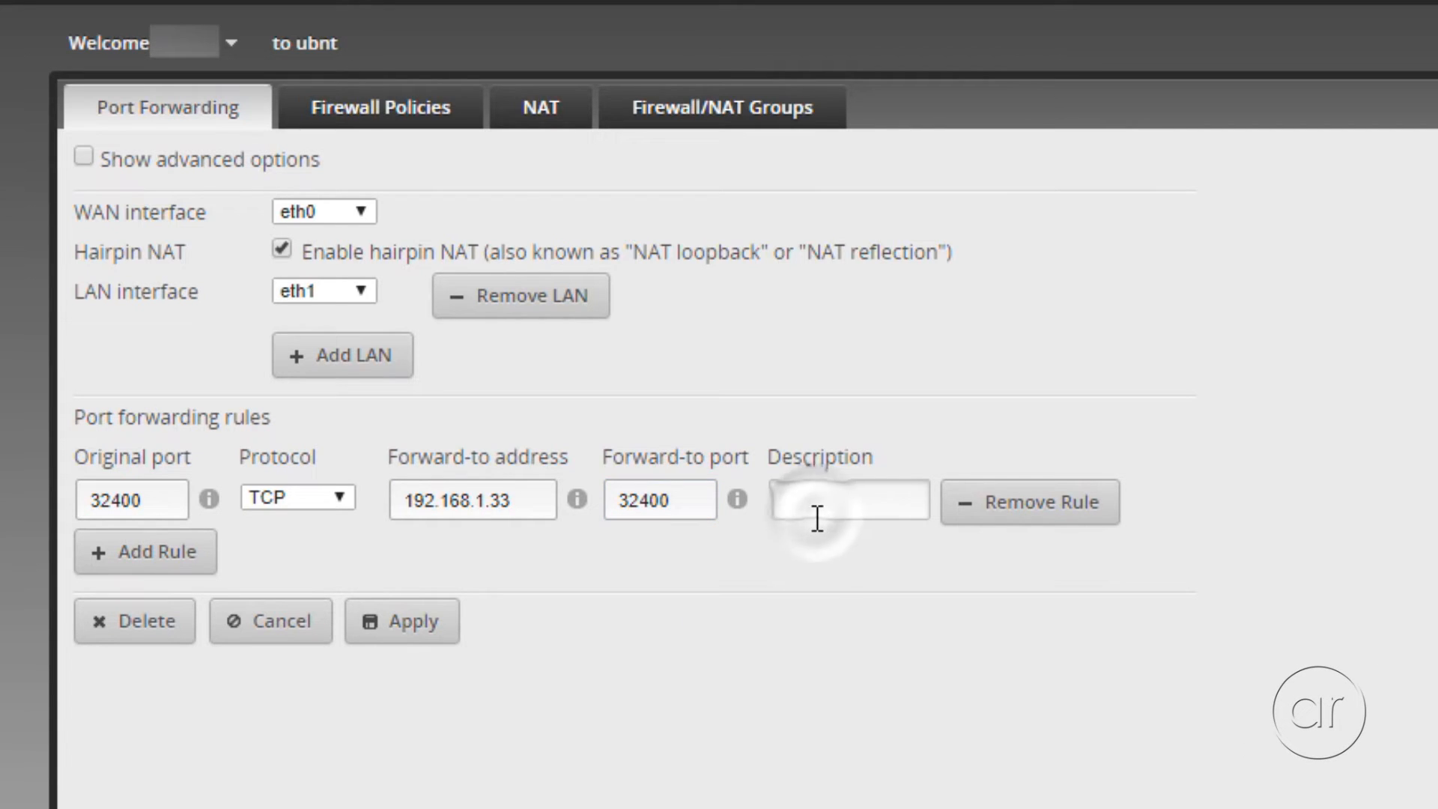
{"action": "type", "text": "Plex"}
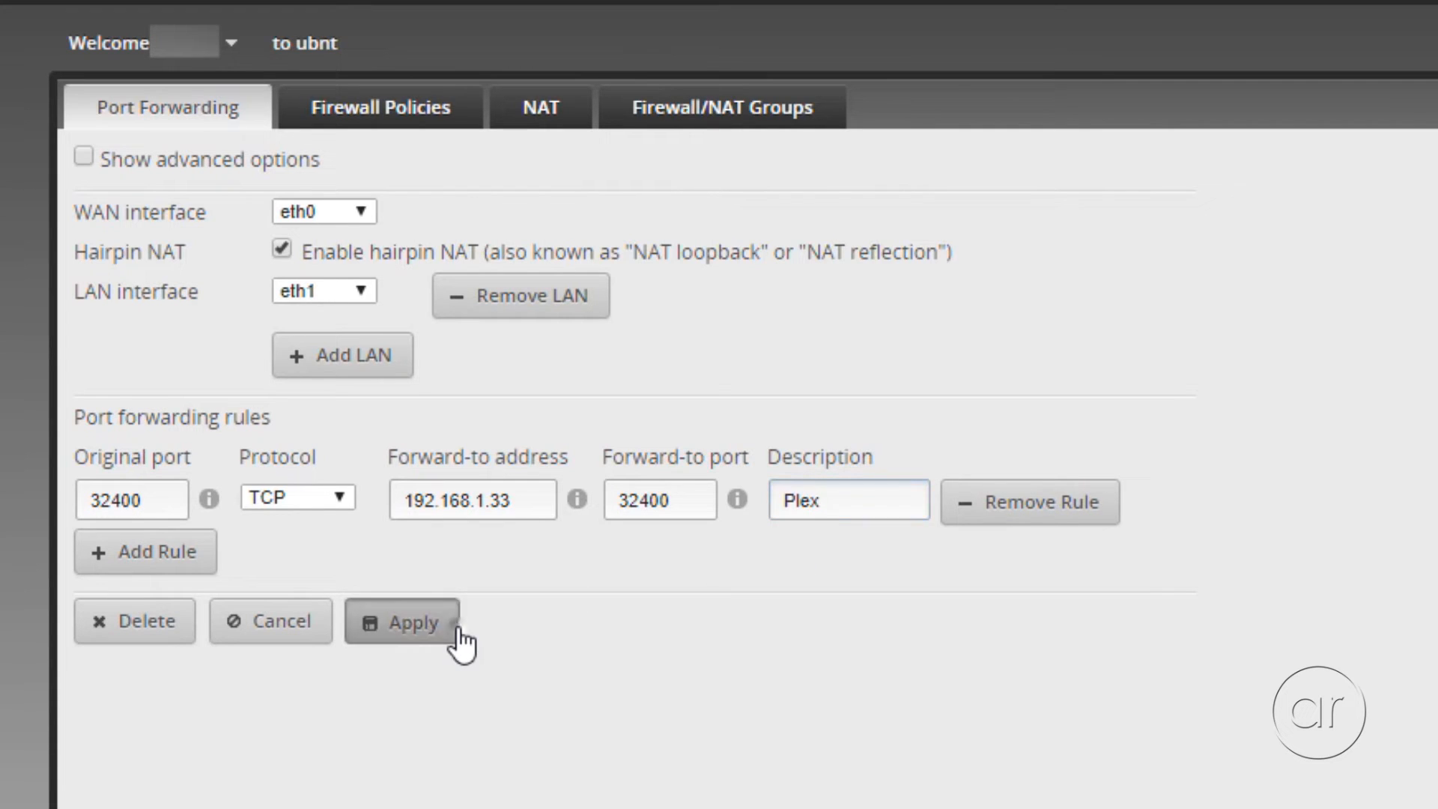
{"action": "left_click", "coordinate": [400, 622]}
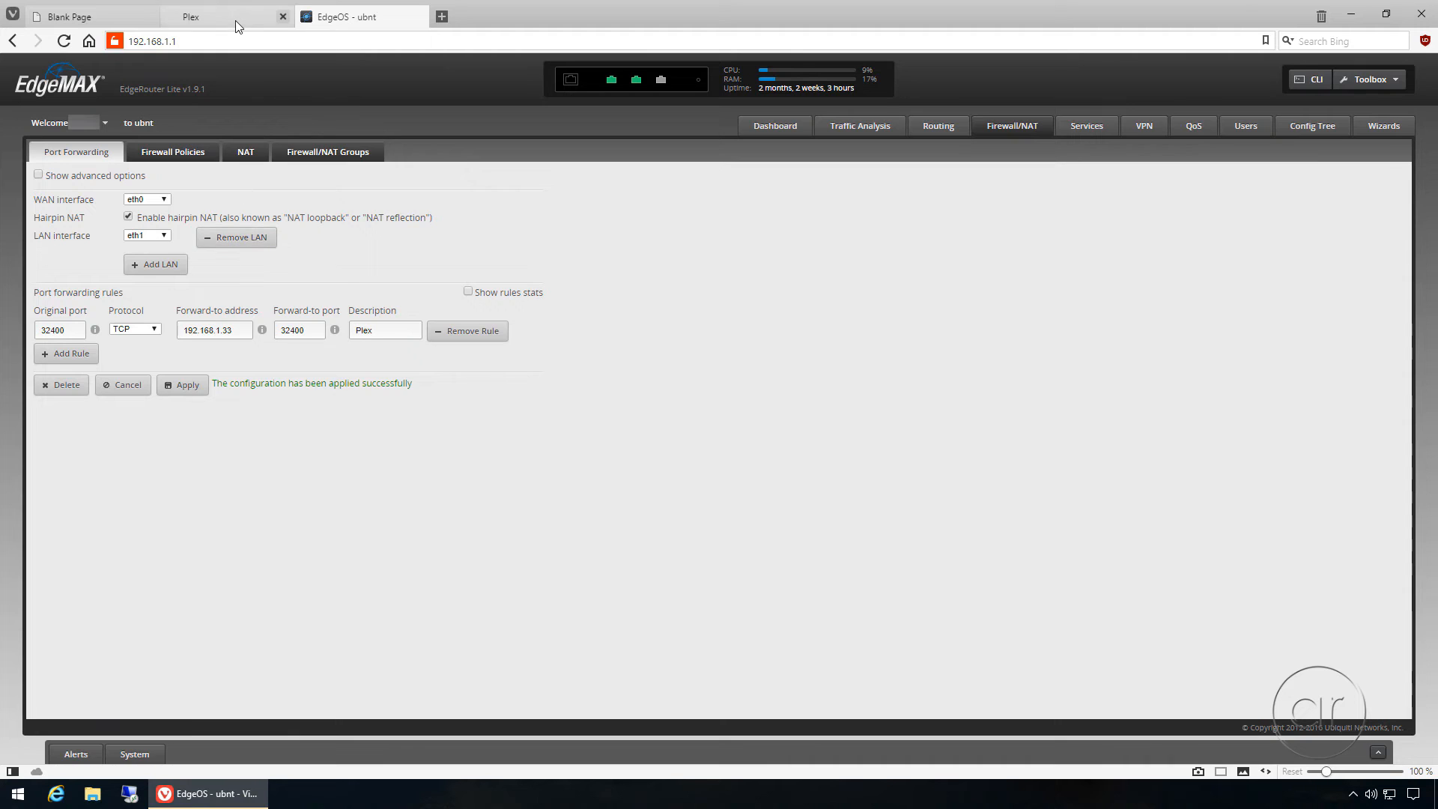
- Set Plex remote access to manual public port 32400, apply, and retry the connection check
{"action": "left_click", "coordinate": [225, 16]}
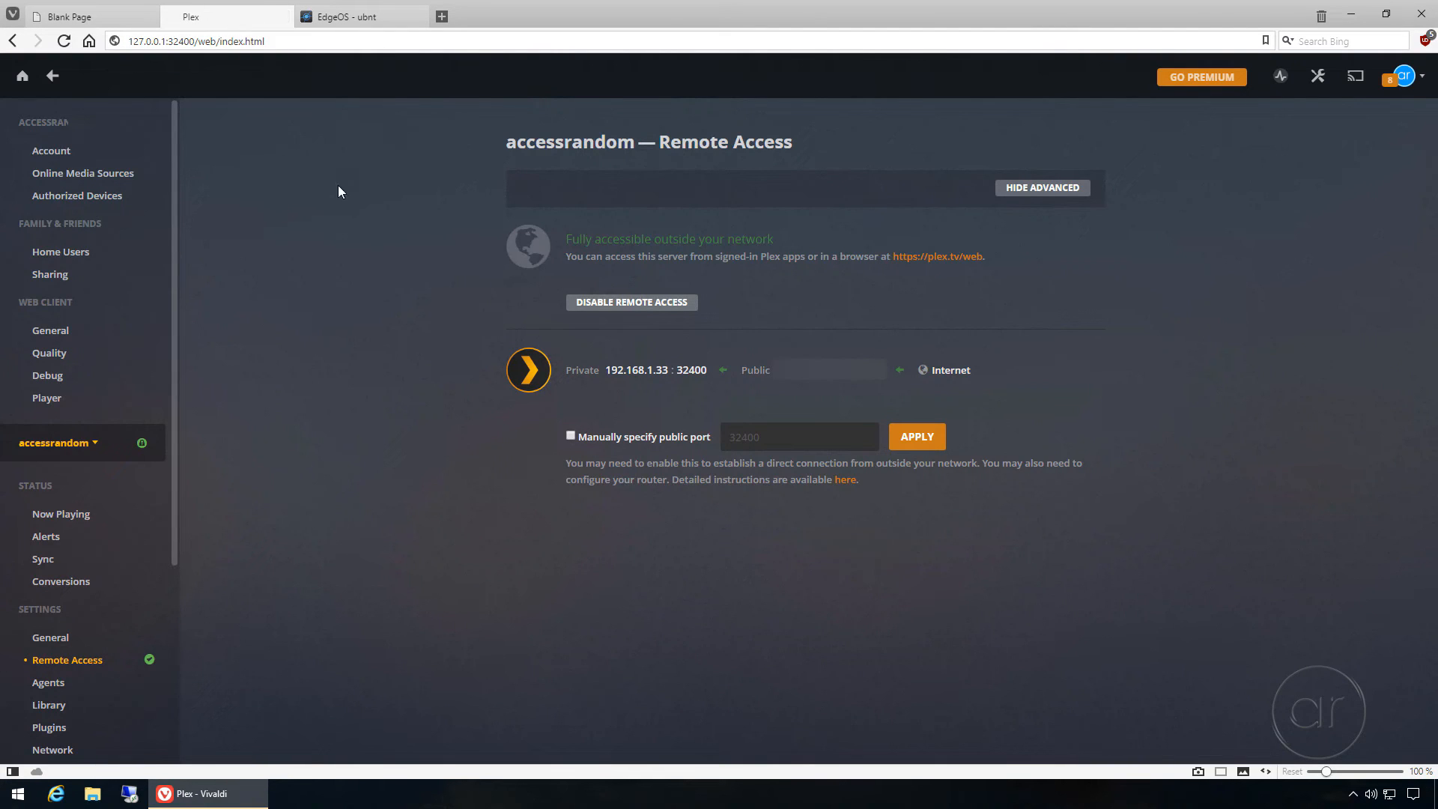
{"action": "left_click", "coordinate": [571, 436]}
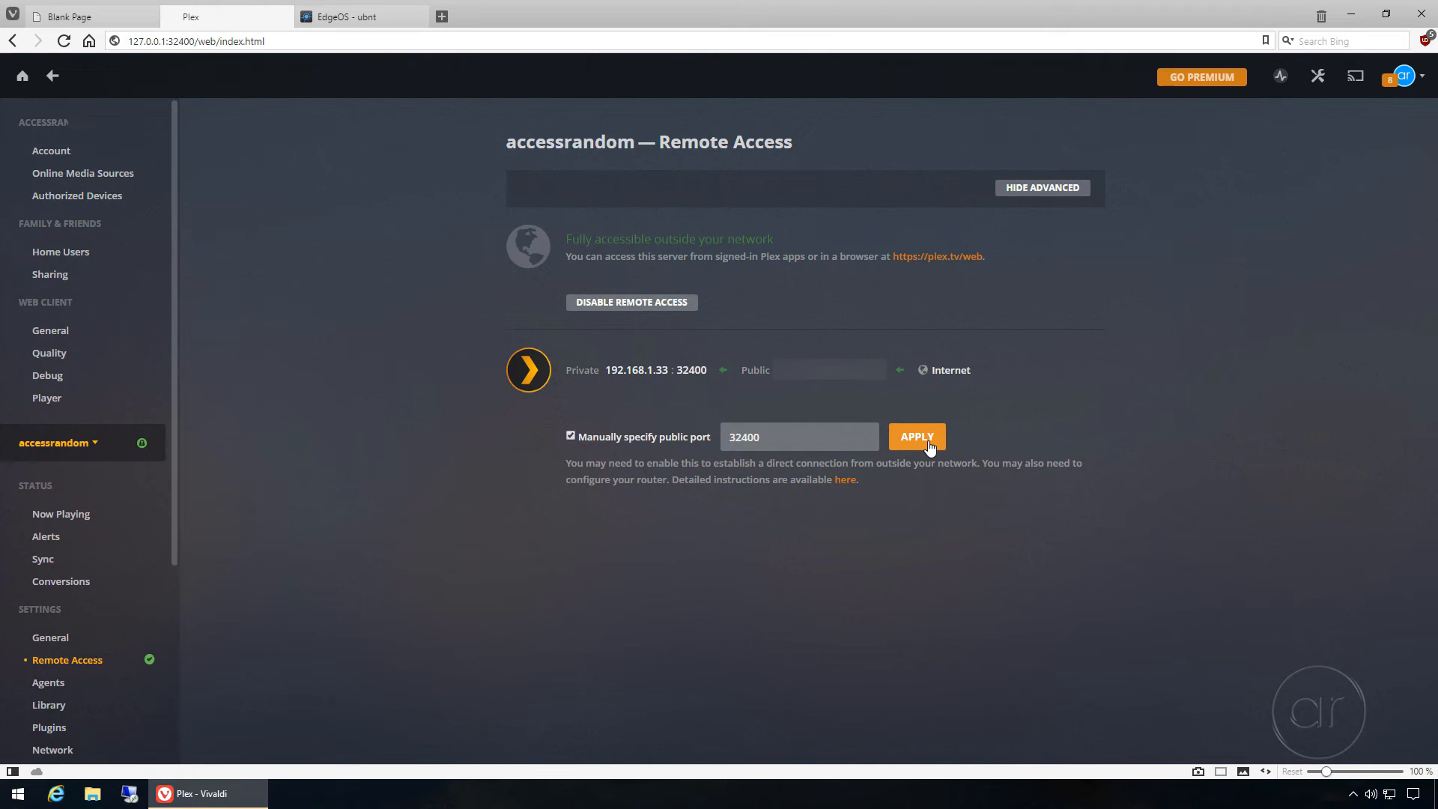
{"action": "left_click", "coordinate": [916, 435]}
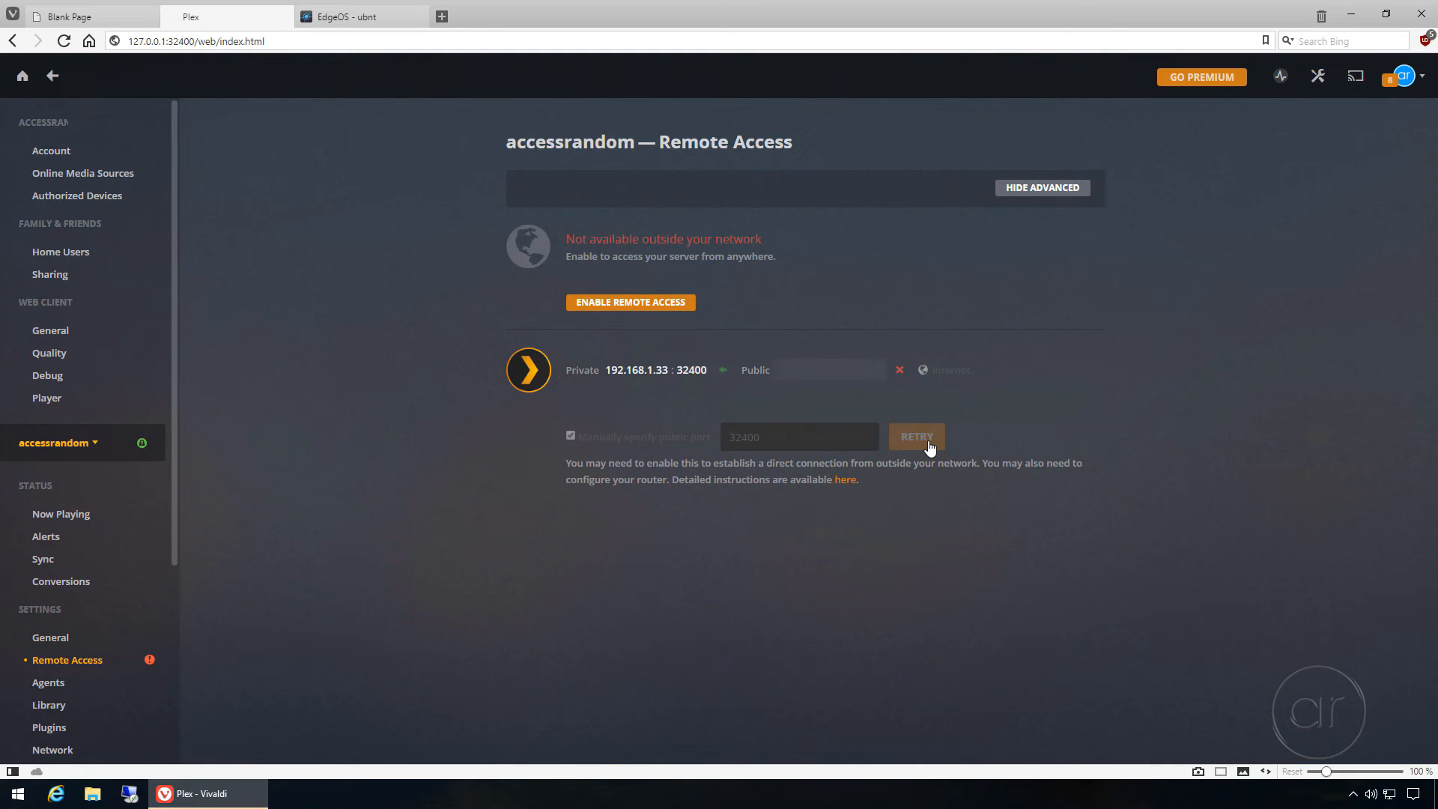
{"action": "left_click", "coordinate": [916, 436]}
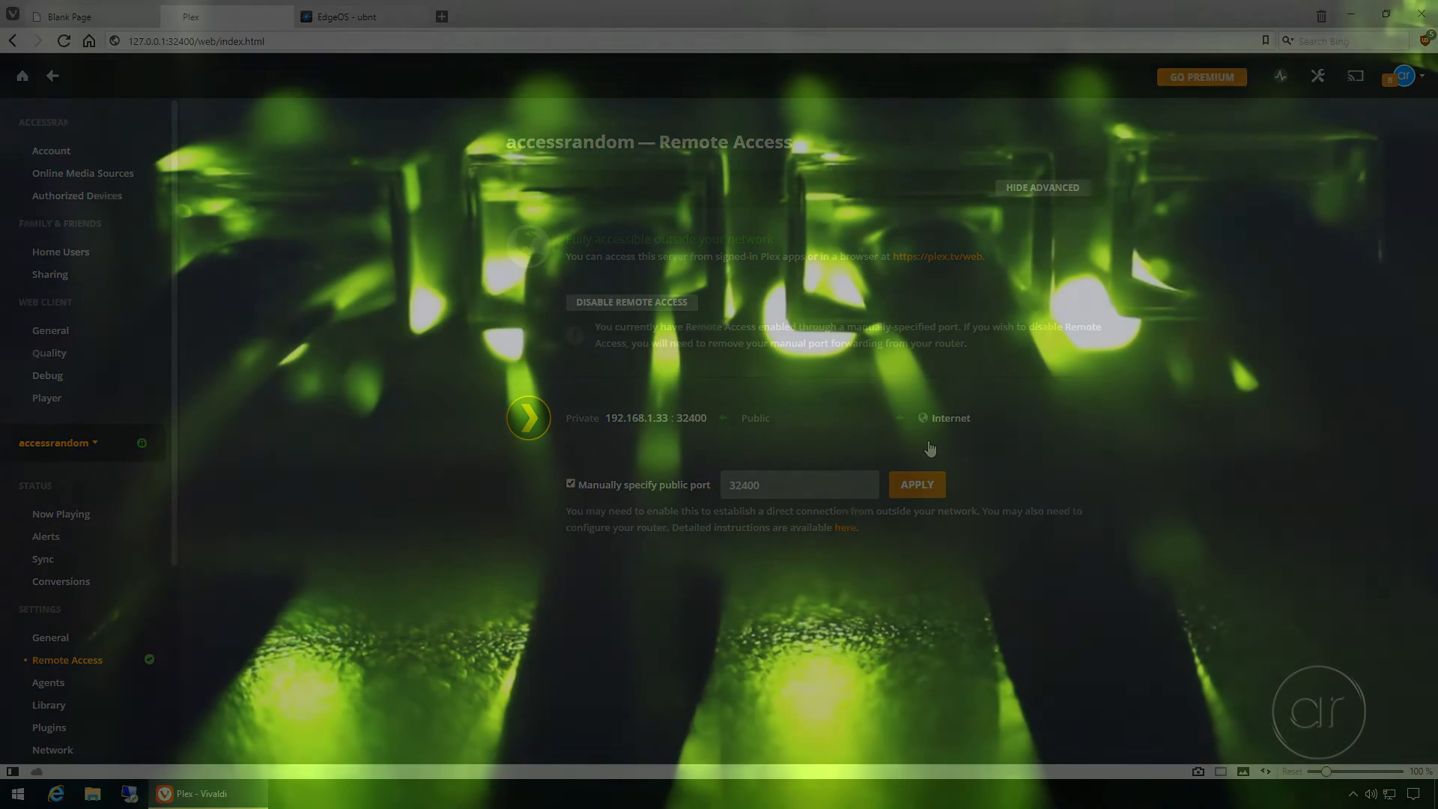
- Switch back to the EdgeOS tab showing the applied Plex TCP 32400 port forward
{"action": "left_click", "coordinate": [343, 16]}
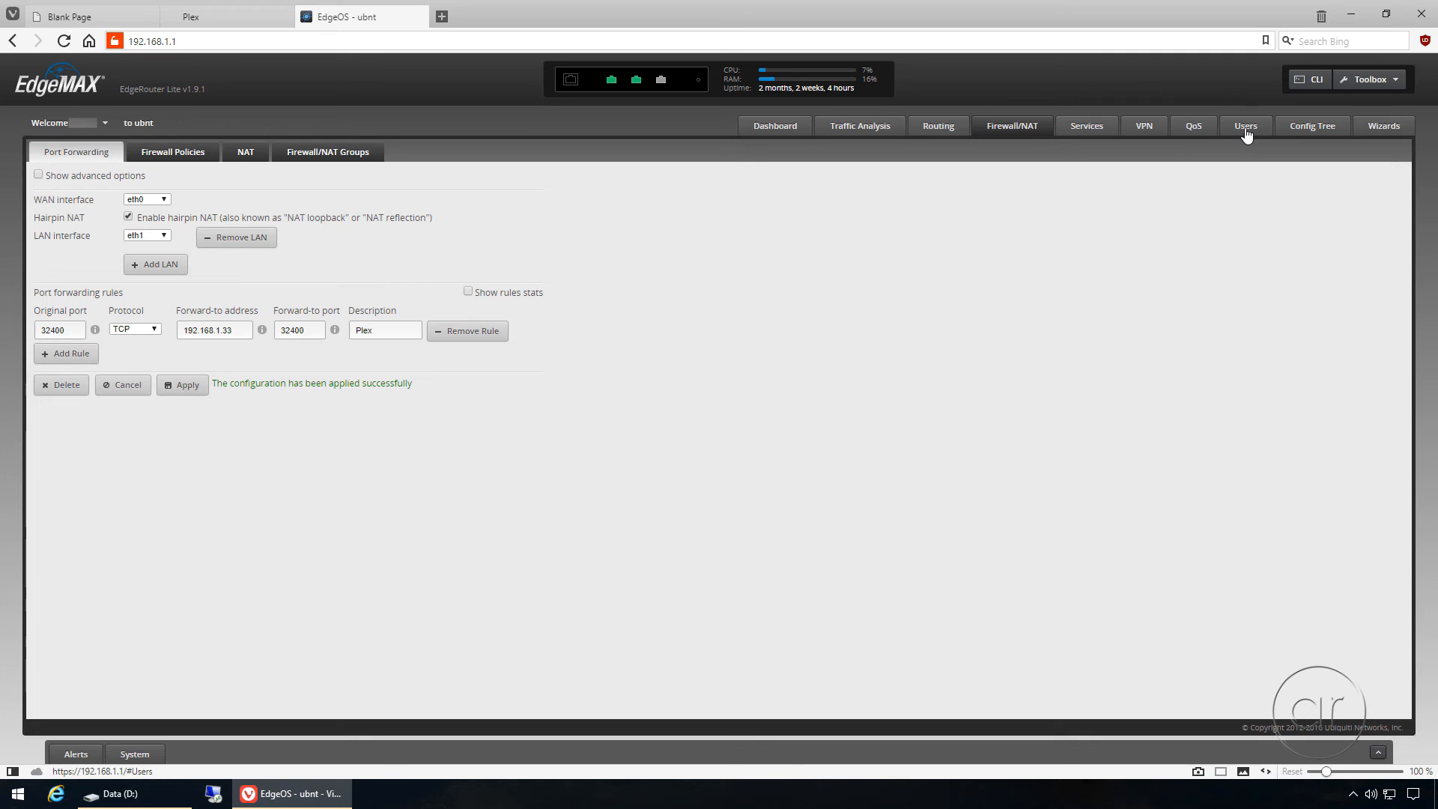
- Delete the upnp2 service under service in the EdgeOS Config Tree and apply the change
{"action": "left_click", "coordinate": [1245, 126]}
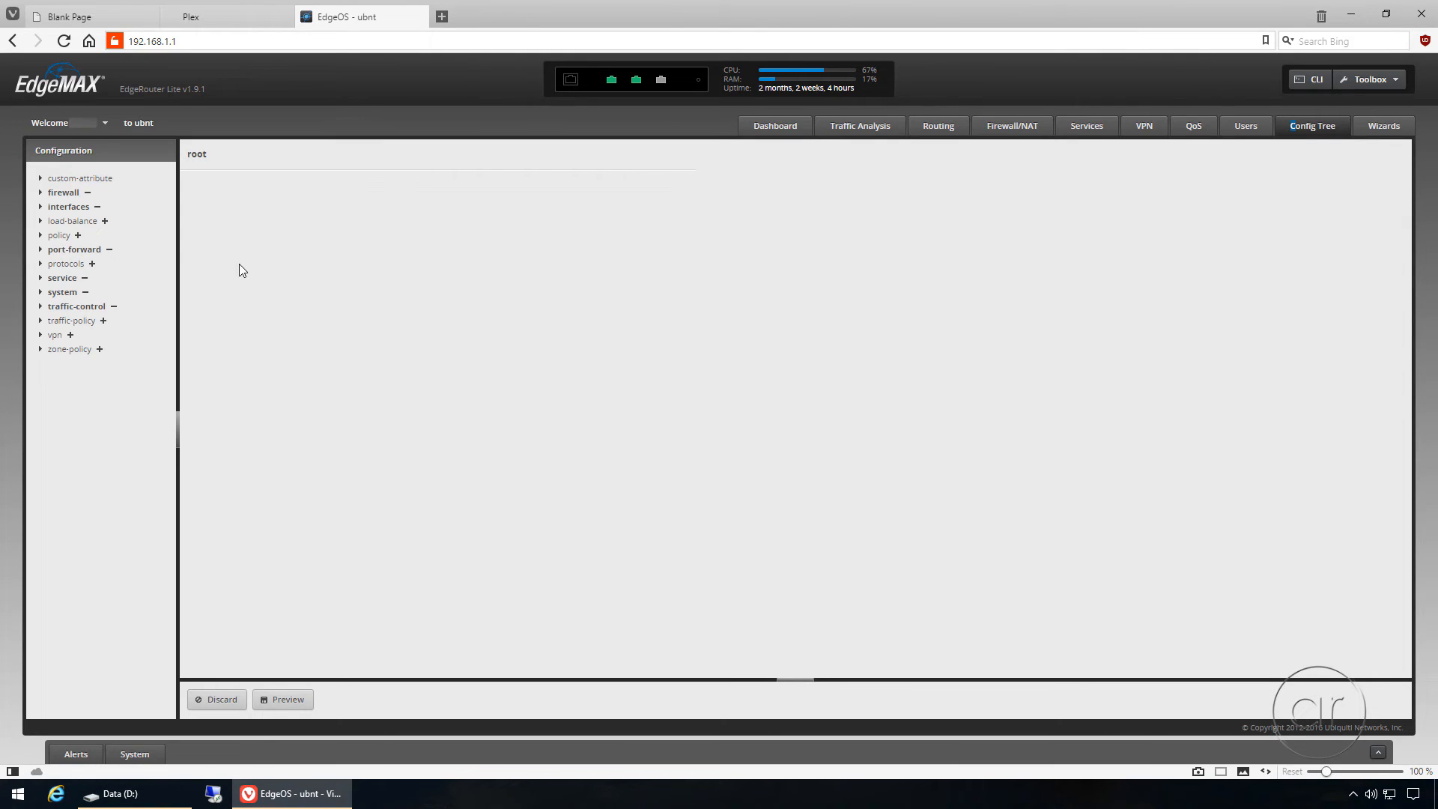
{"action": "left_click", "coordinate": [40, 277]}
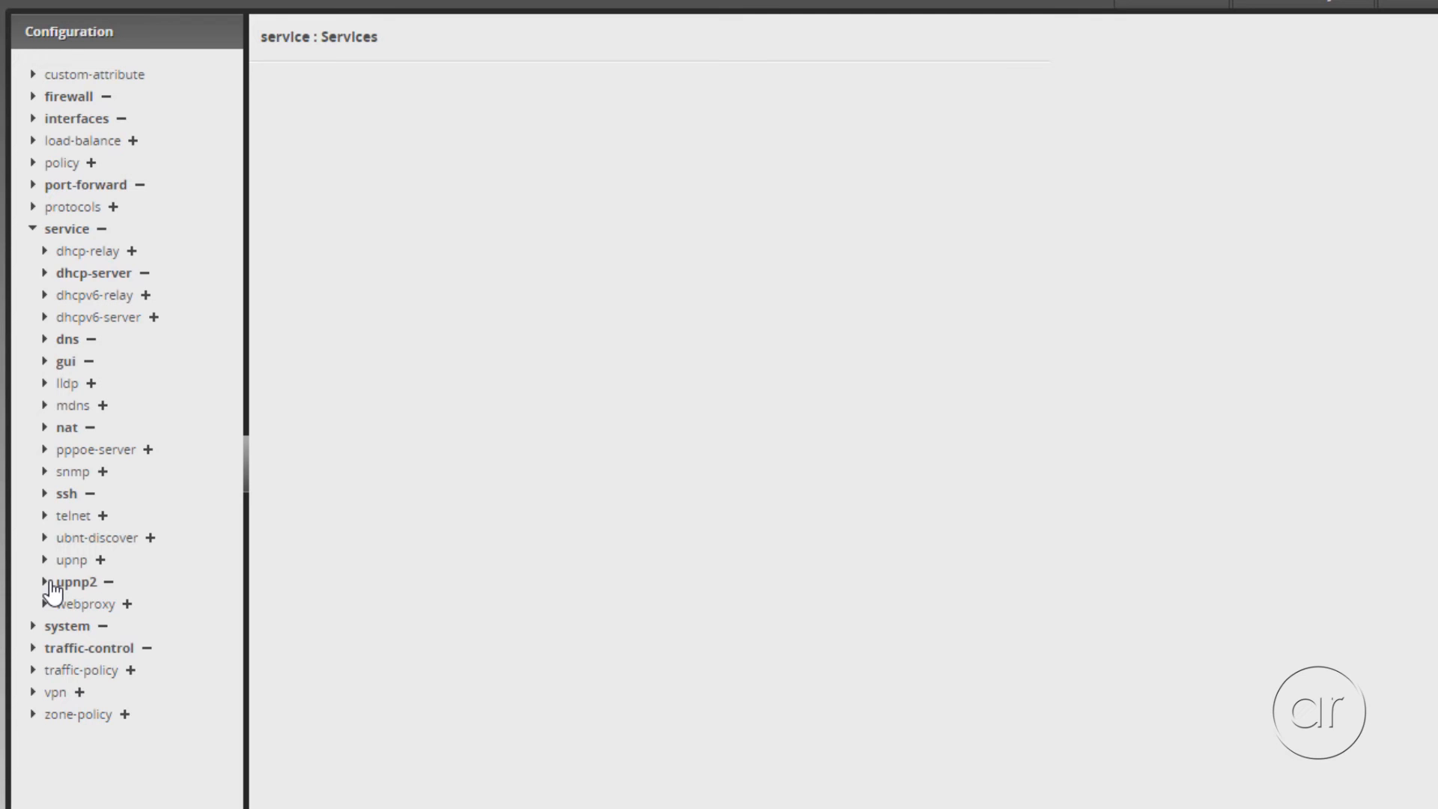
{"action": "left_click", "coordinate": [72, 580]}
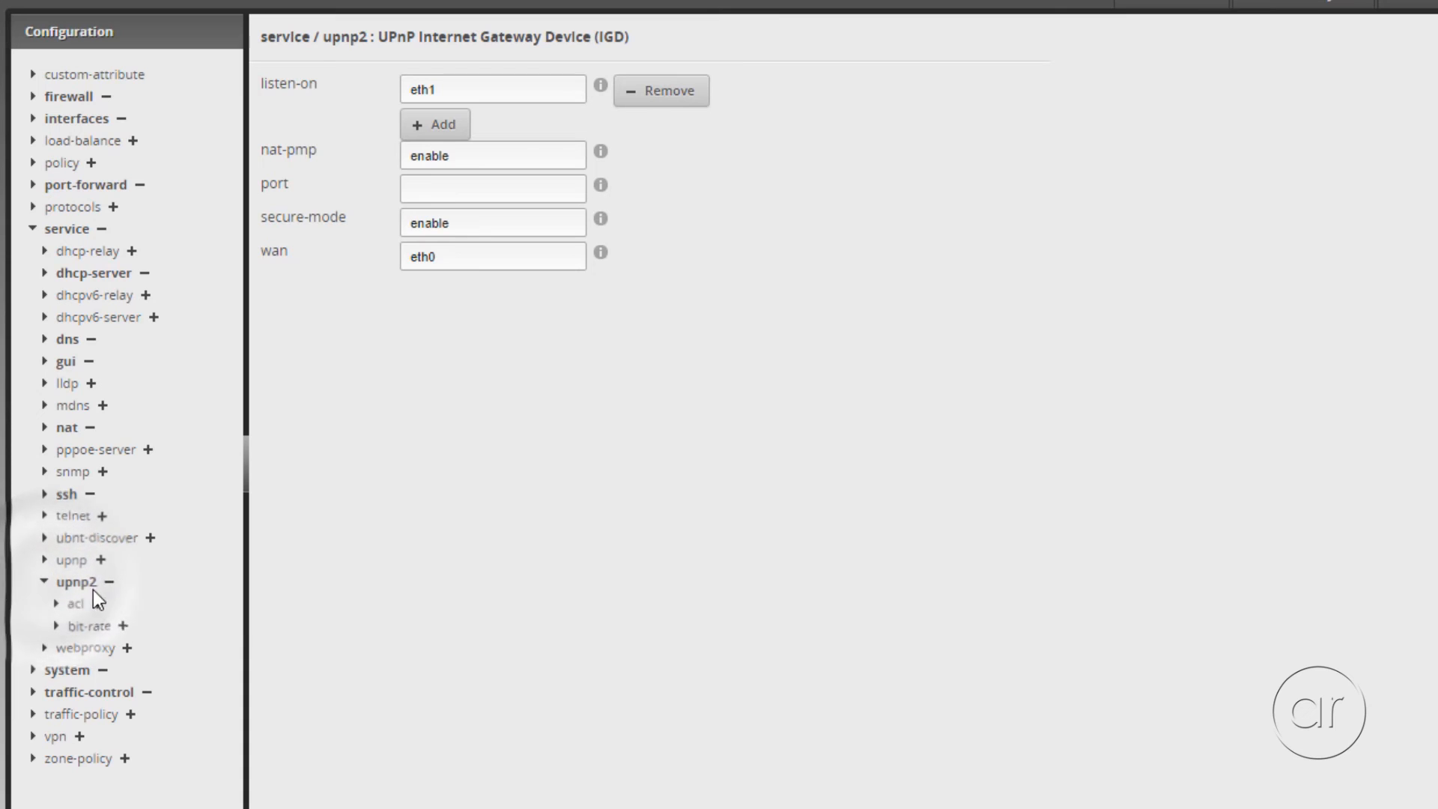
{"action": "mouse_move", "coordinate": [91, 585]}
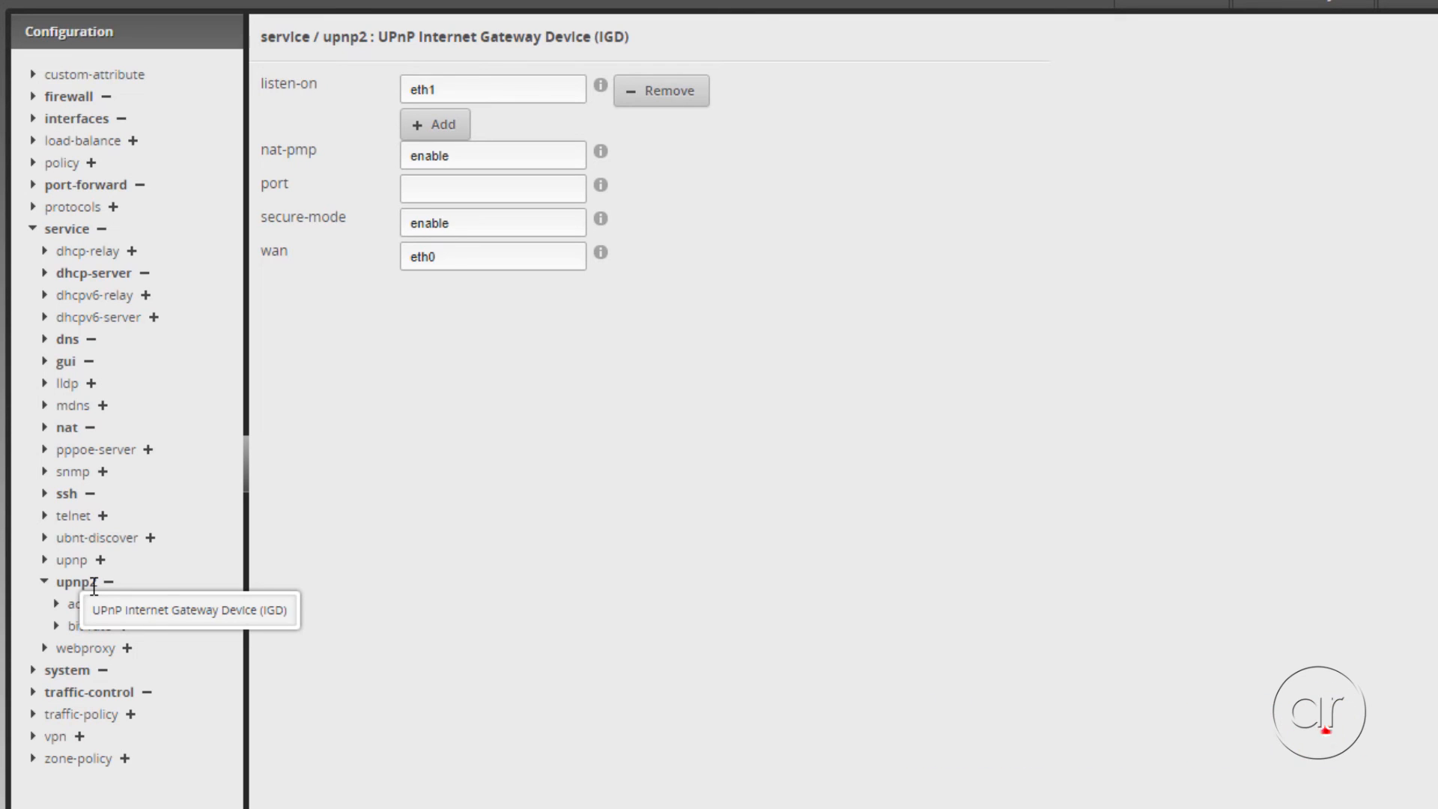
{"action": "left_click", "coordinate": [72, 580]}
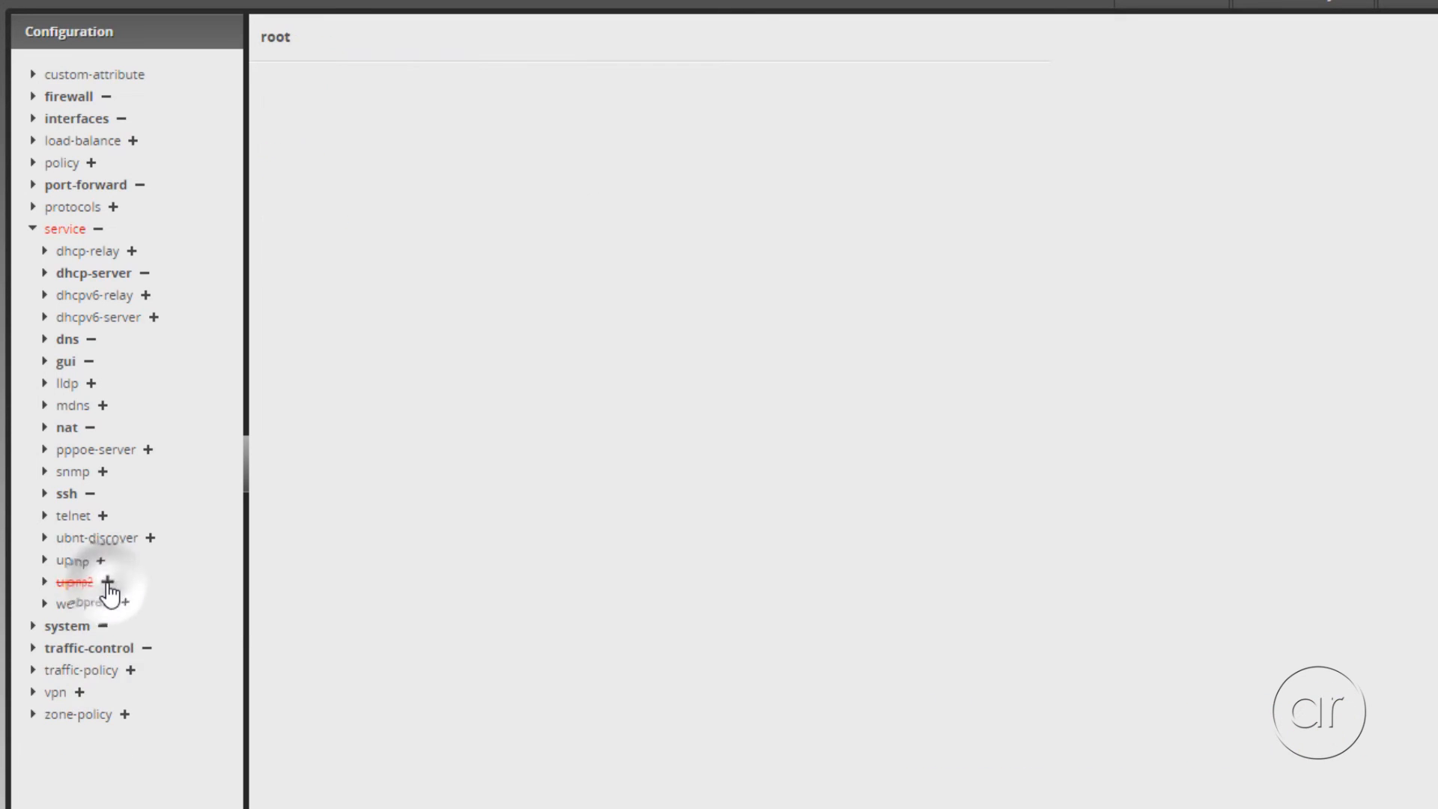
{"action": "left_click", "coordinate": [107, 581]}
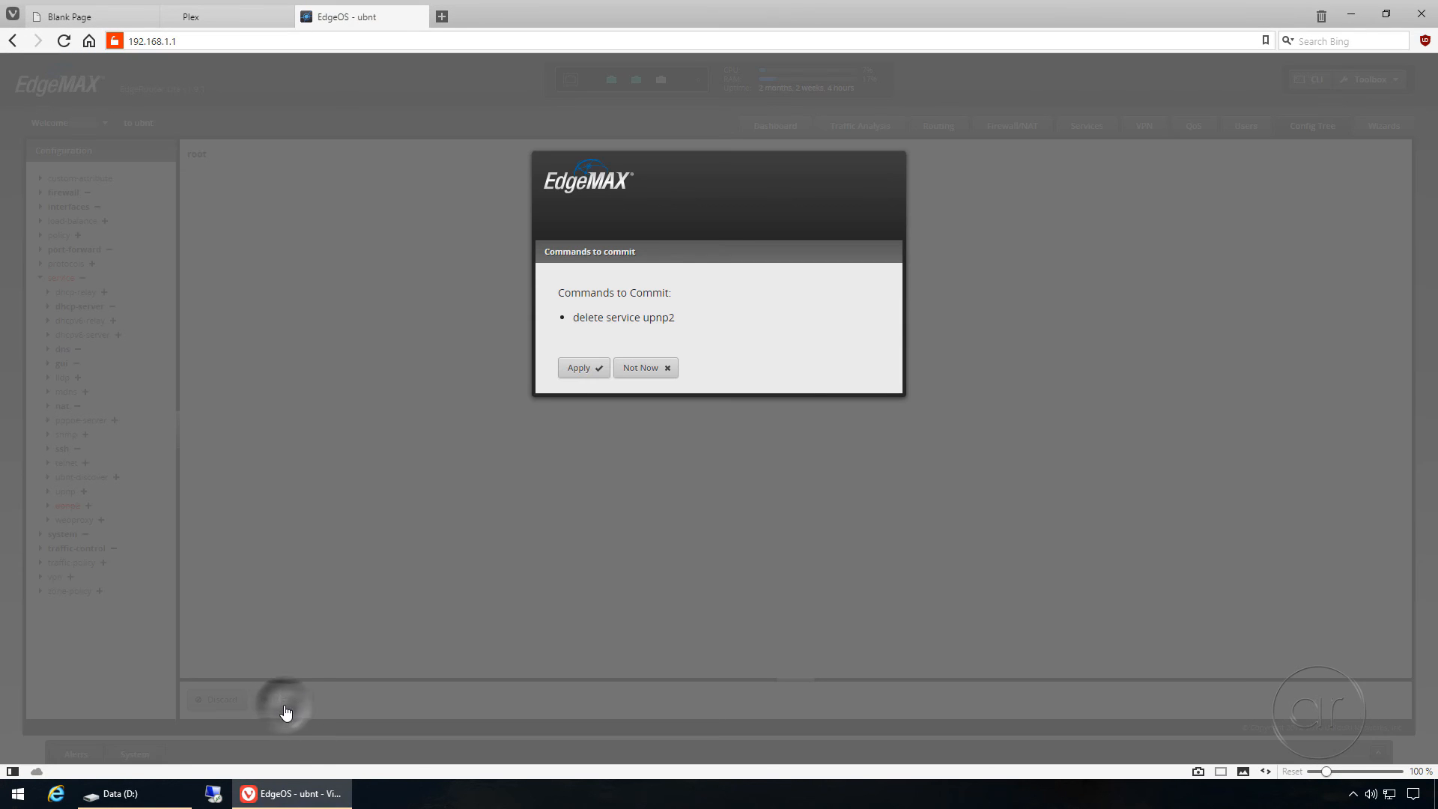
{"action": "left_click", "coordinate": [578, 367]}
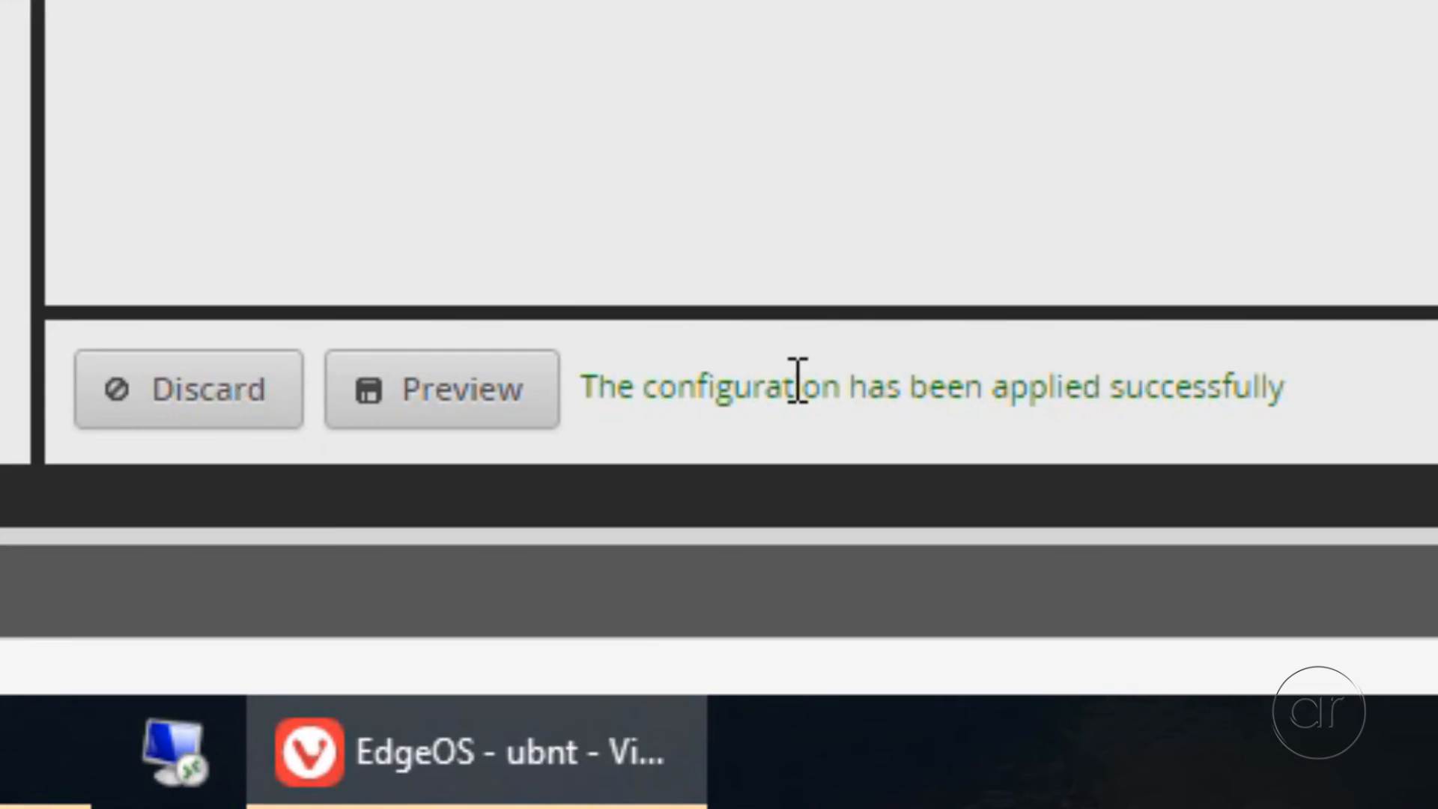
{"action": "left_click", "coordinate": [190, 16]}
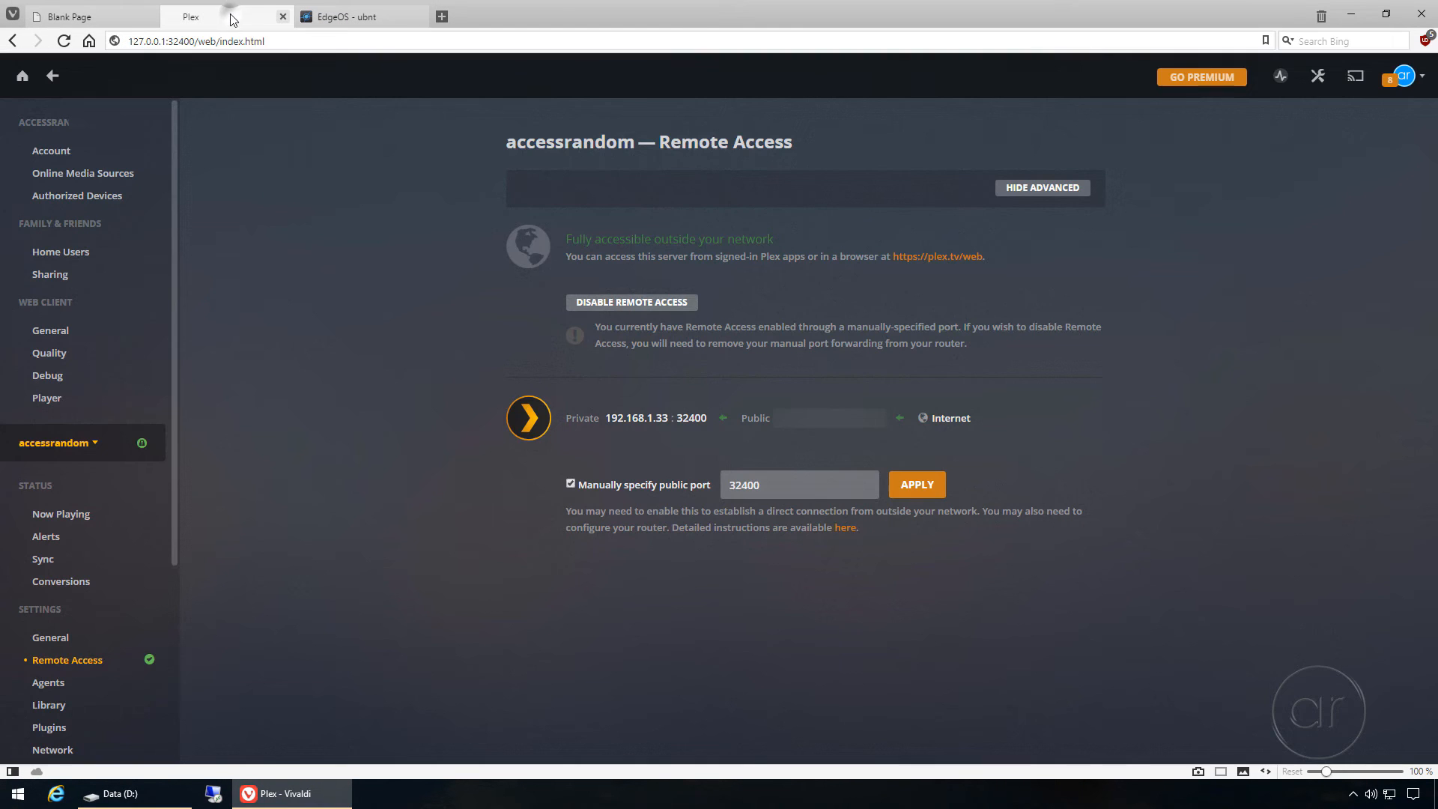
{"action": "mouse_move", "coordinate": [896, 495]}
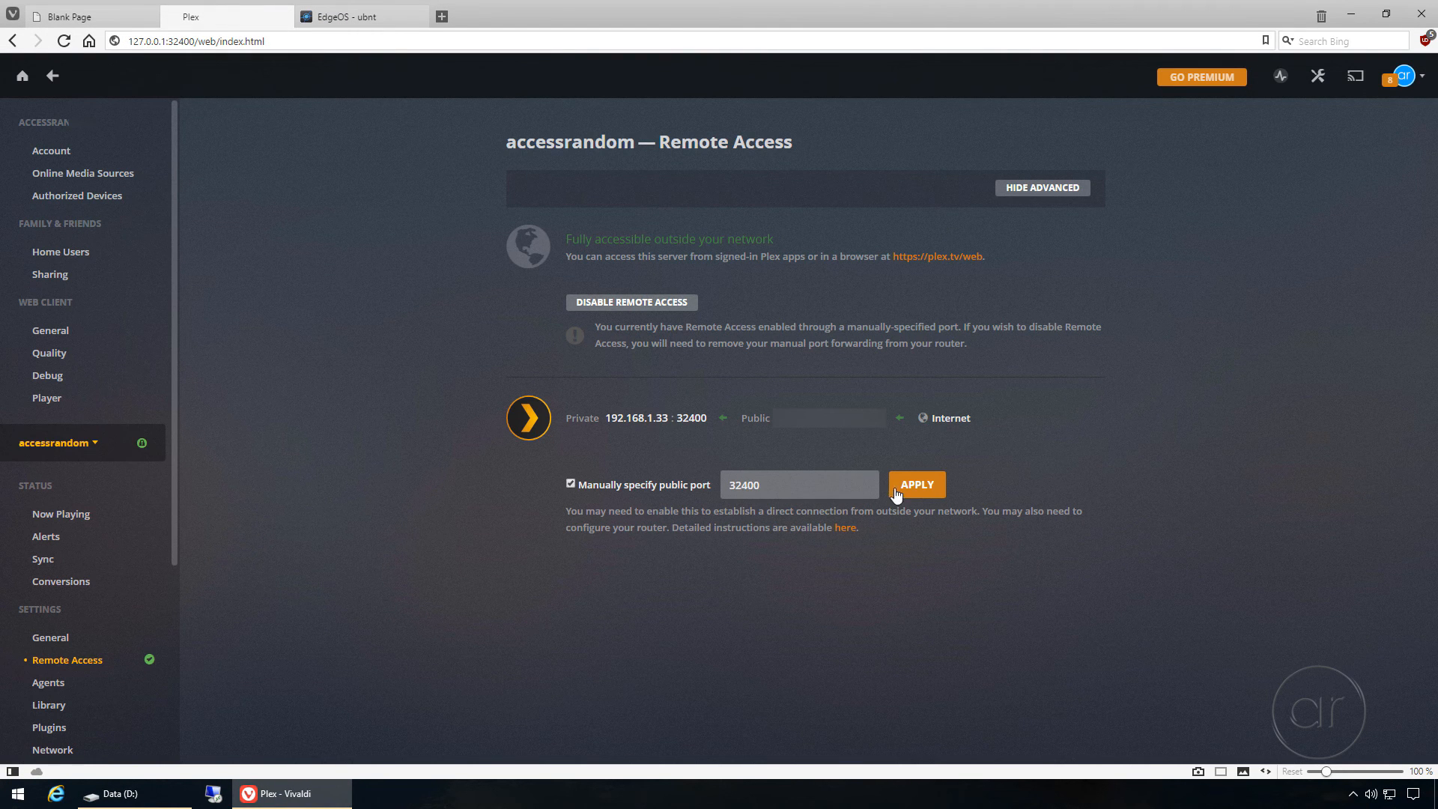
- Reapply manual public port 32400 and retry the remote access check
{"action": "left_click", "coordinate": [915, 484]}
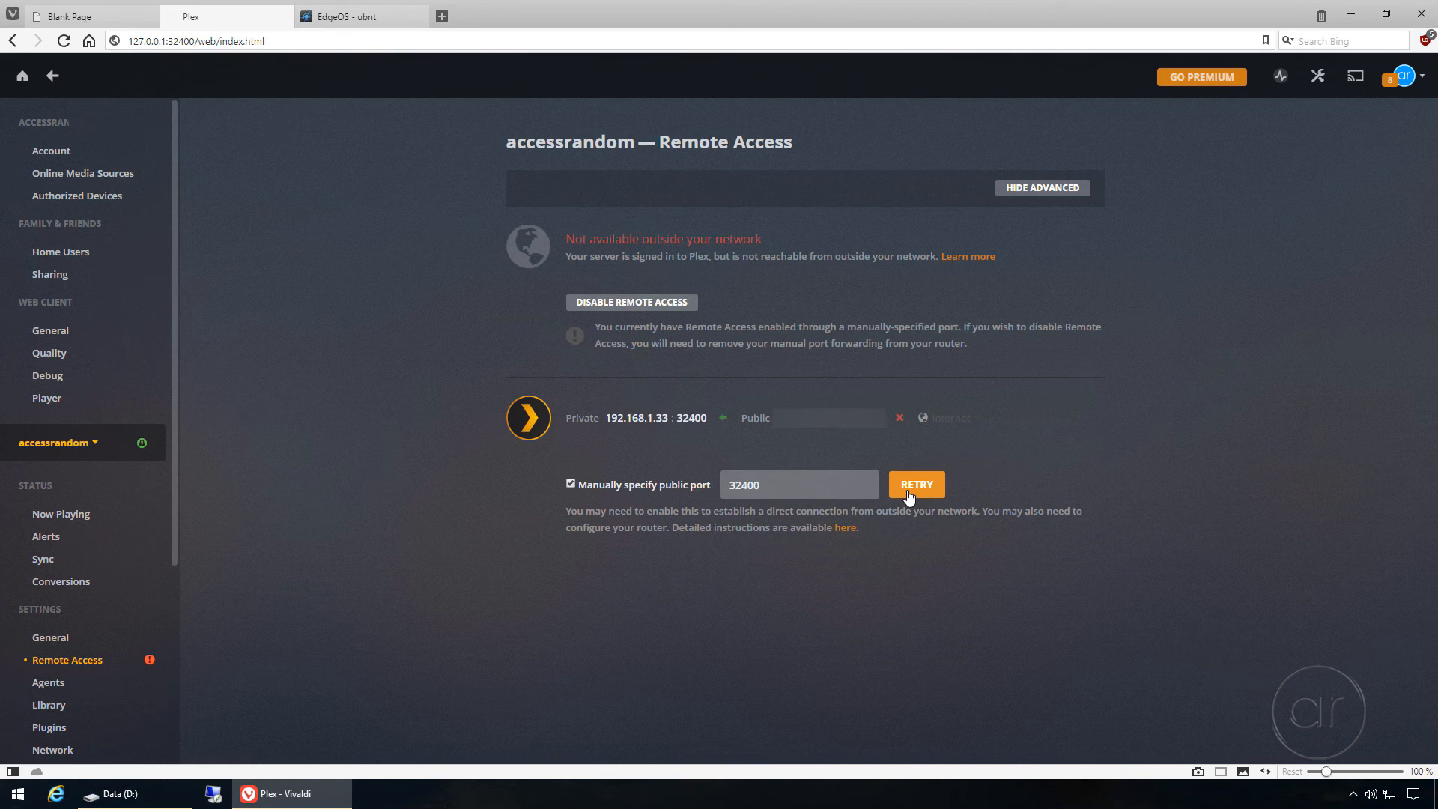
{"action": "left_click", "coordinate": [915, 484]}
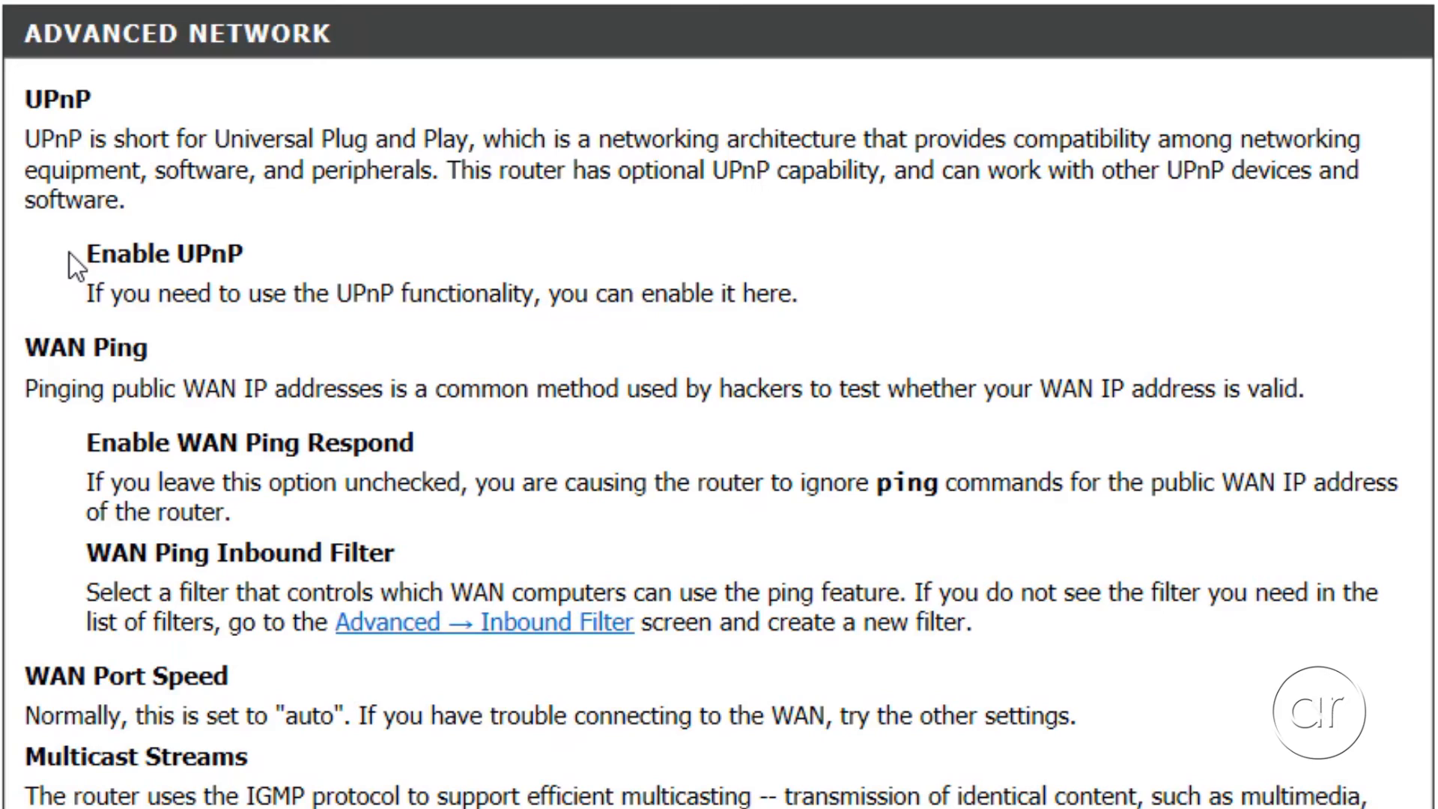
- Go to the D-Link router's ADVANCED tab and its ADVANCED NETWORK page
{"action": "left_click", "coordinate": [505, 195]}
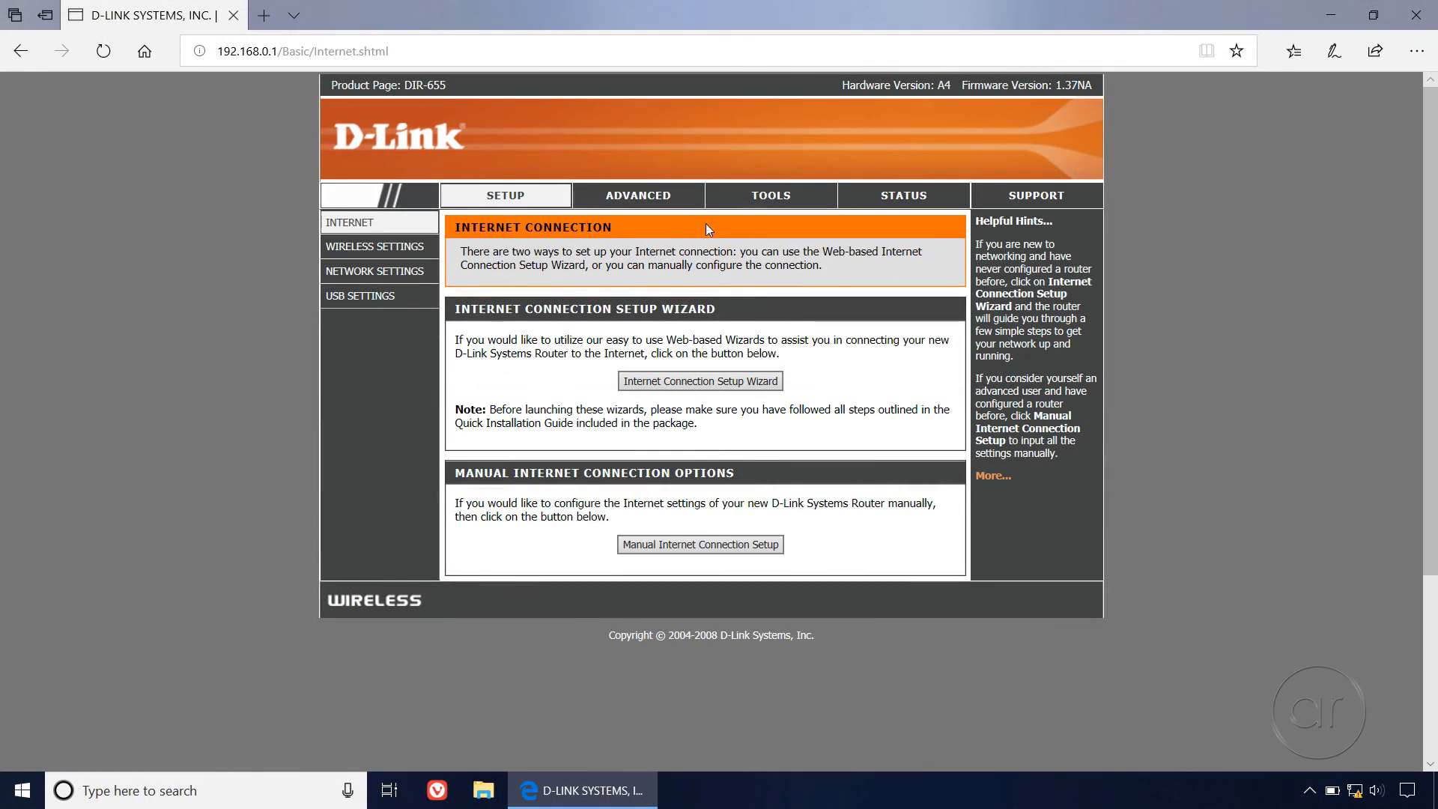
{"action": "left_click", "coordinate": [637, 195]}
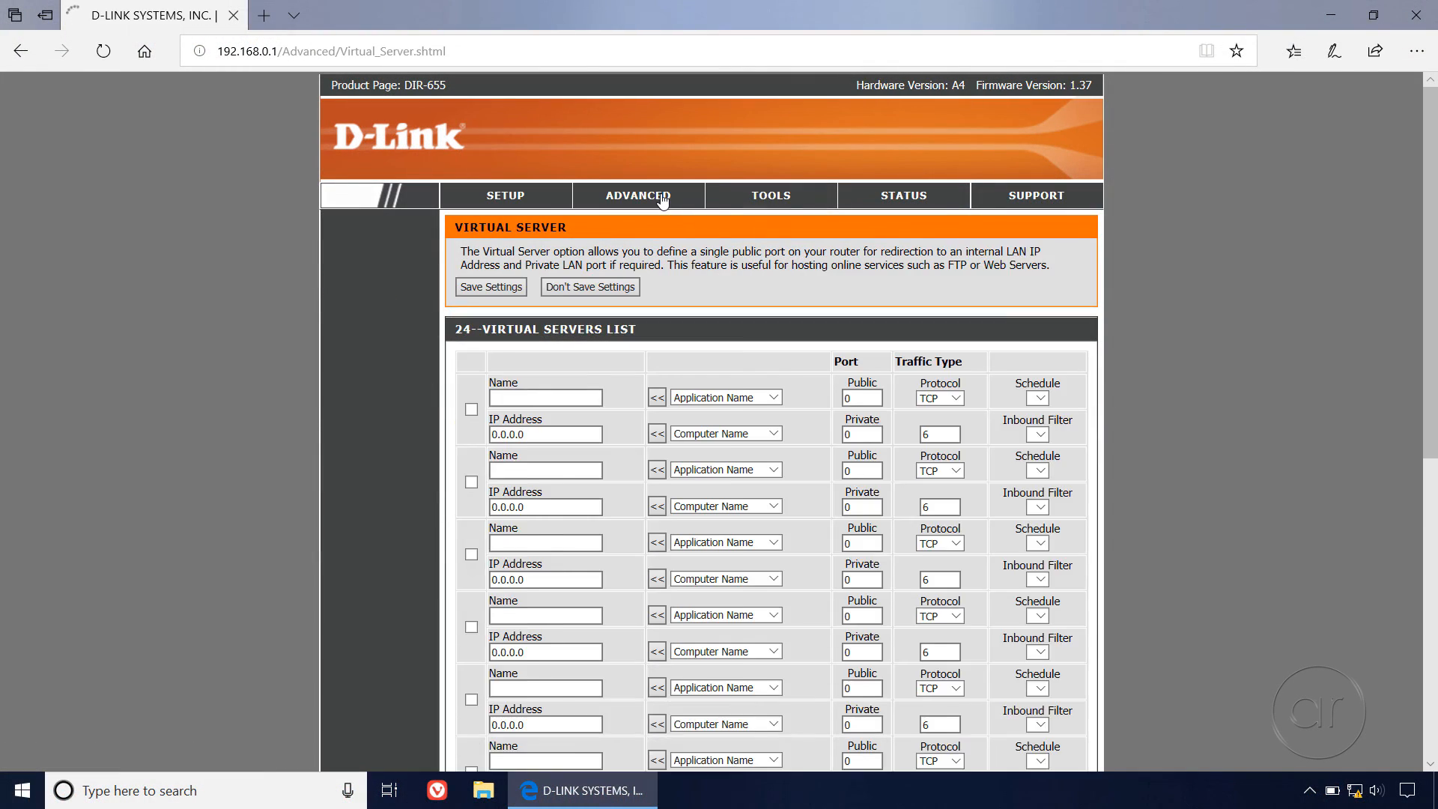
{"action": "left_click", "coordinate": [637, 196]}
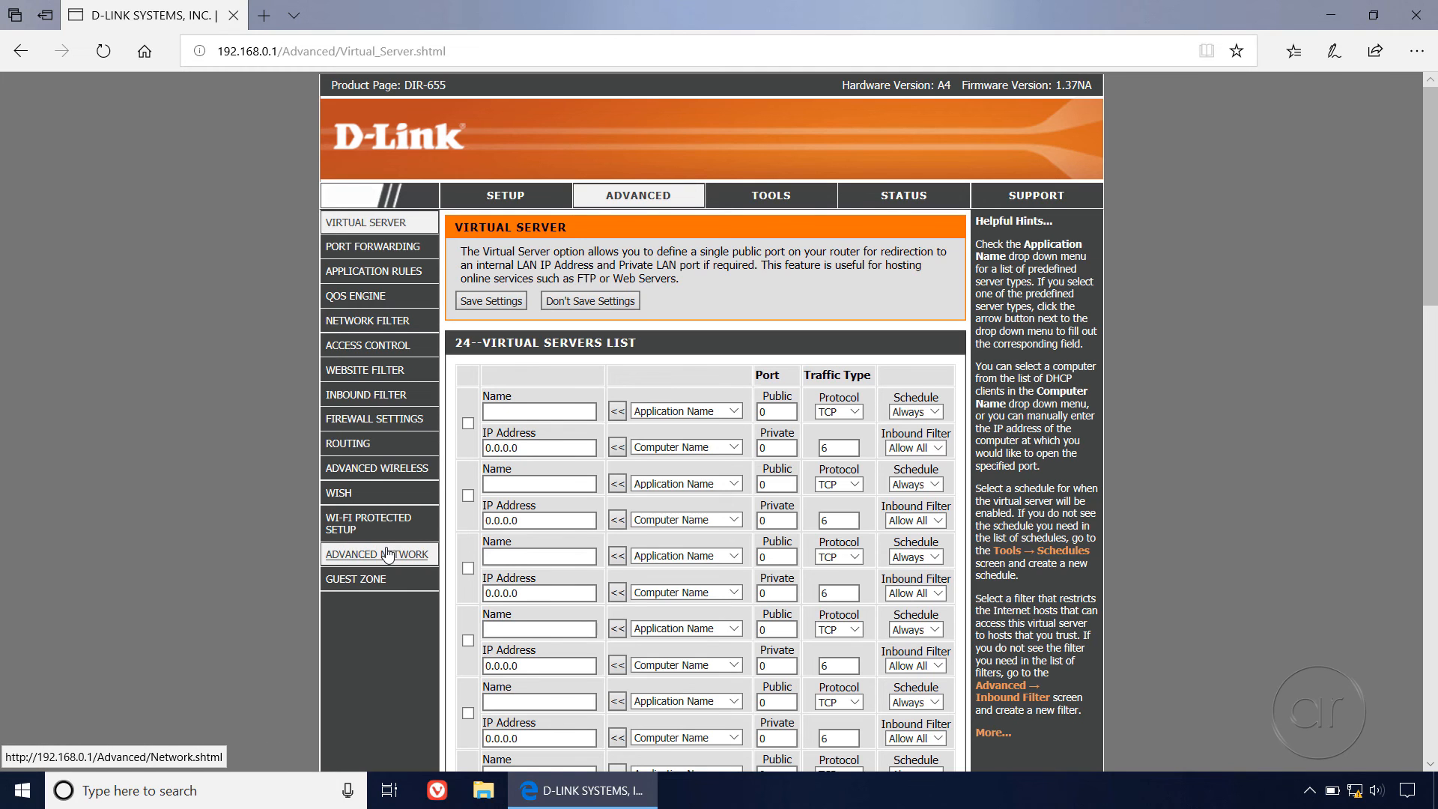
{"action": "left_click", "coordinate": [377, 553]}
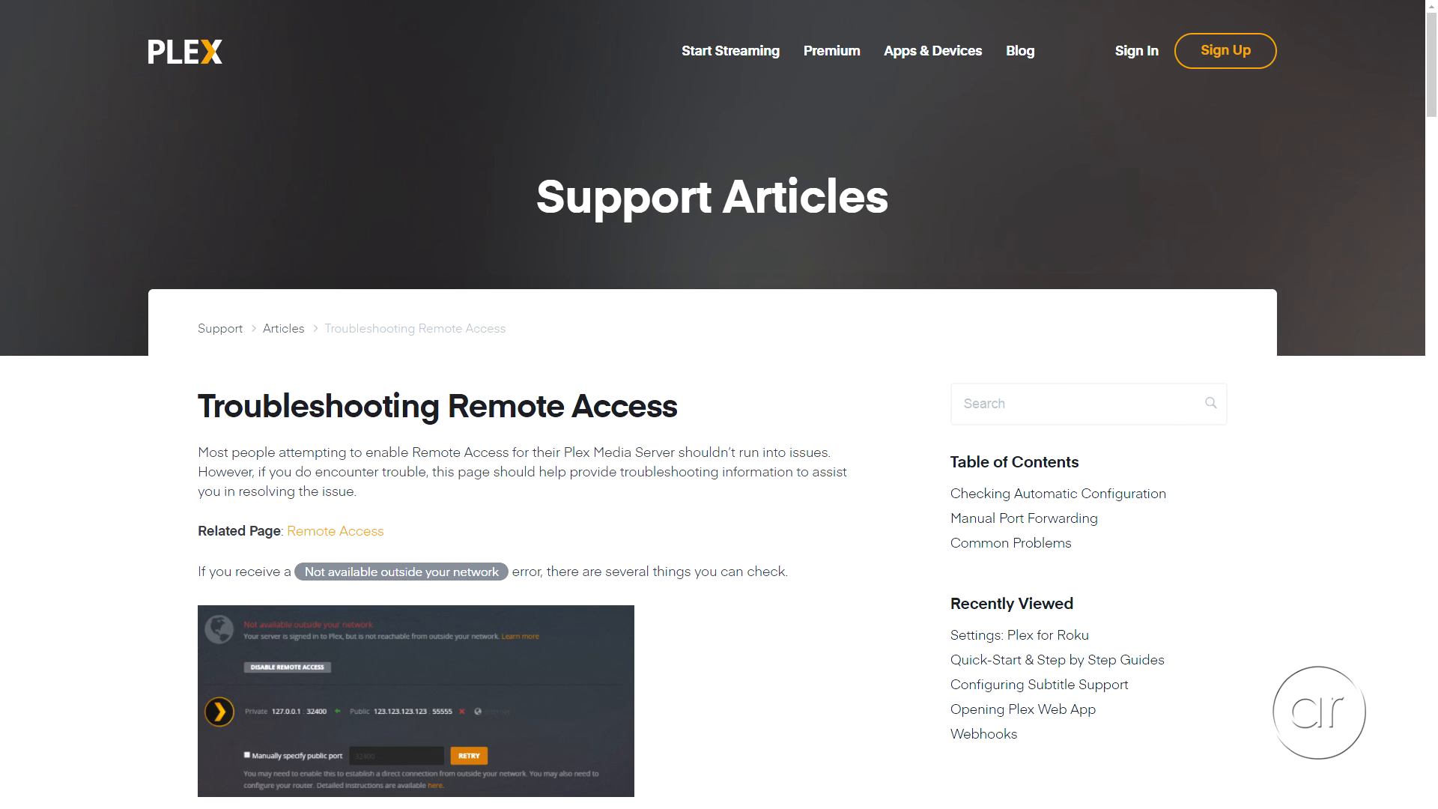
- Scroll the support article down to Common Problems on Double-NAT and jumbo frames
{"action": "scroll", "scroll_direction": "down", "scroll_amount": 3}
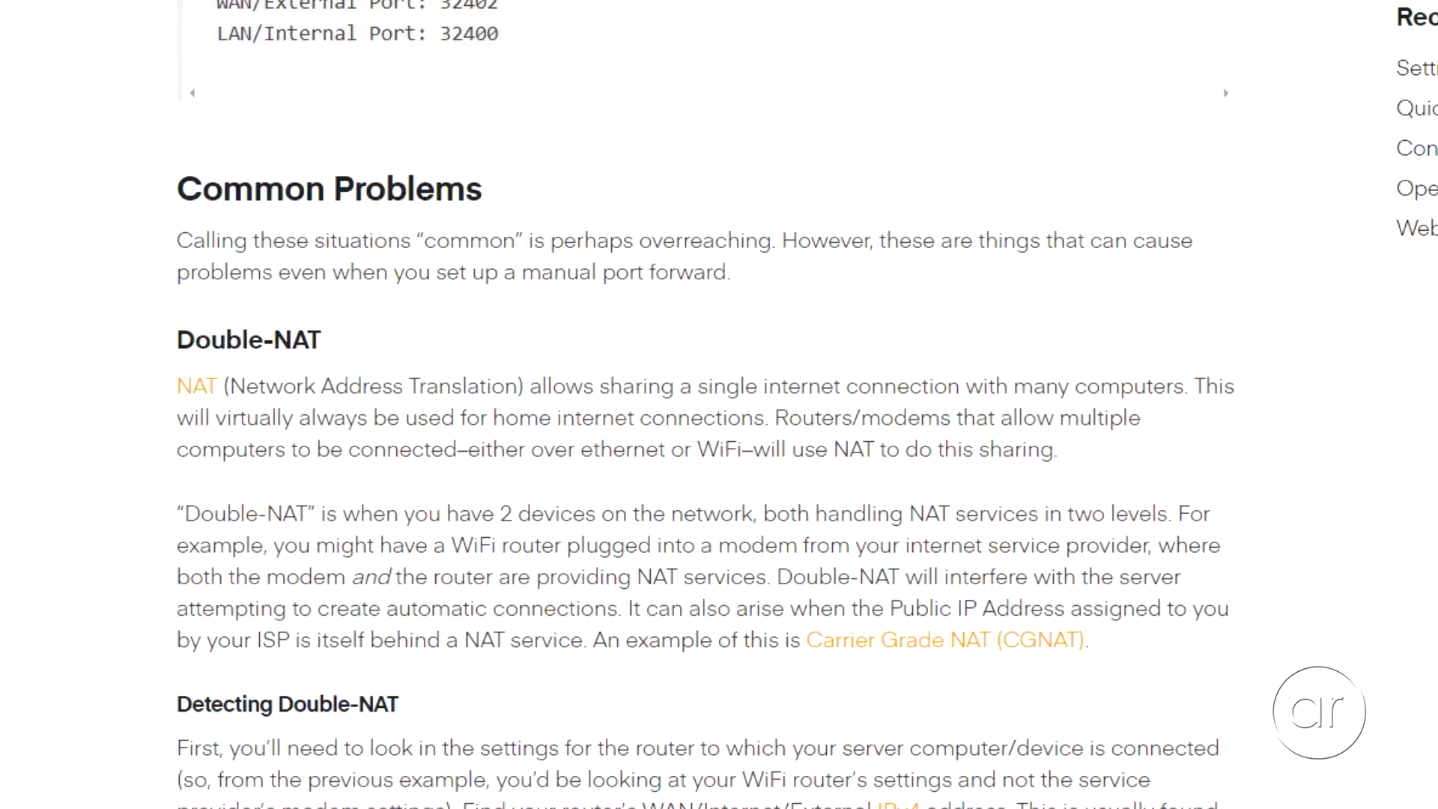
{"action": "scroll", "scroll_direction": "down", "scroll_amount": 3}
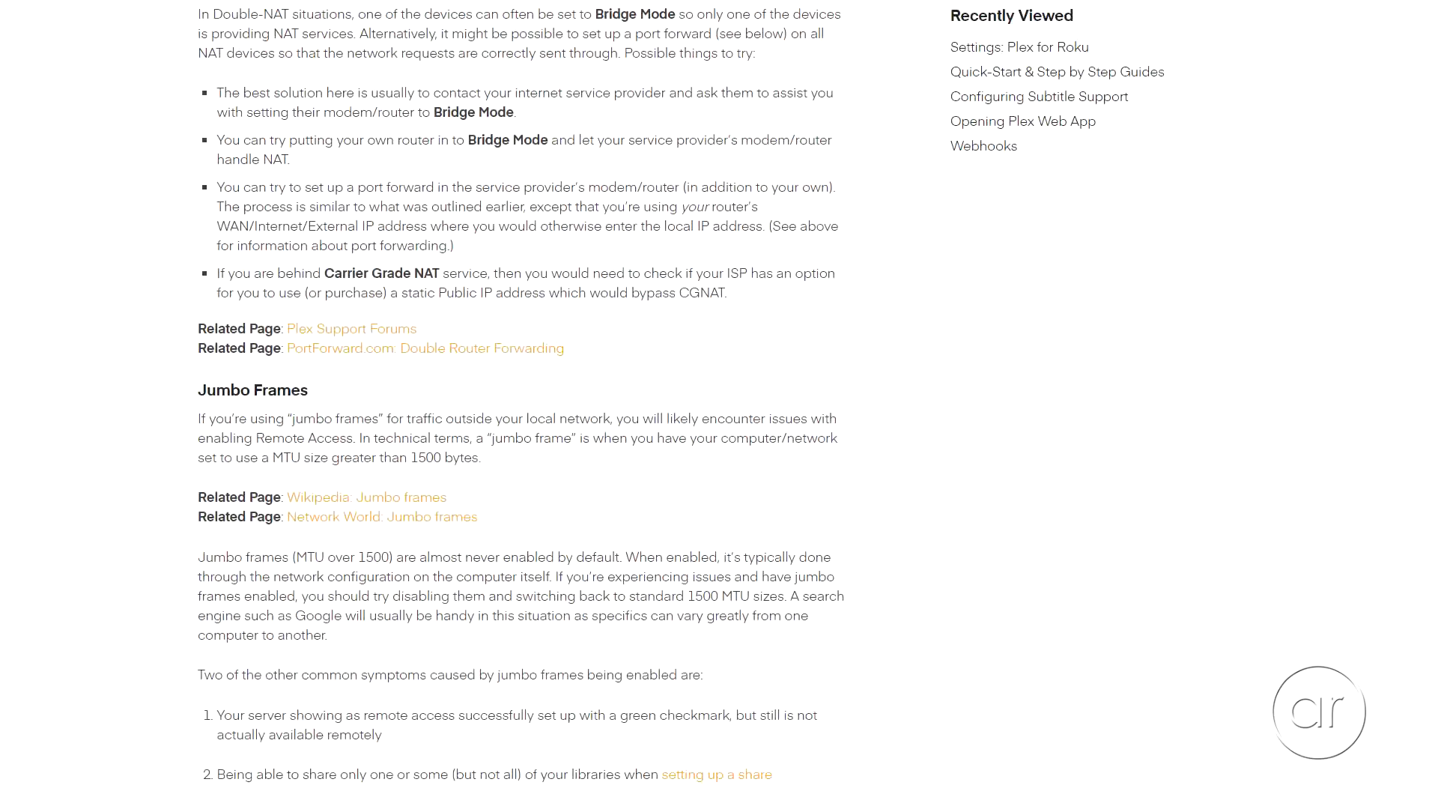